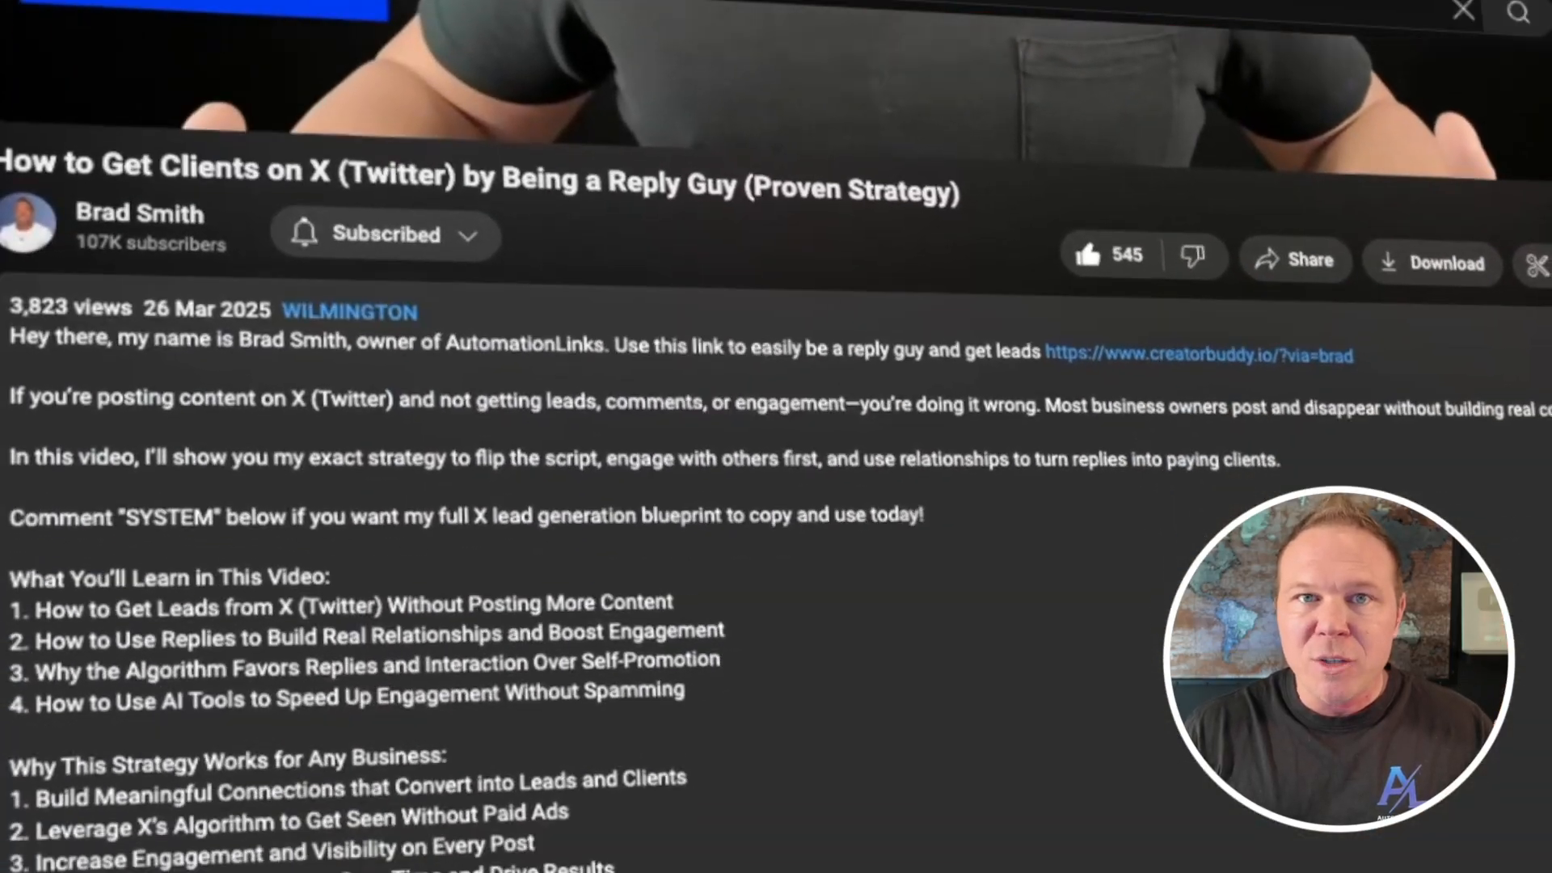
Expand the full video description under the player
scroll("down", 3)
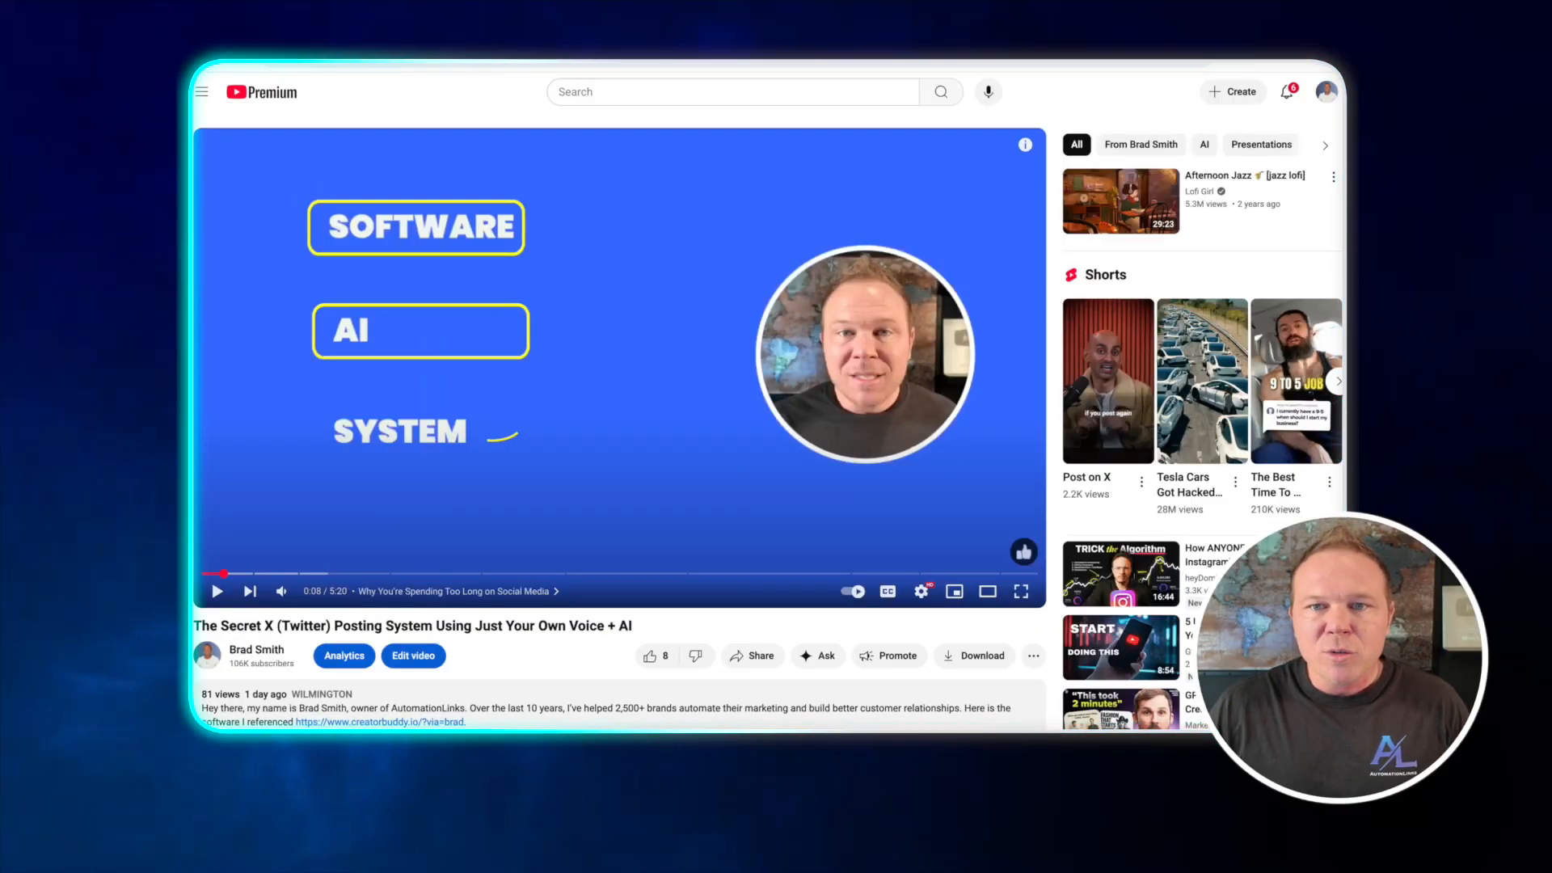
scroll("down", 3)
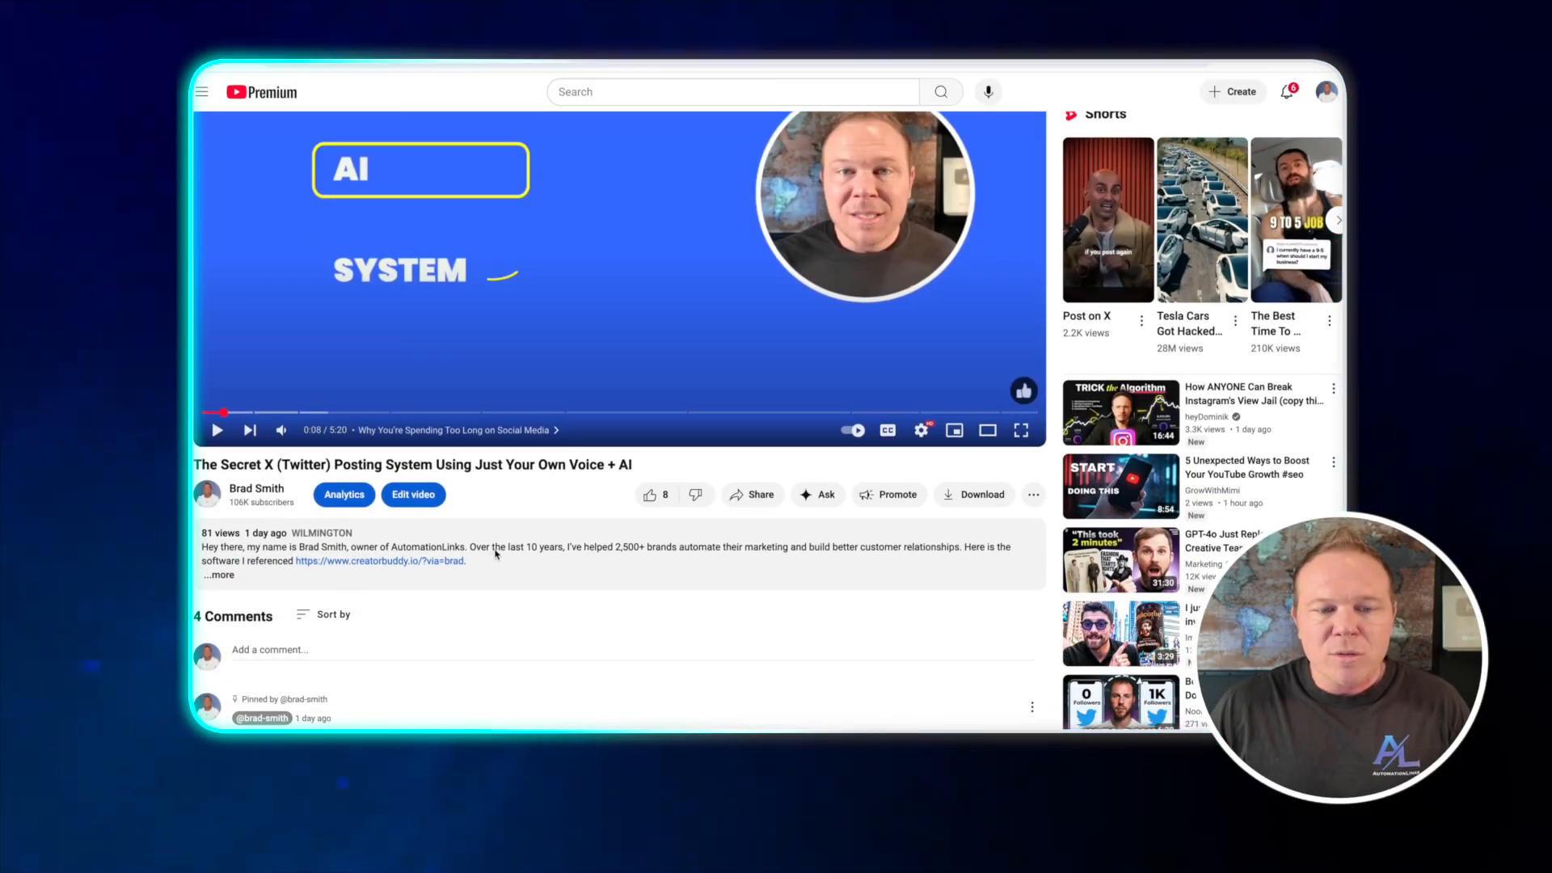
left_click(218, 574)
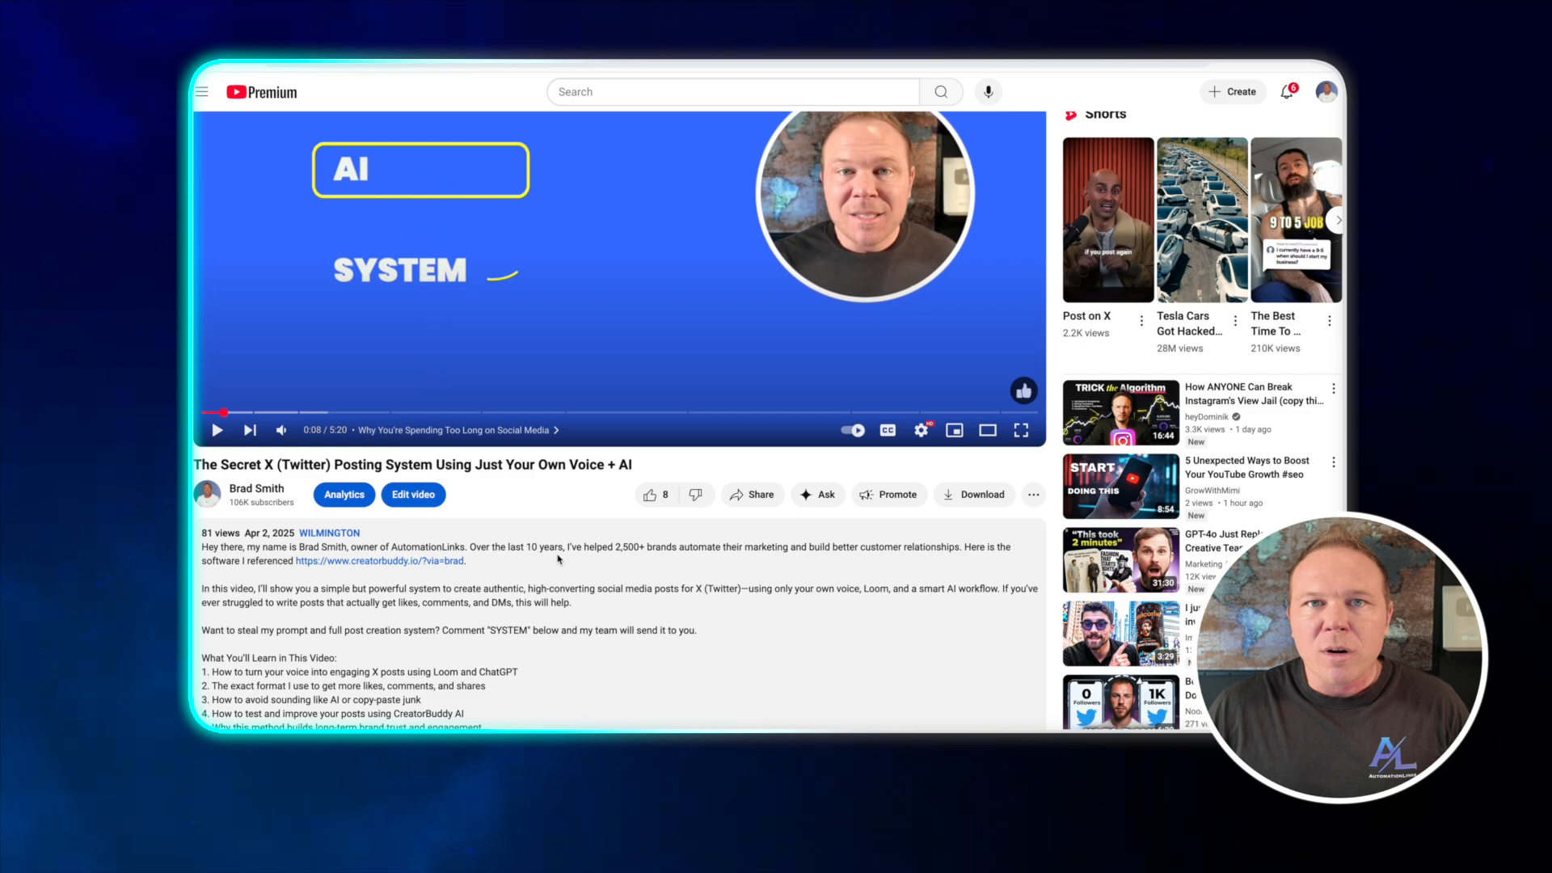
Show the video's auto-generated transcript from the description's Transcript section
scroll("down", 3)
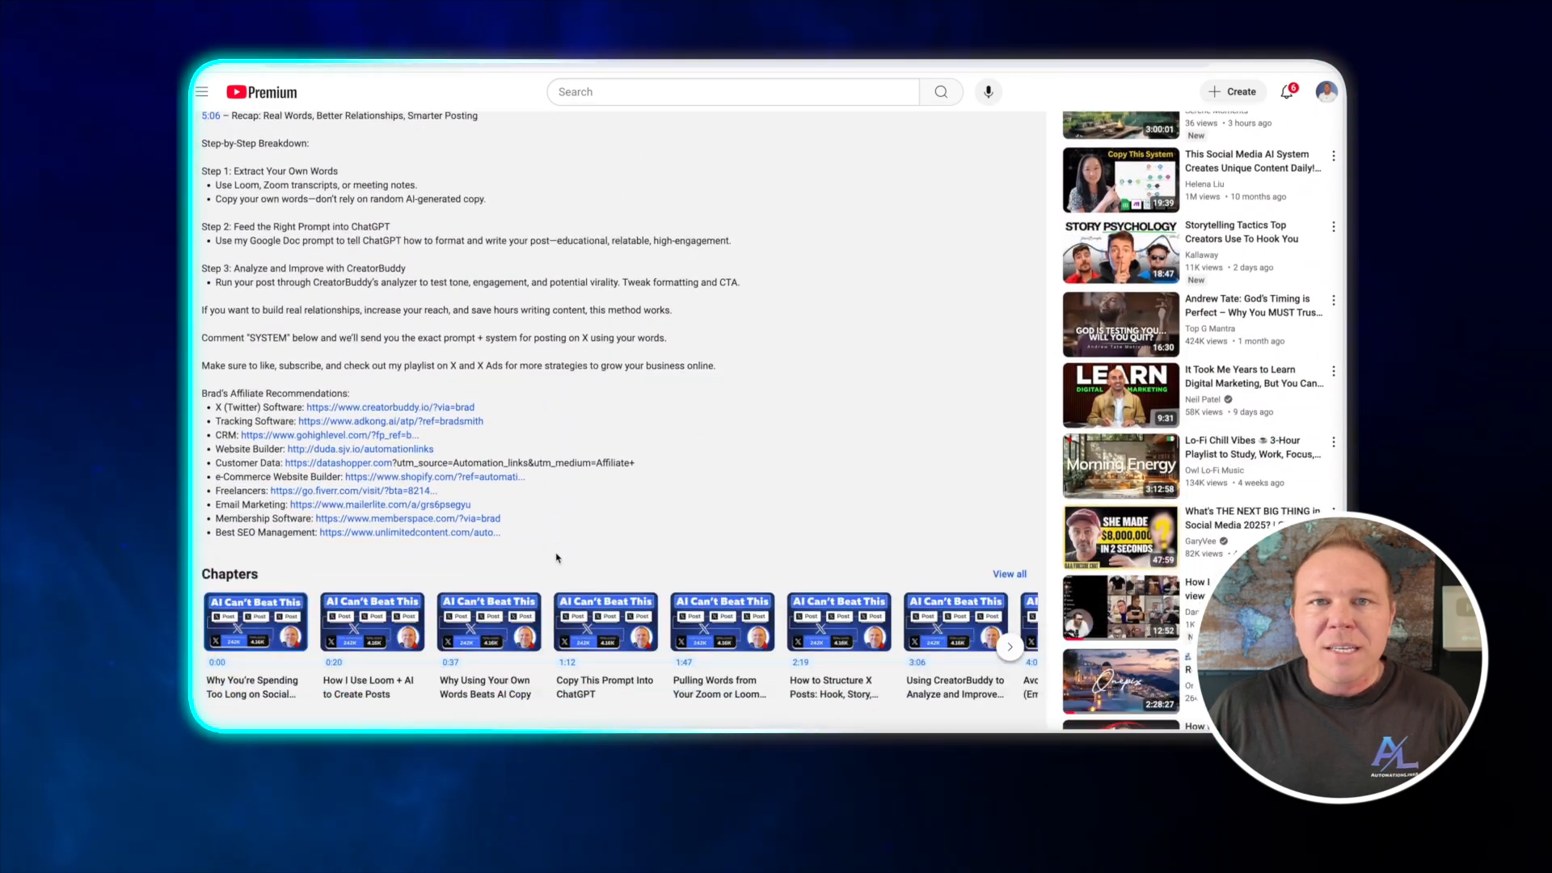
scroll("down", 3)
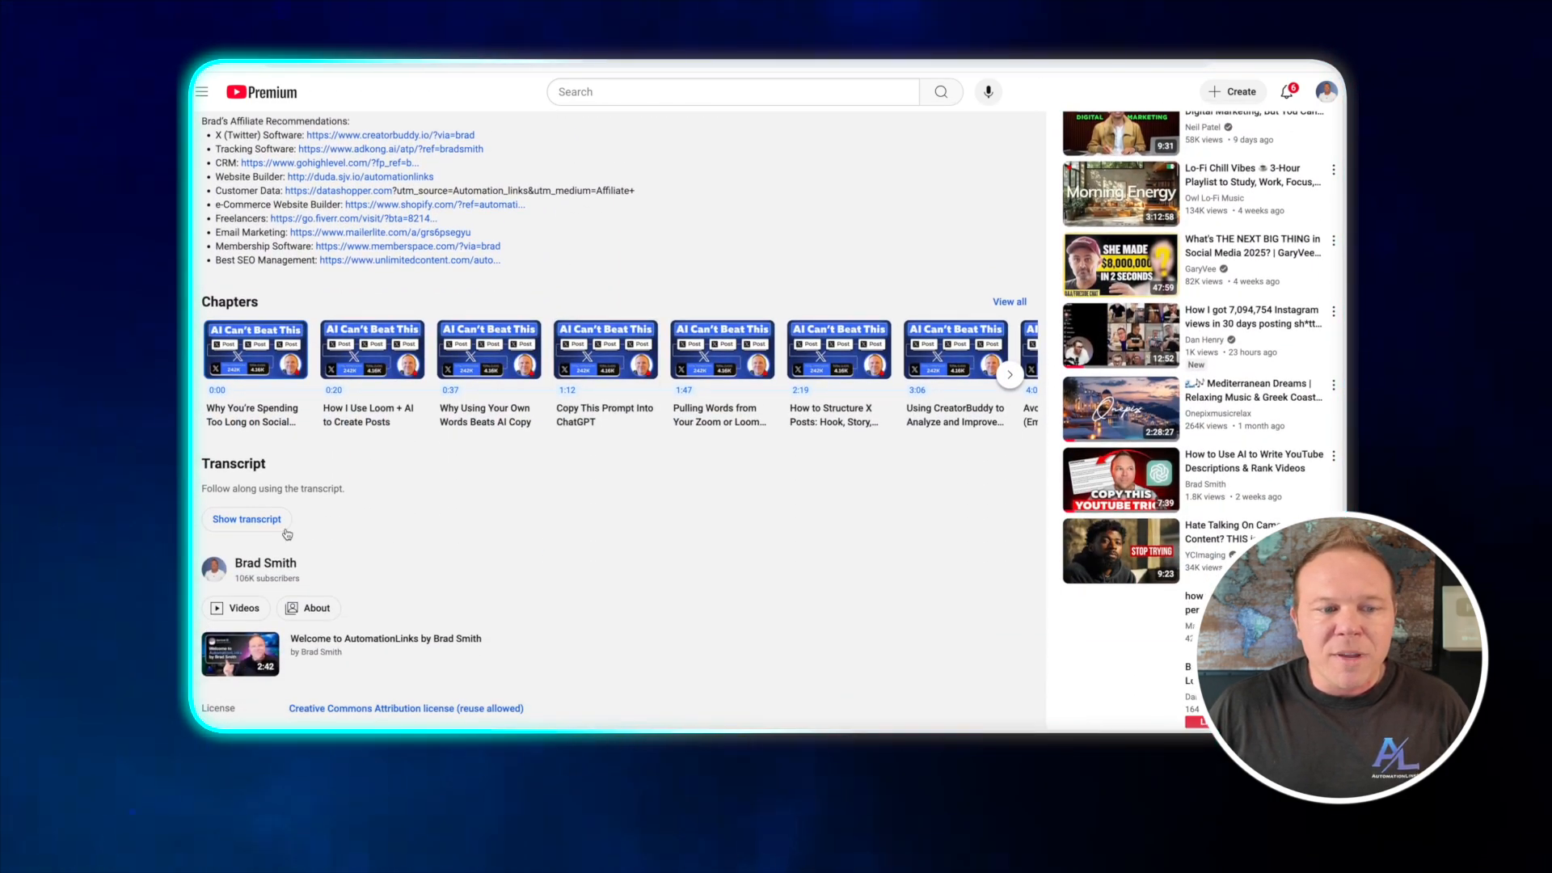
left_click(246, 519)
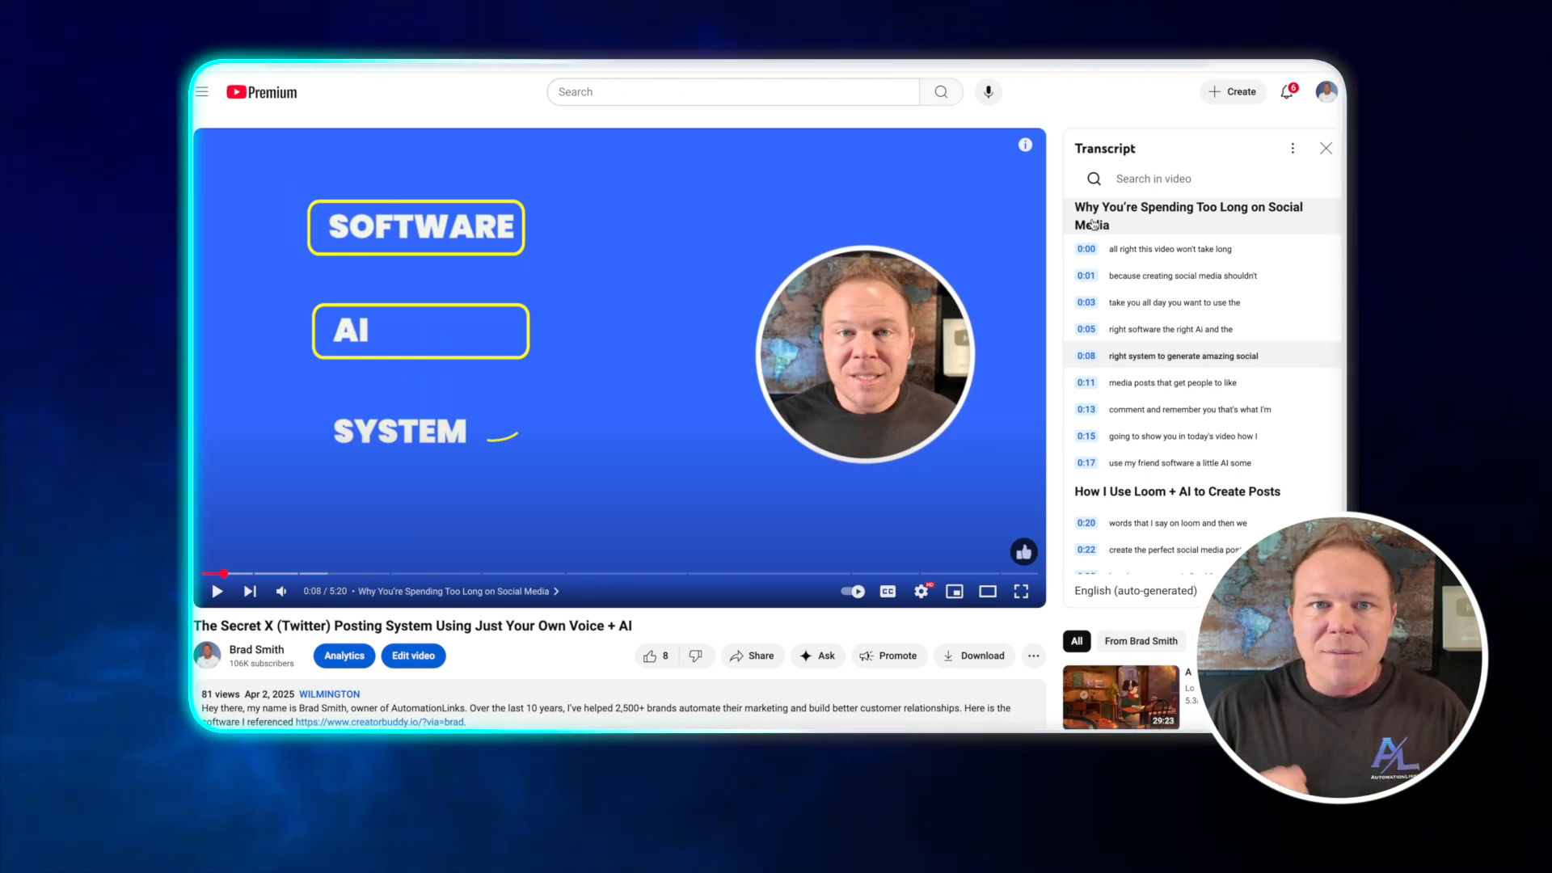
mouse_move(637, 394)
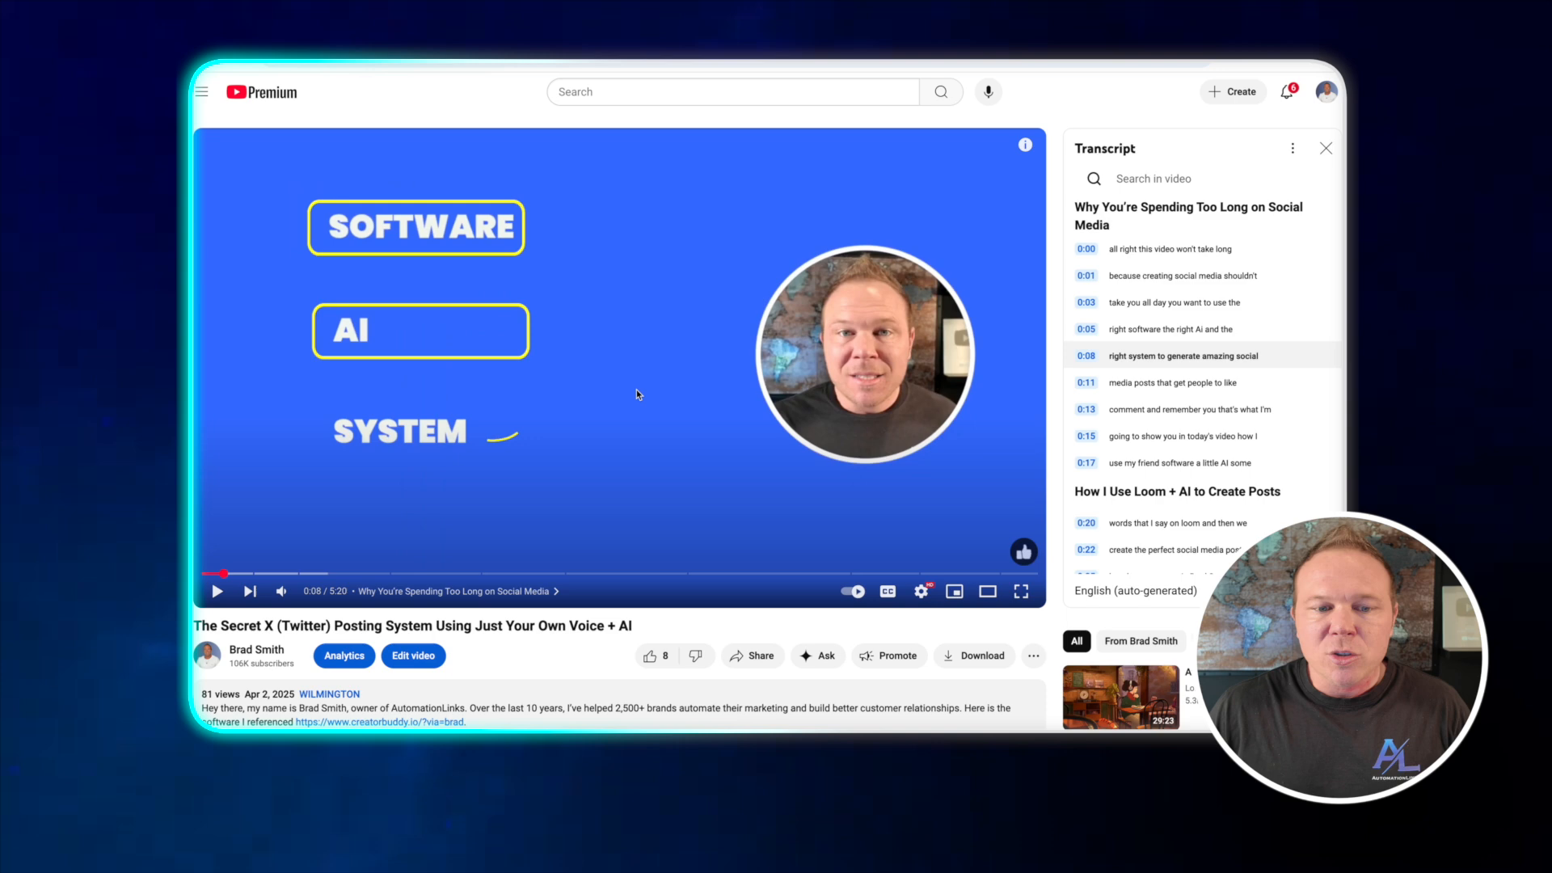
scroll("down", 3)
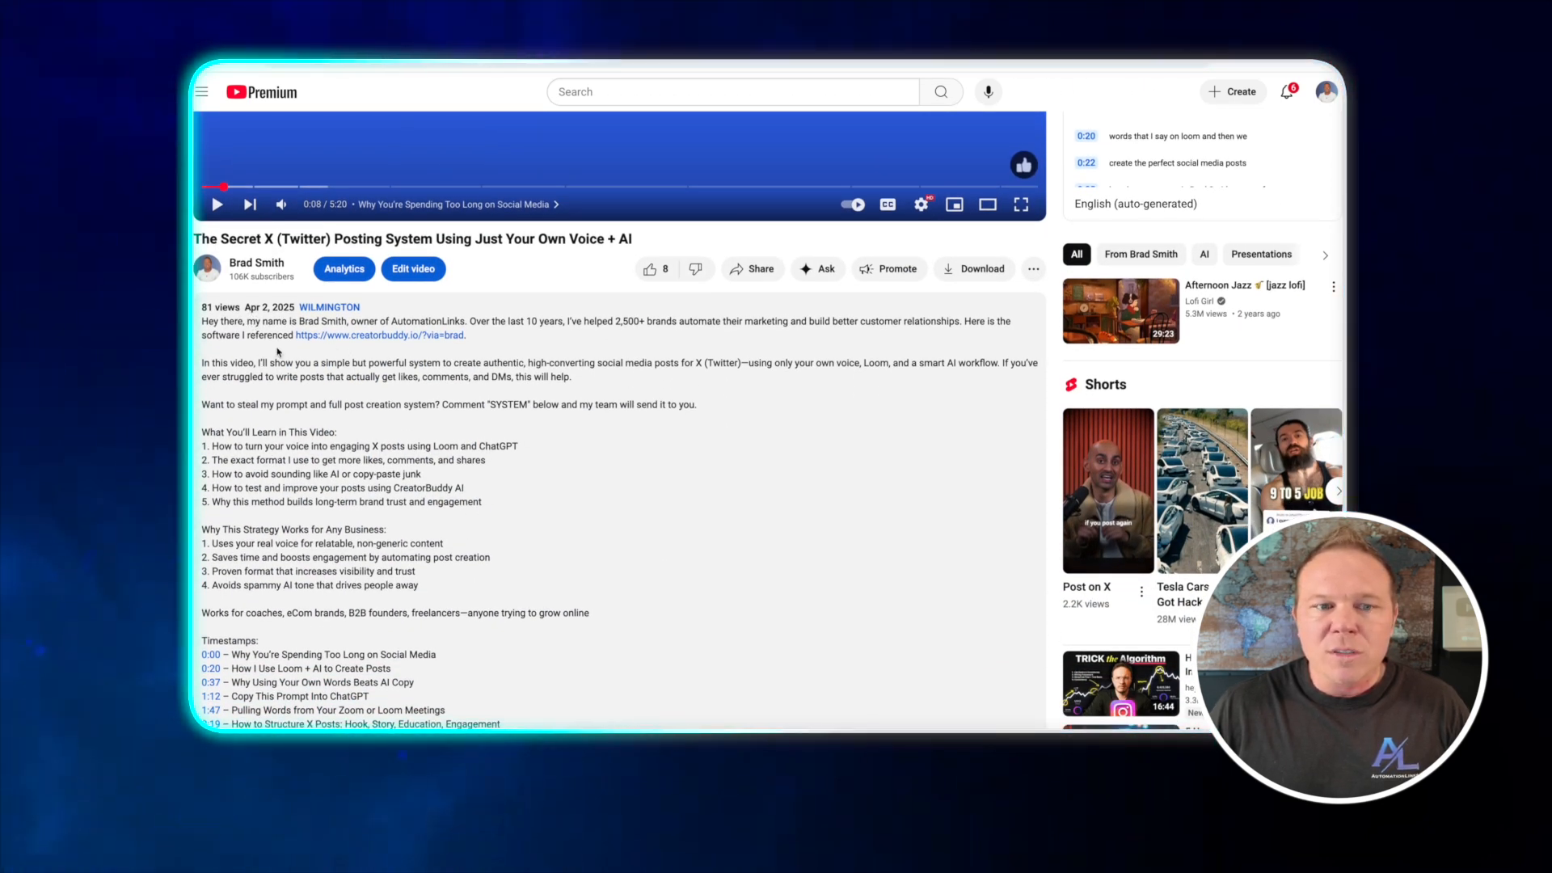
scroll("down", 3)
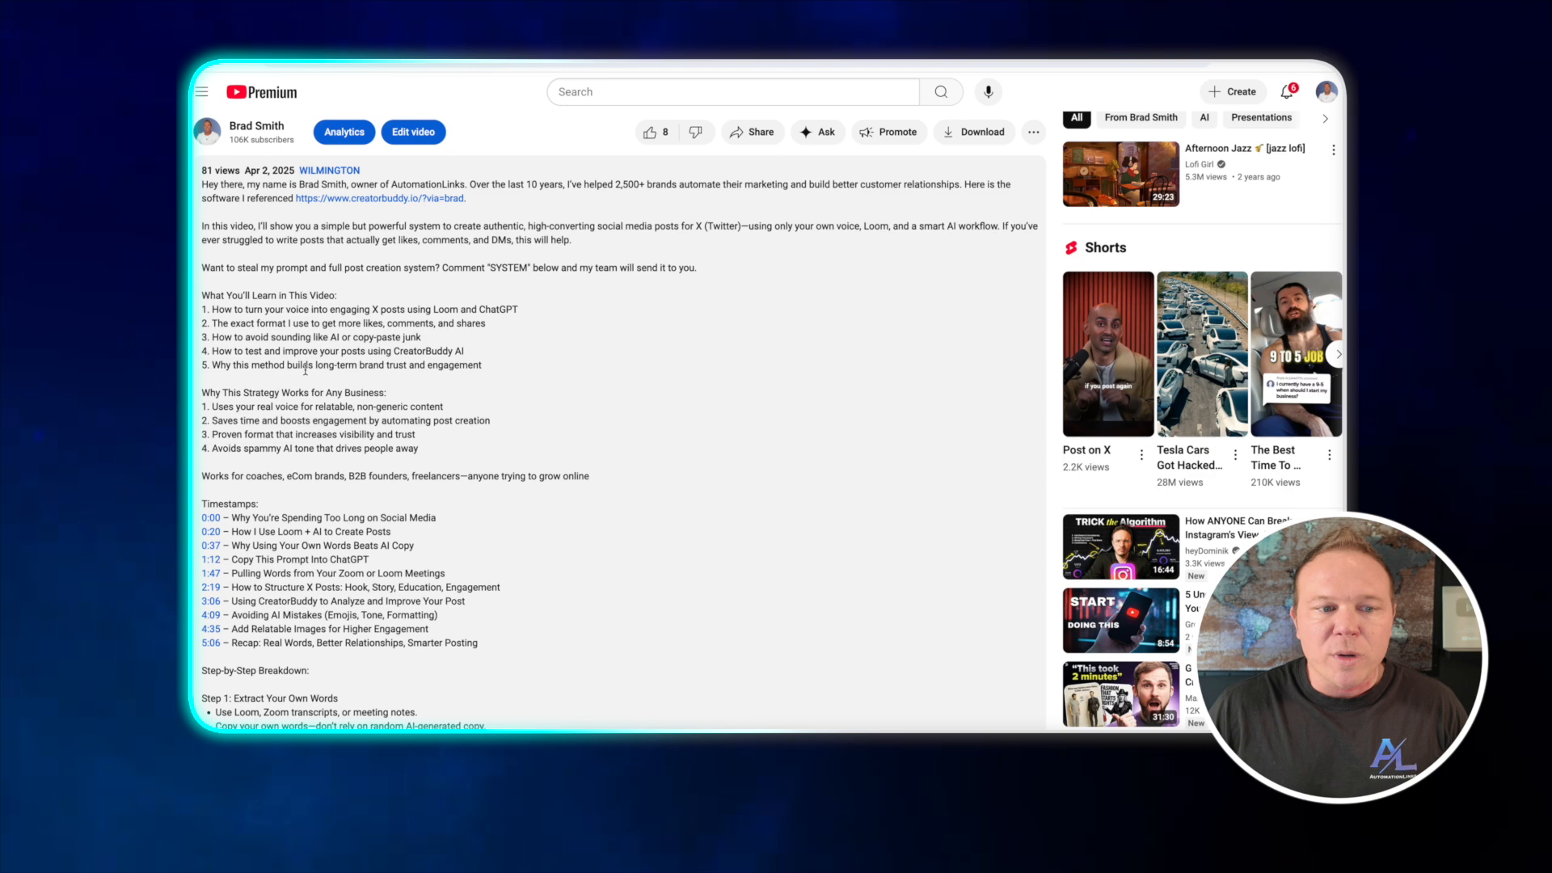
scroll("down", 3)
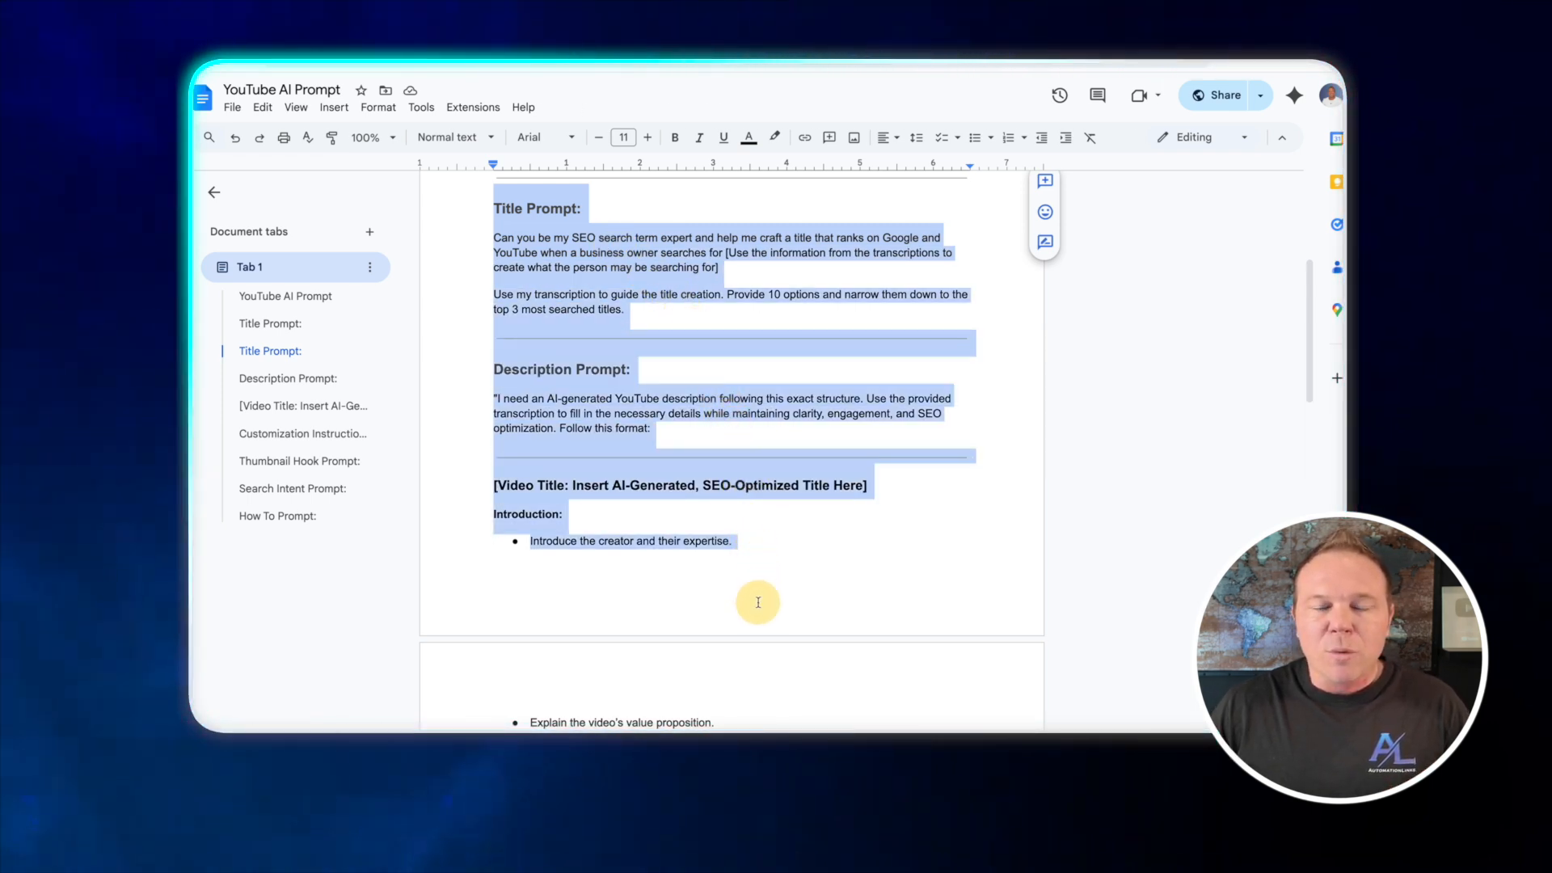
Scroll through the title and description prompt text in the YouTube AI Prompt doc
scroll("down", 3)
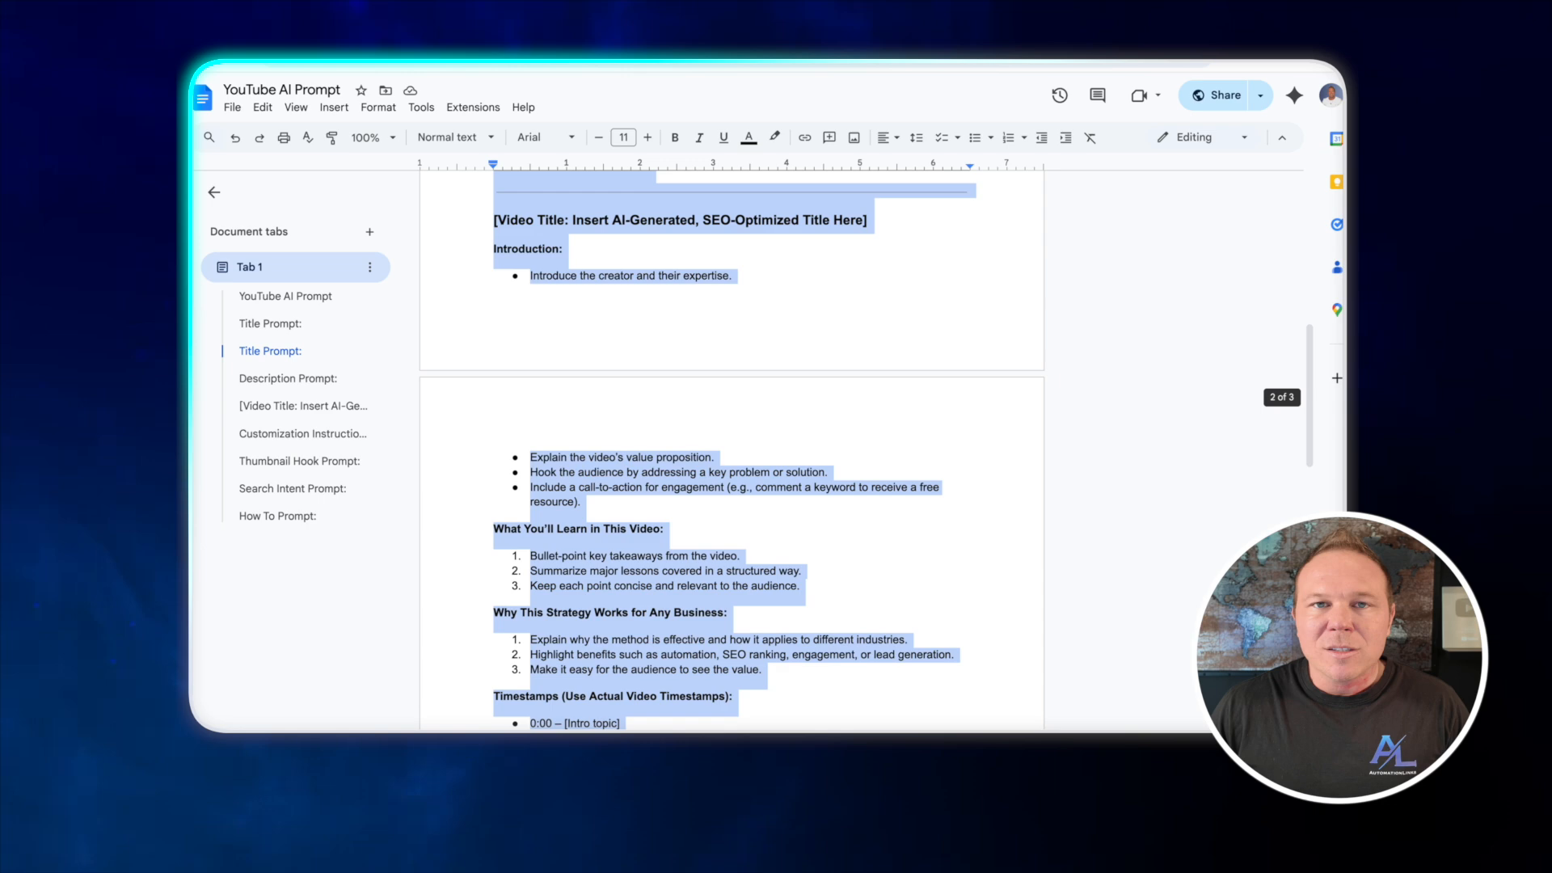
scroll("down", 3)
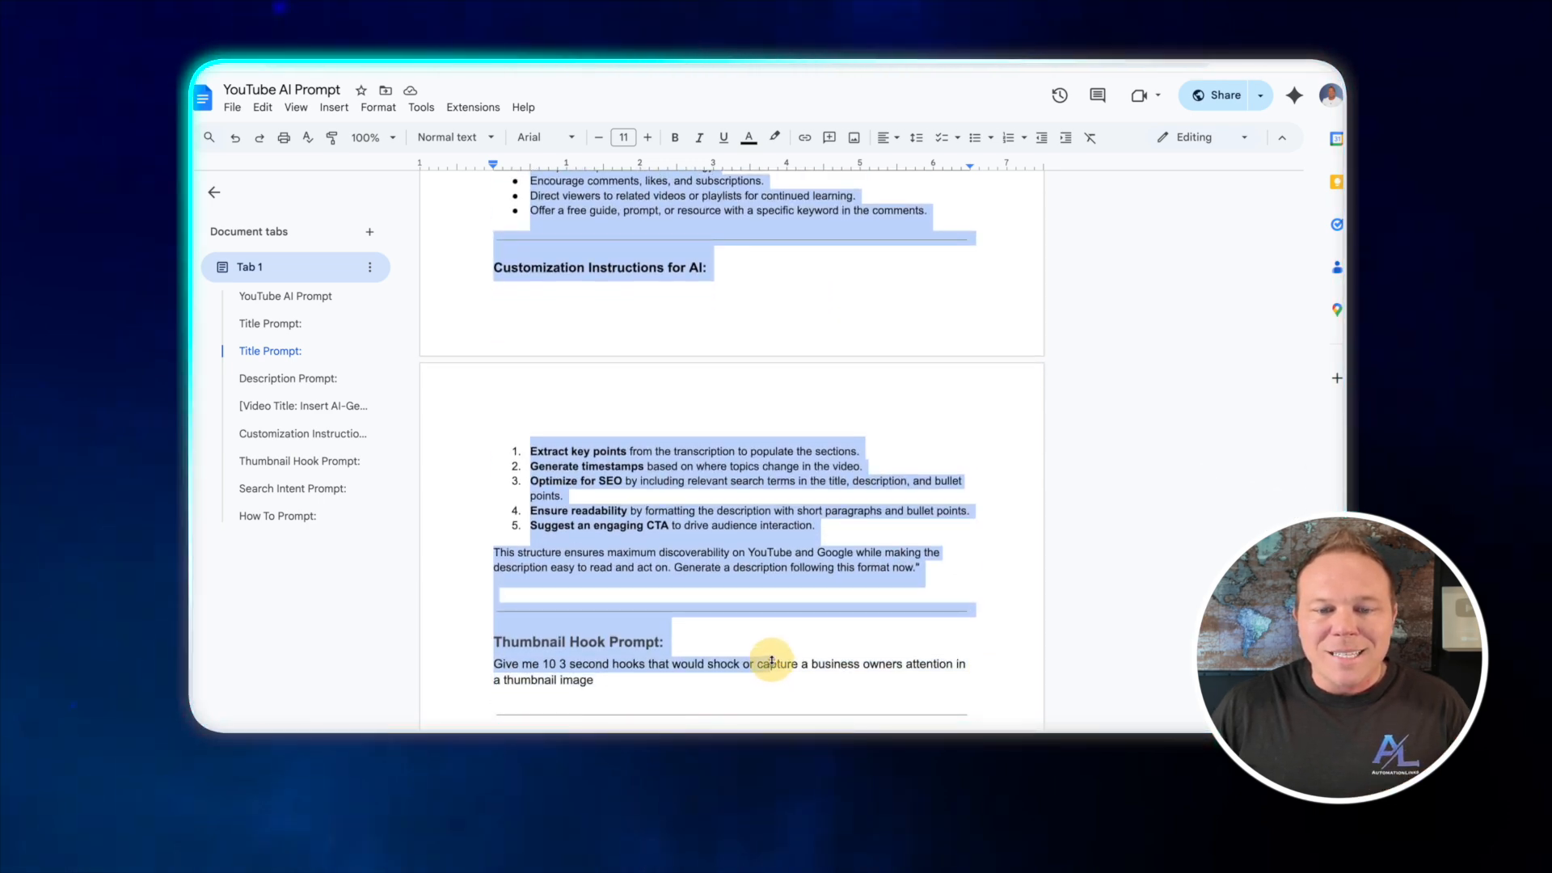
scroll("up", 3)
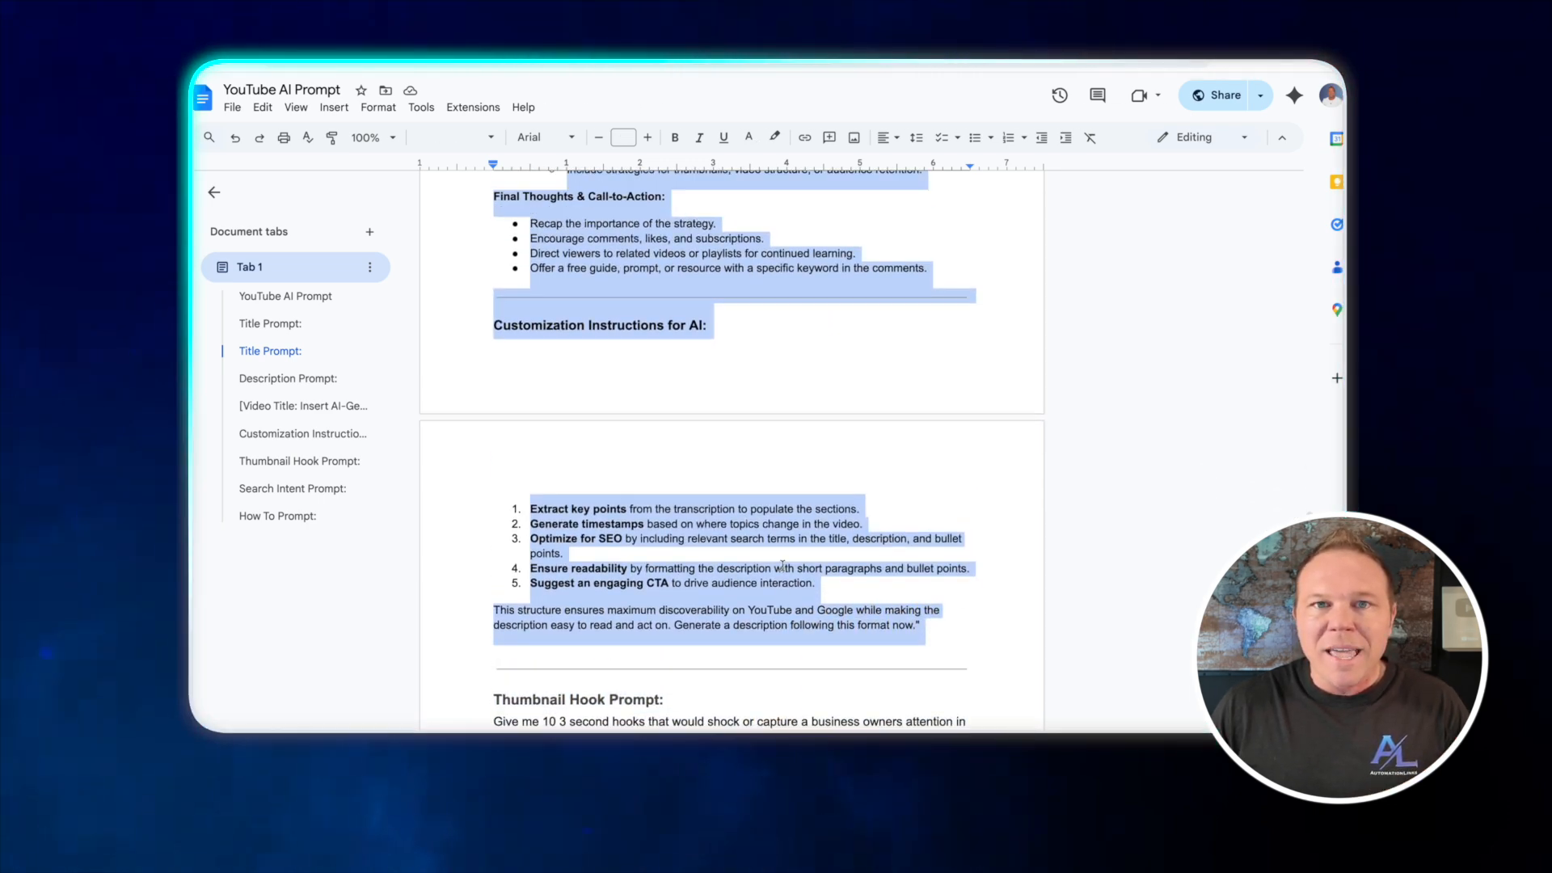
scroll("up", 3)
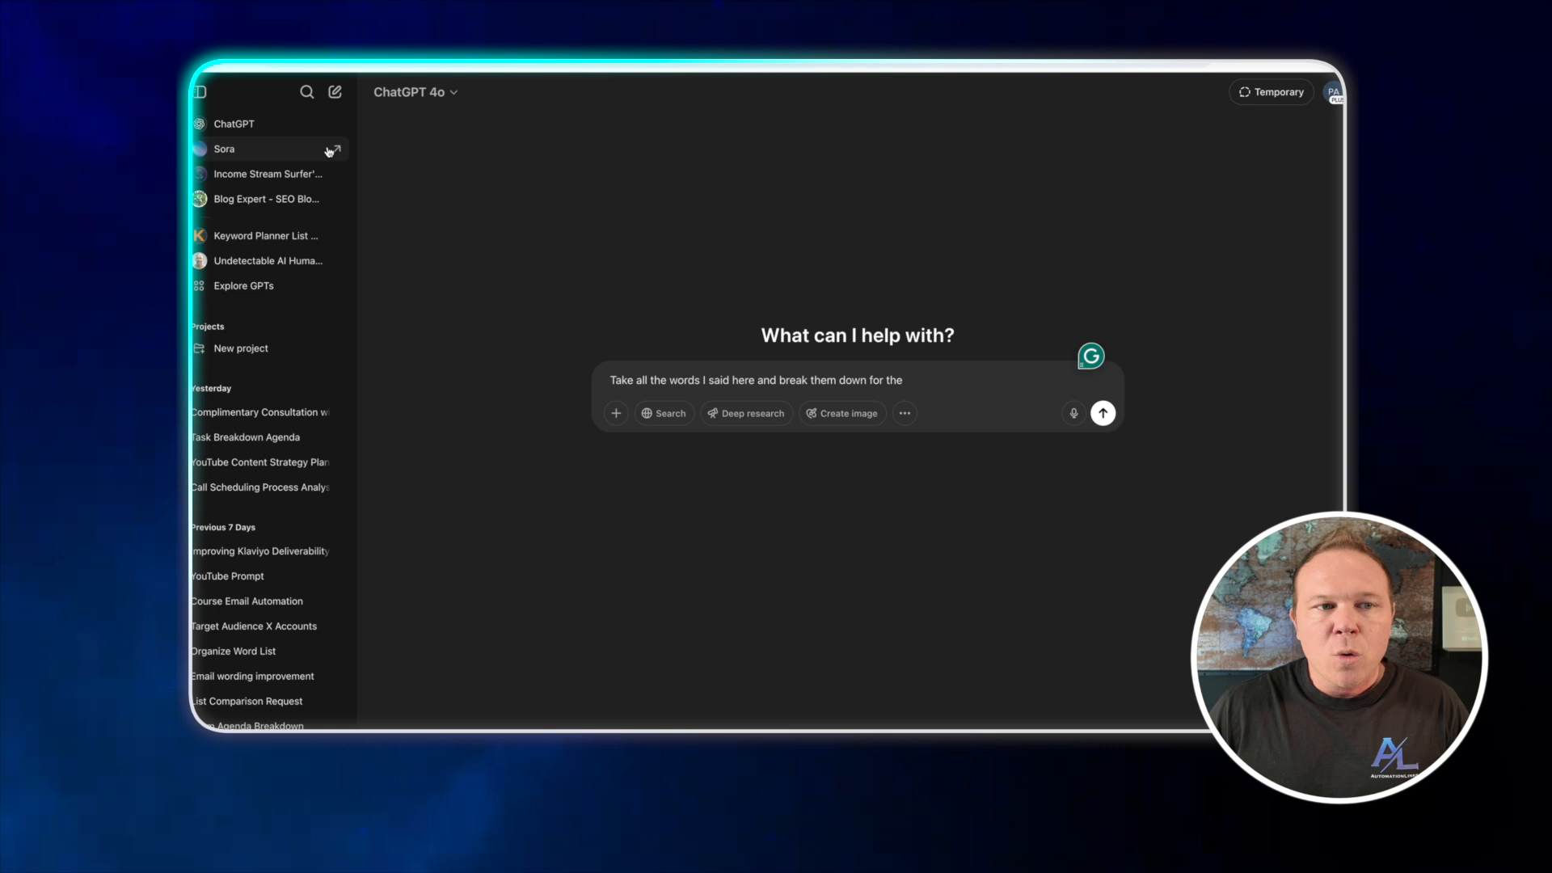
Place the cursor in the ChatGPT message box to write the transcript breakdown request
left_click(200, 90)
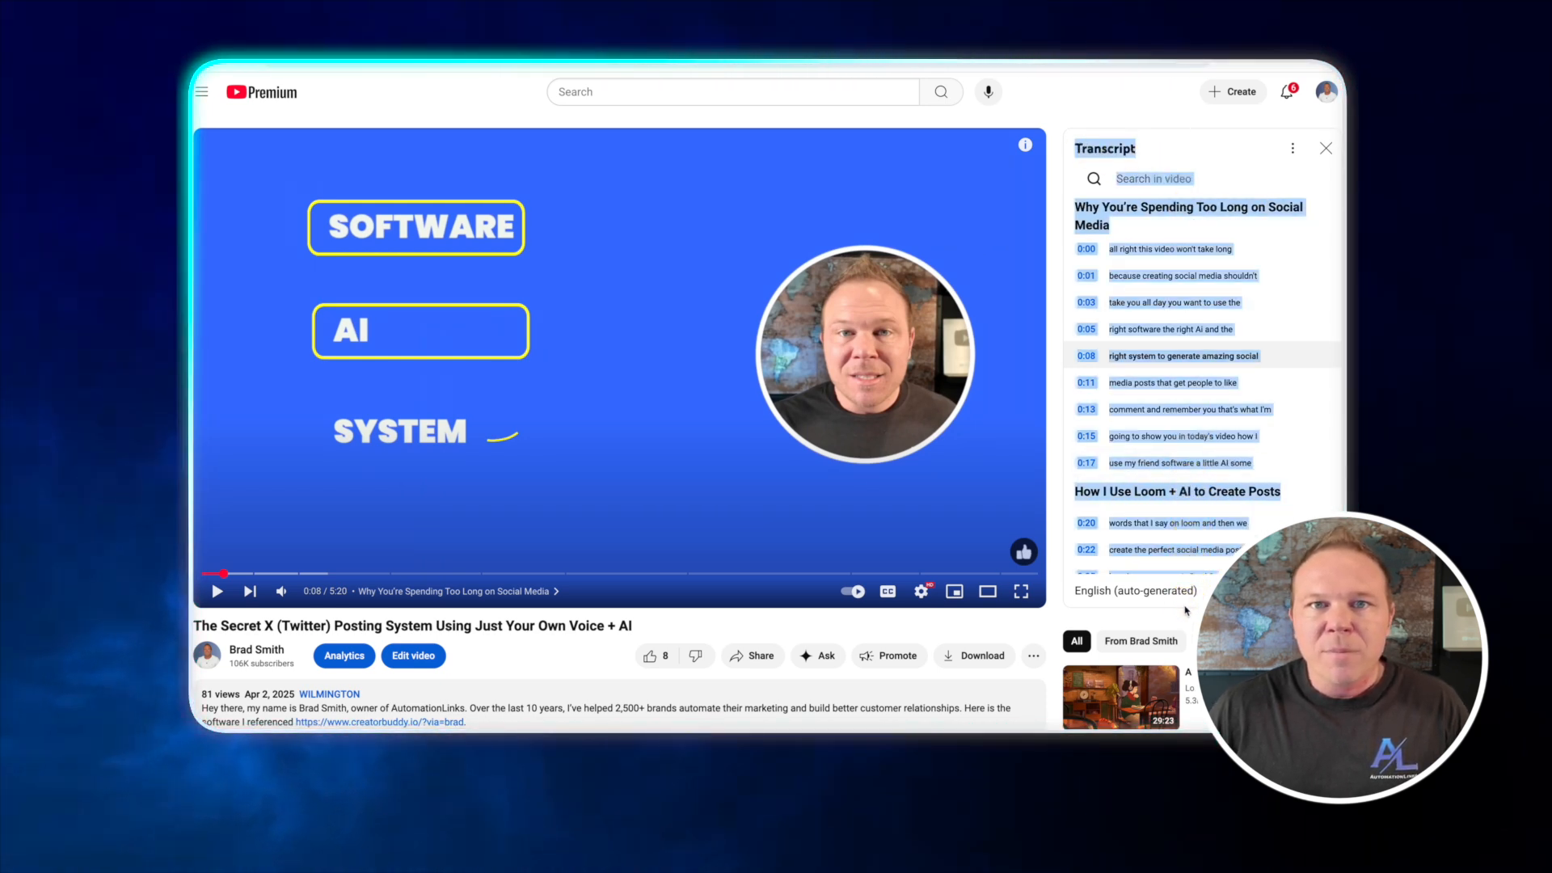
mouse_move(980, 325)
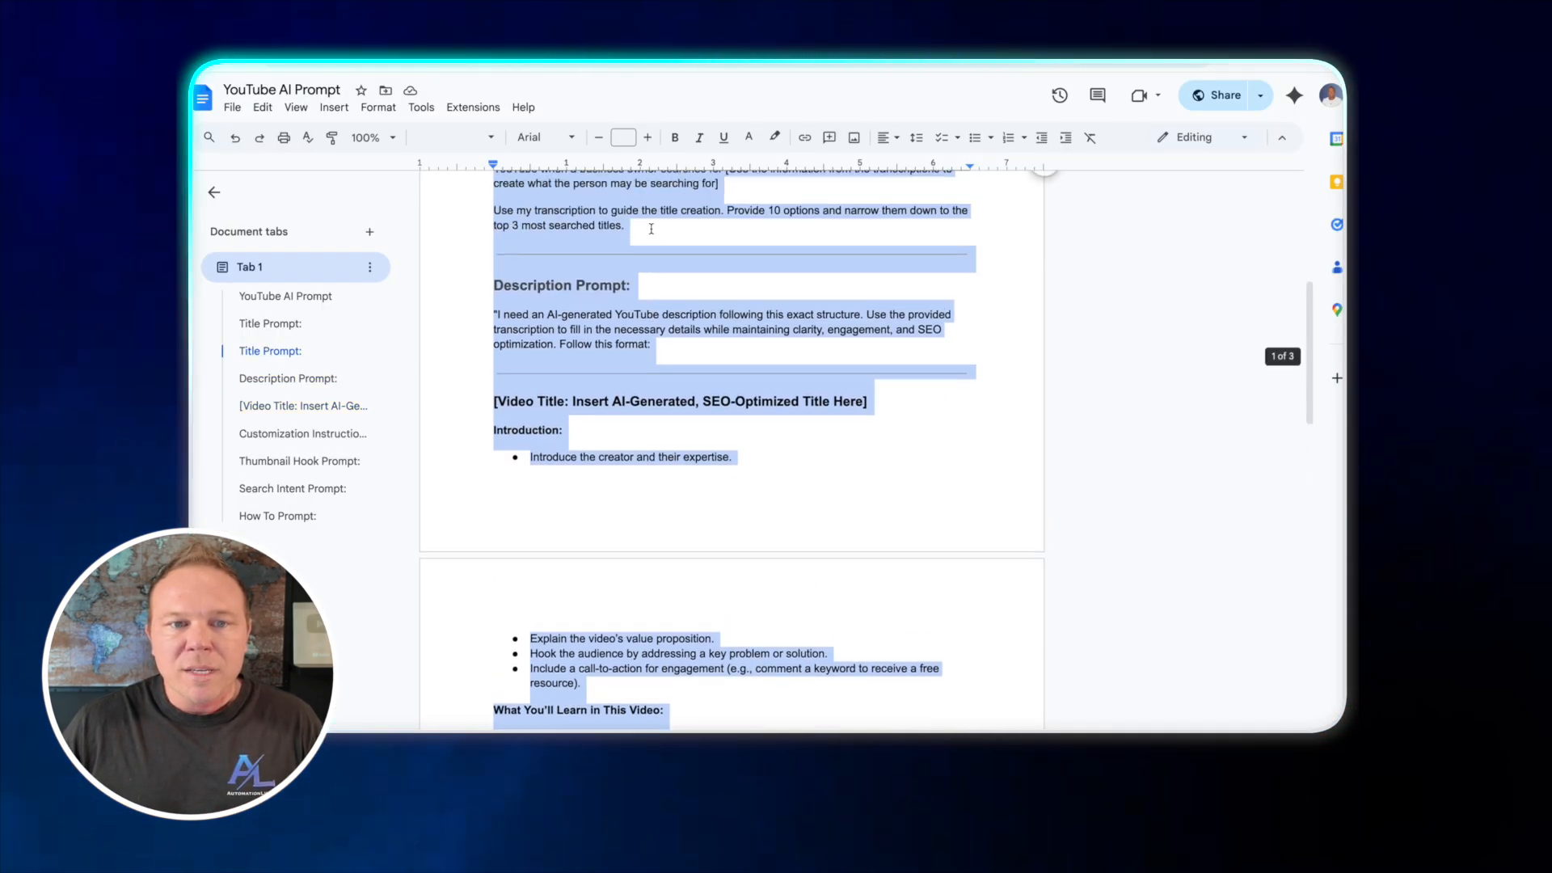
Scroll down through the Description Prompt template sections in the doc
scroll("up", 3)
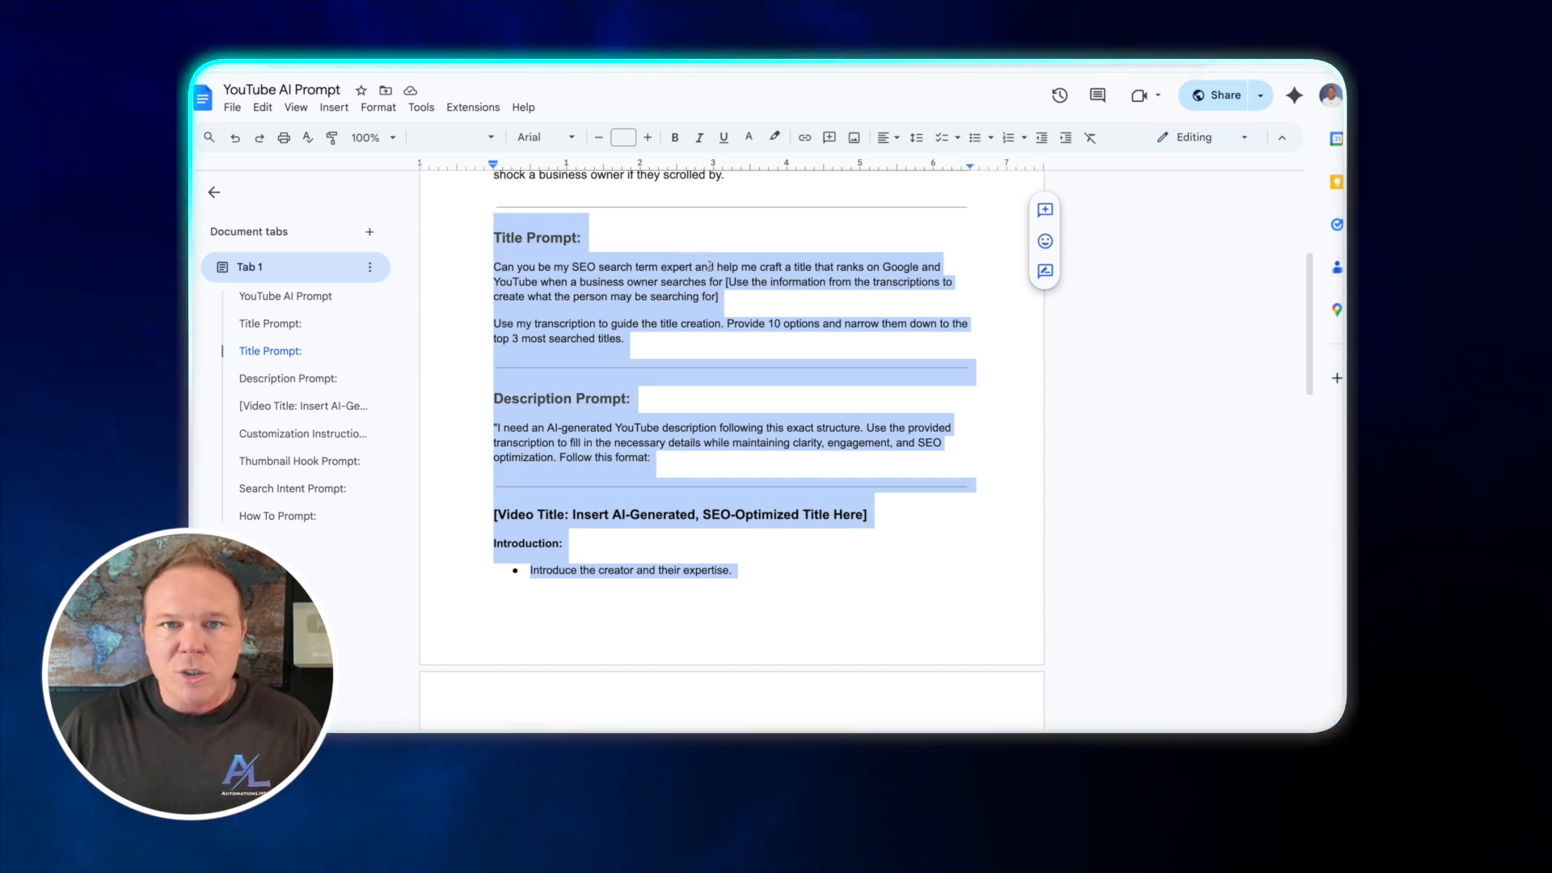
scroll("down", 3)
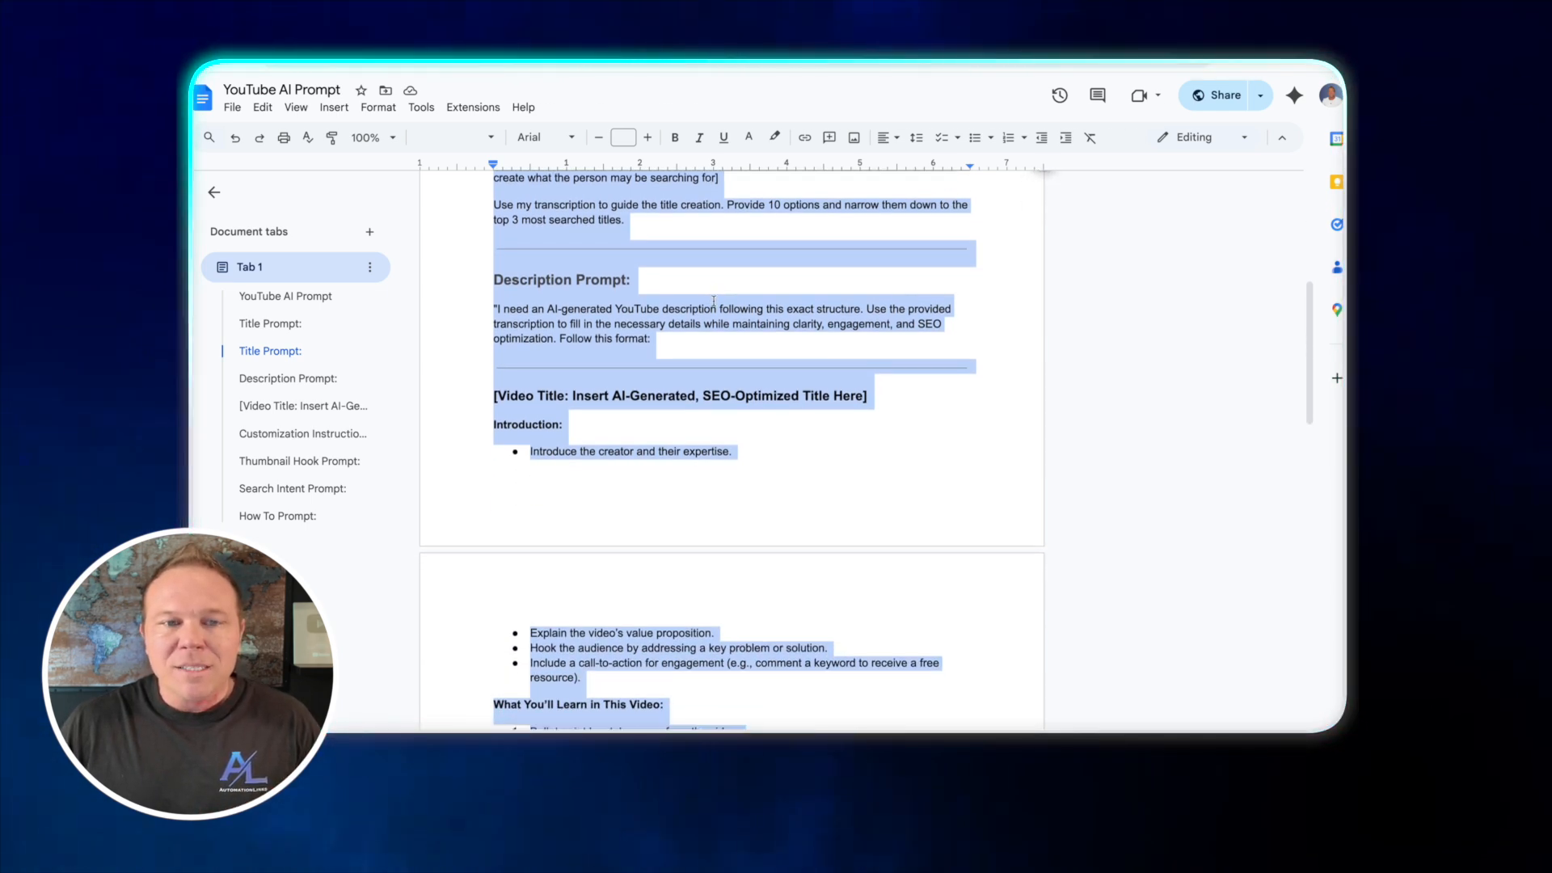
scroll("down", 3)
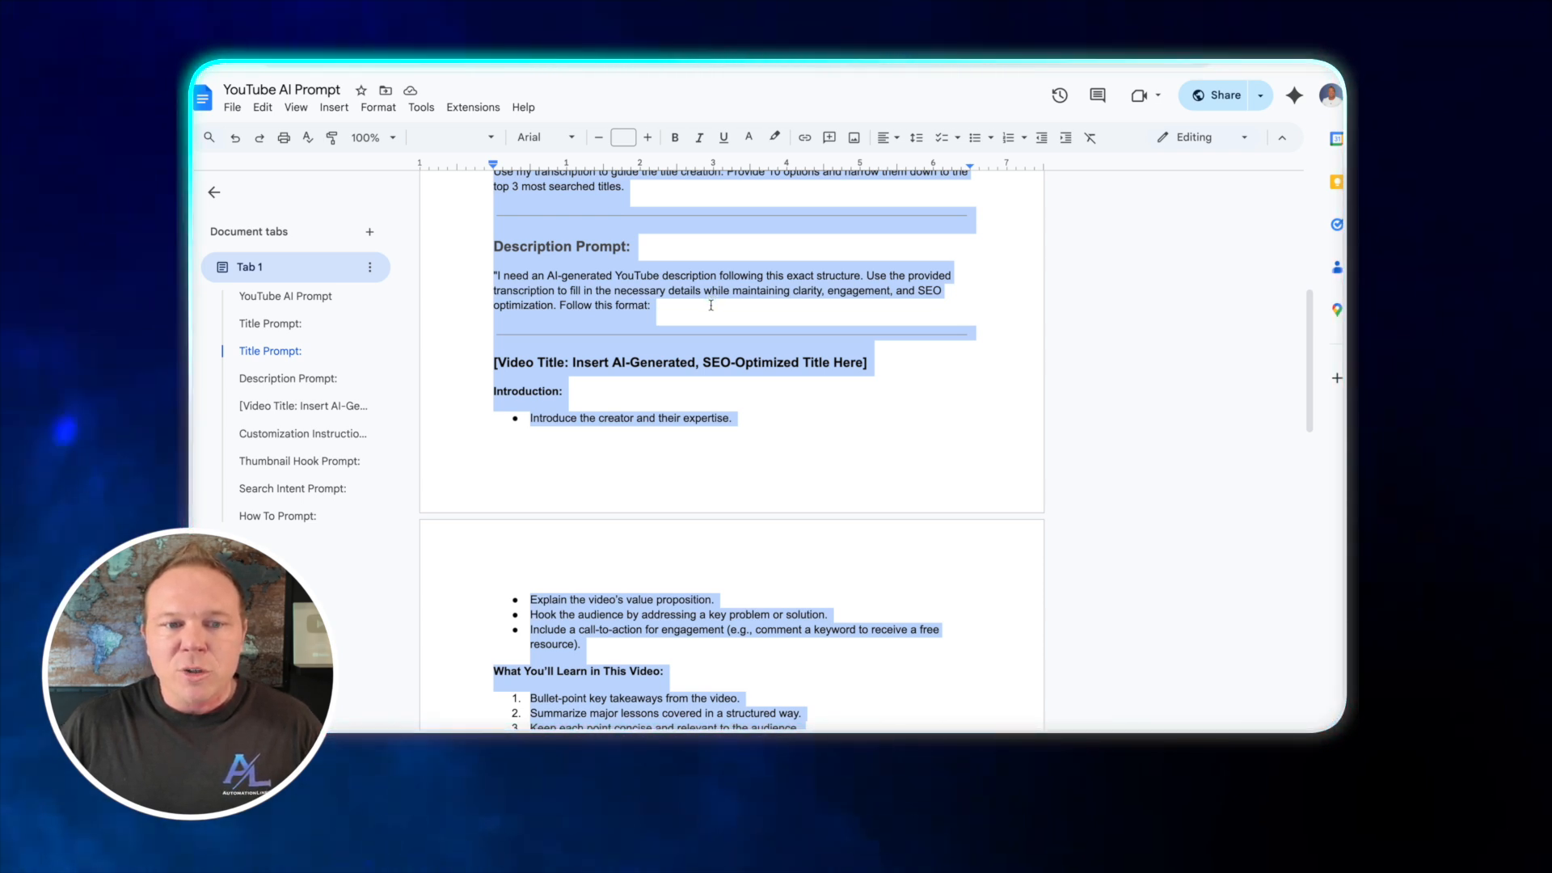
scroll("down", 3)
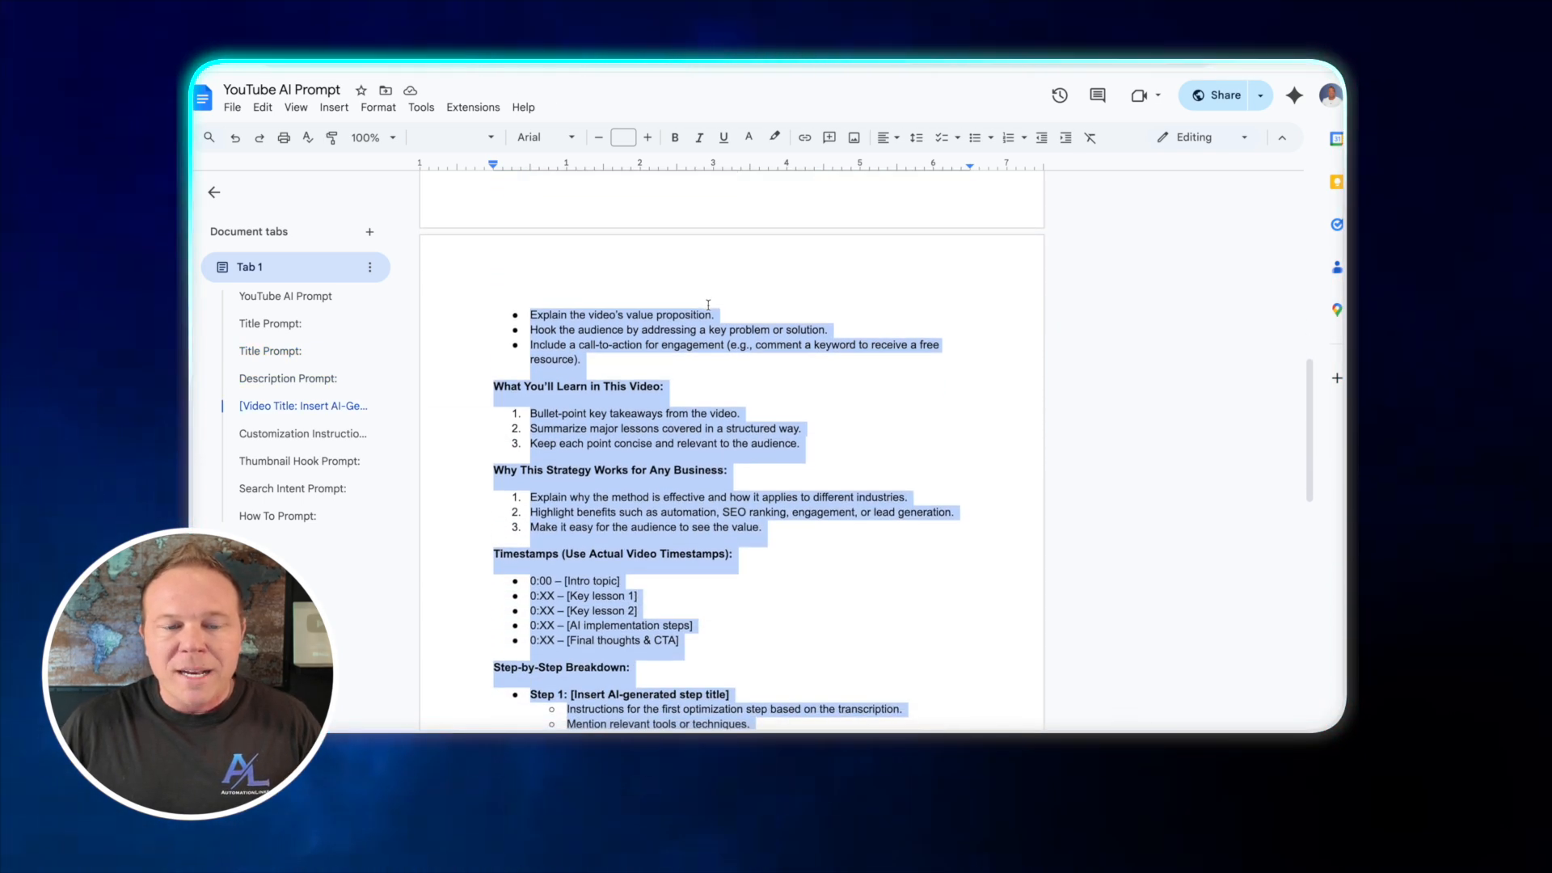
scroll("down", 3)
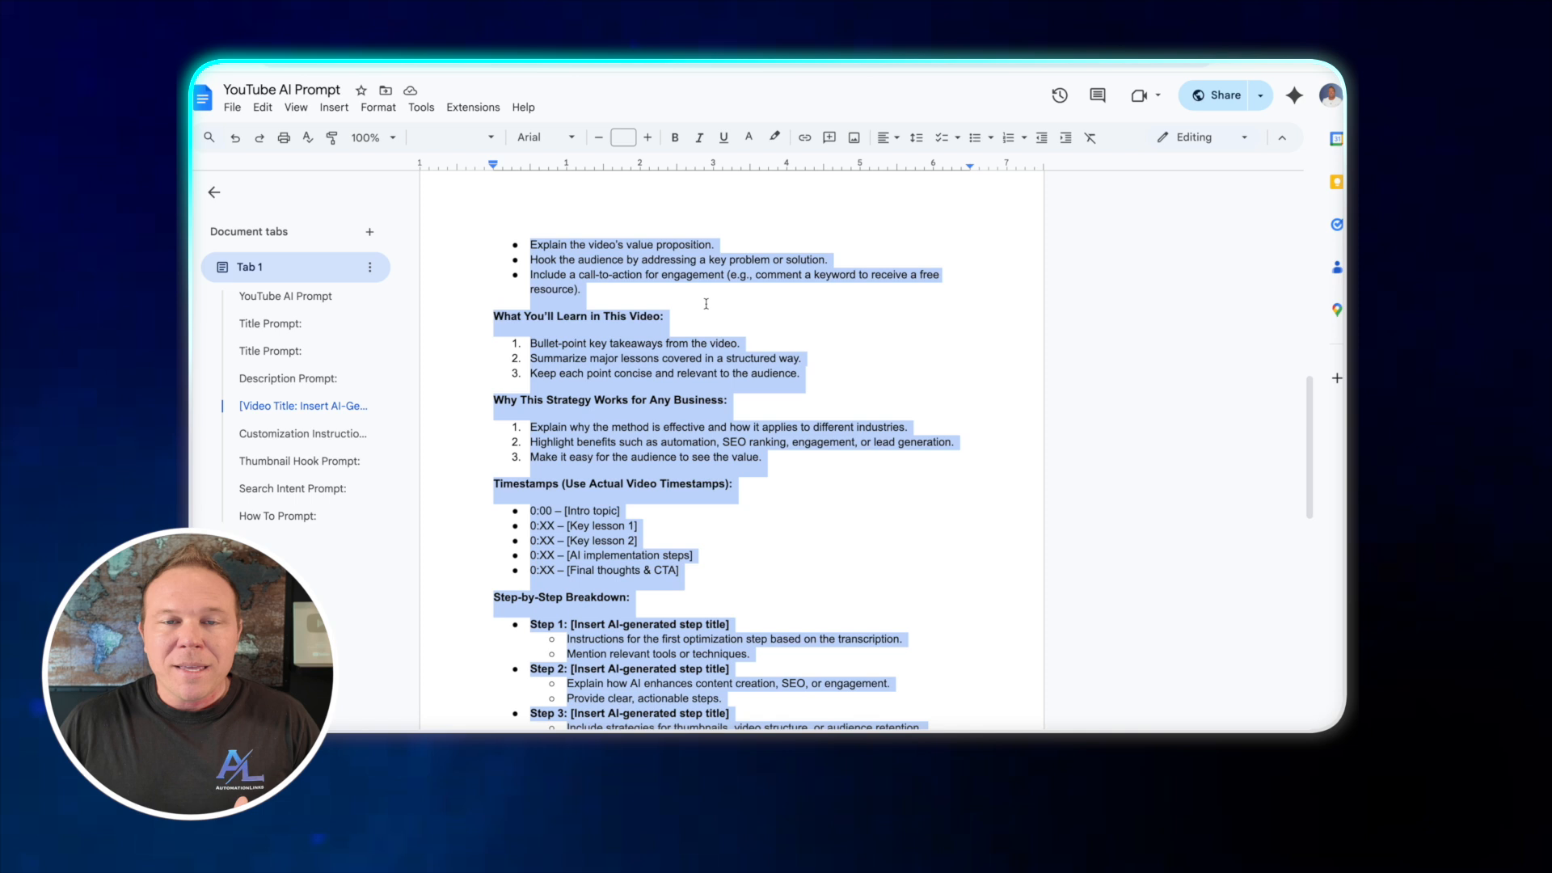
scroll("down", 3)
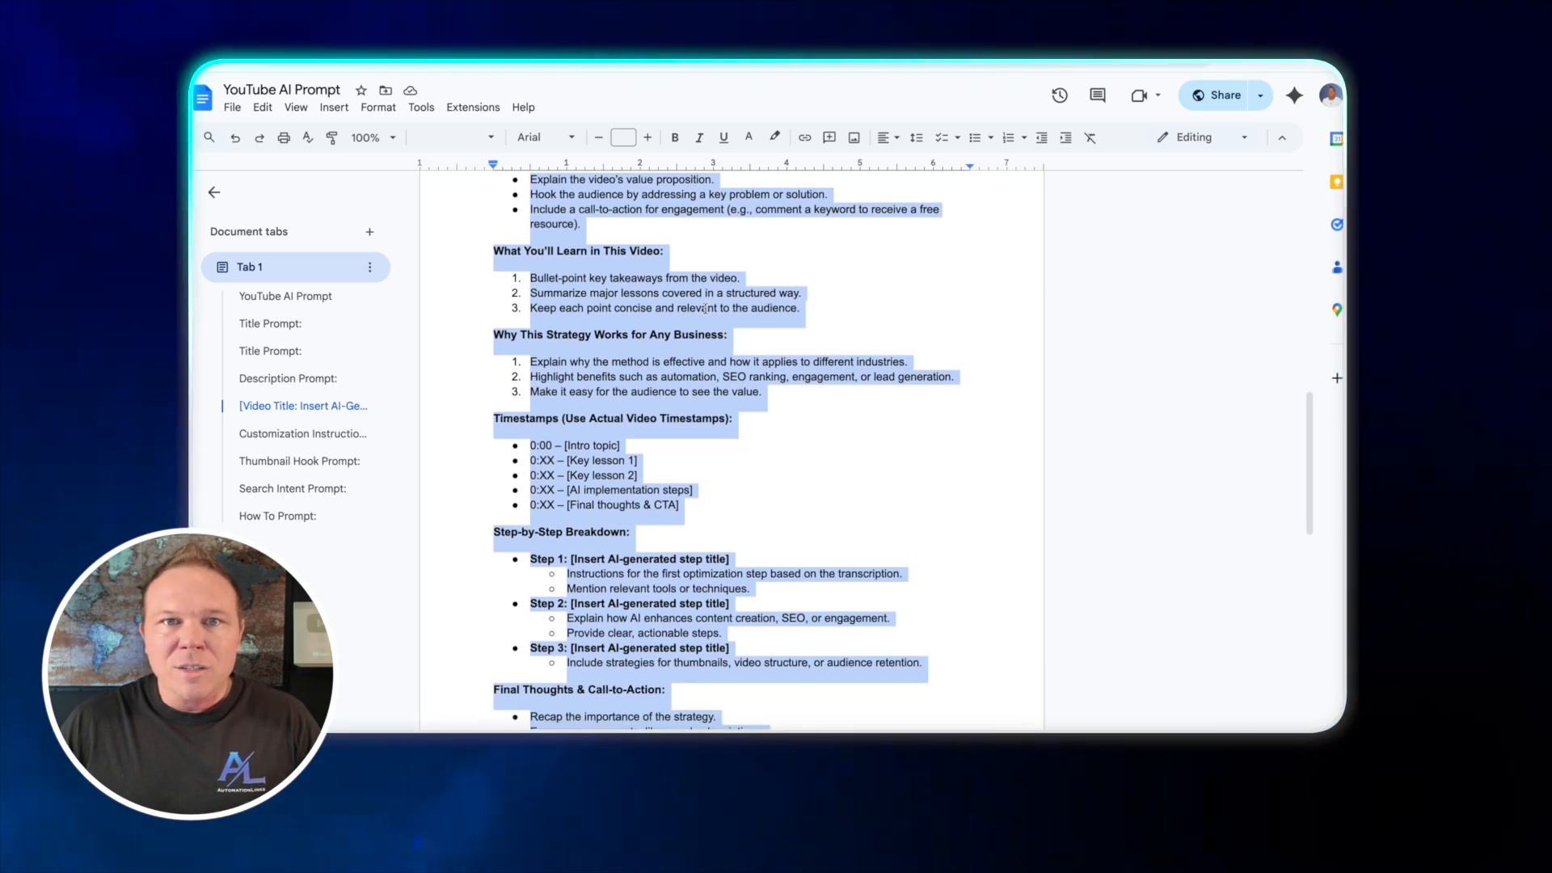
scroll("down", 3)
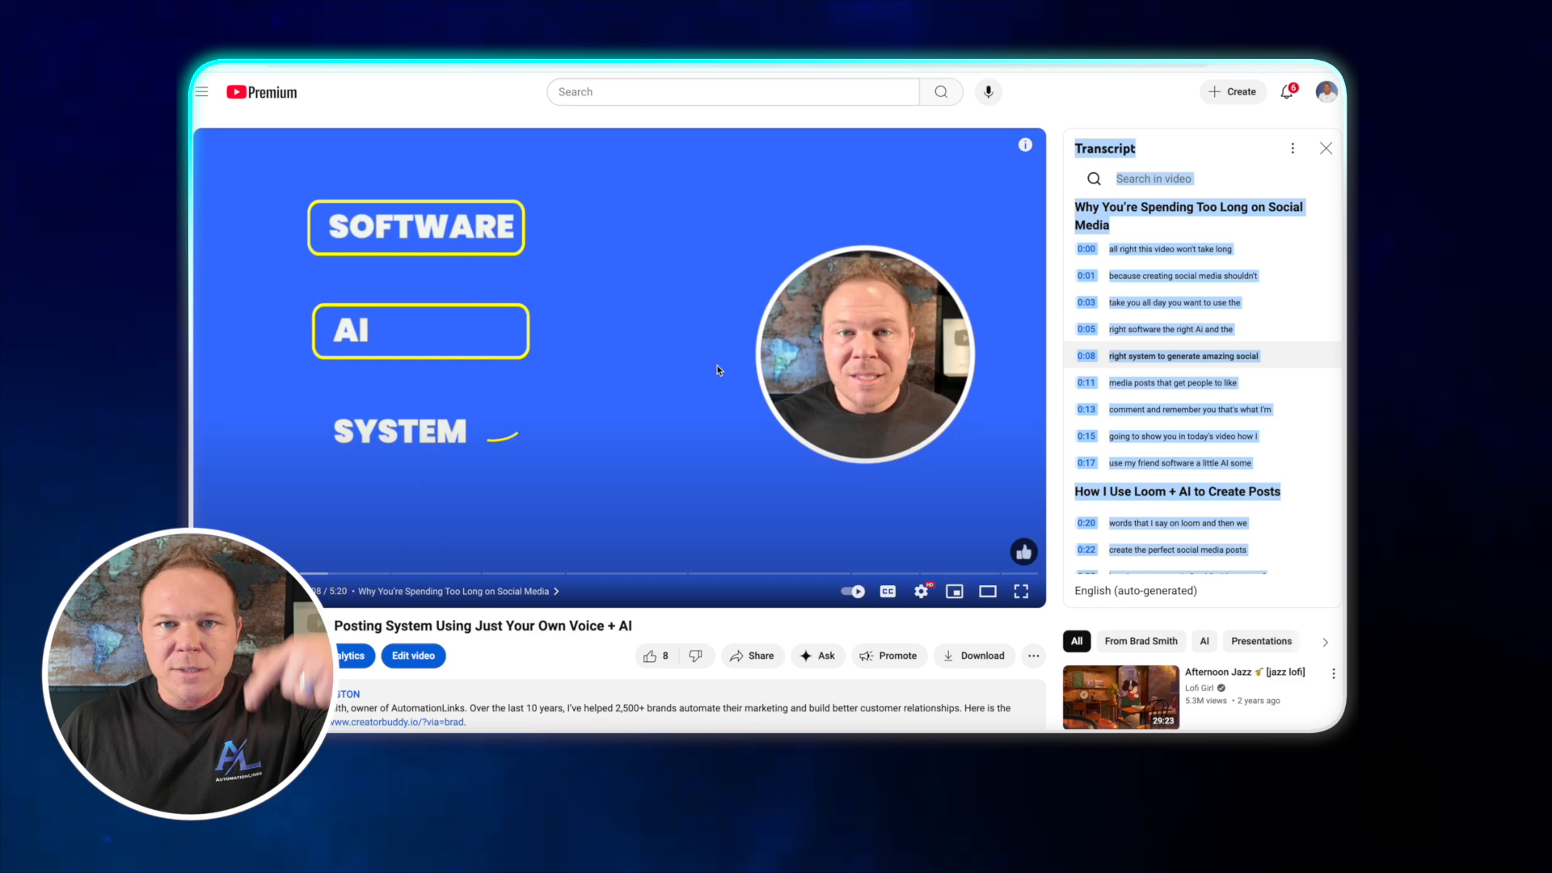
scroll("down", 3)
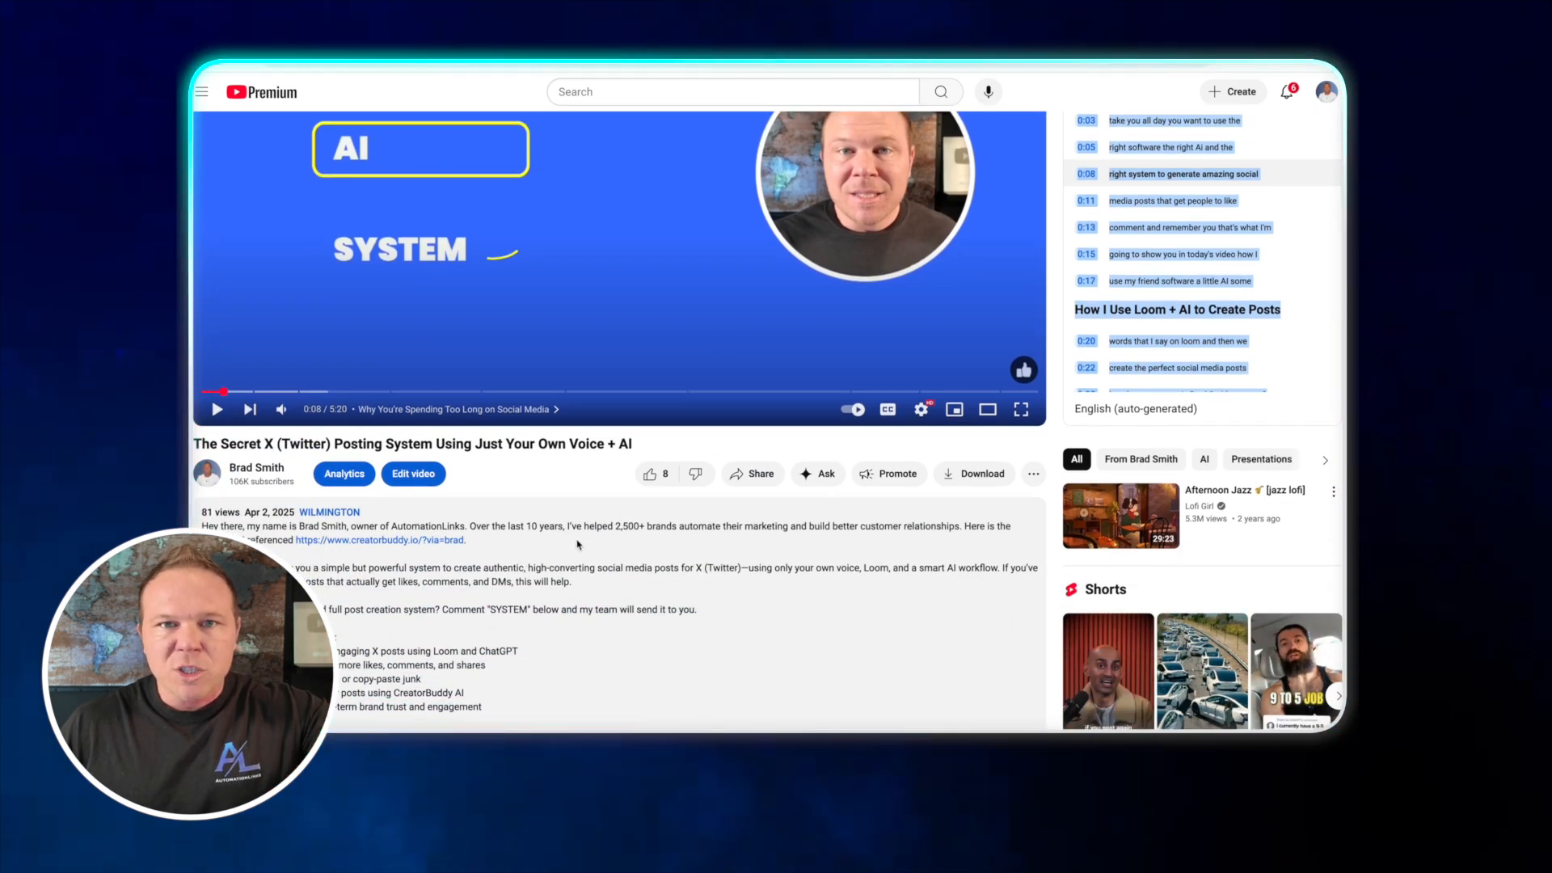
scroll("down", 3)
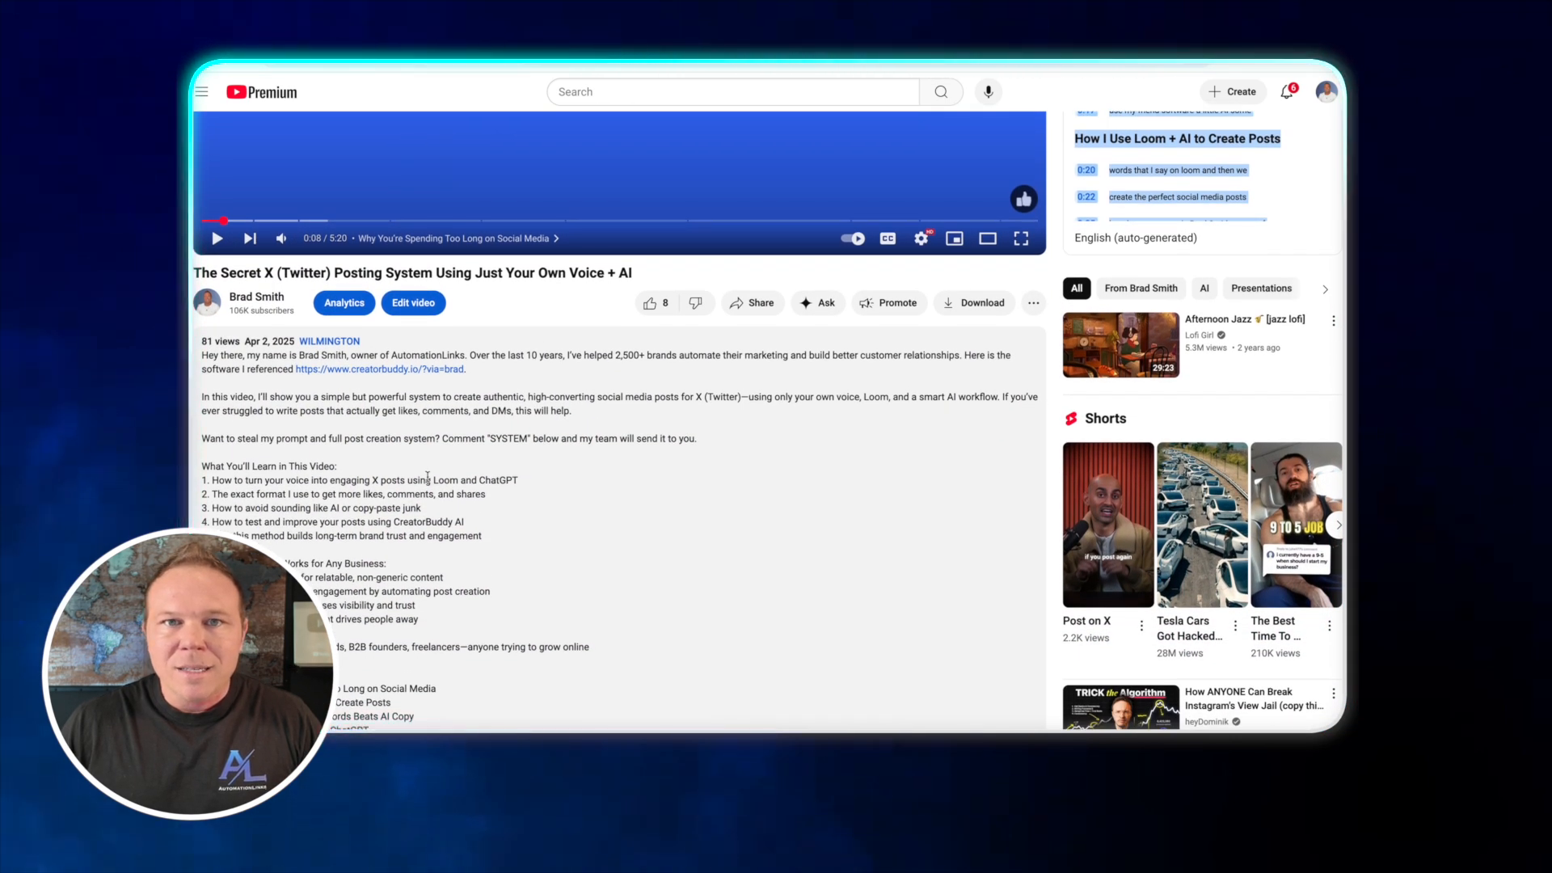
scroll("down", 3)
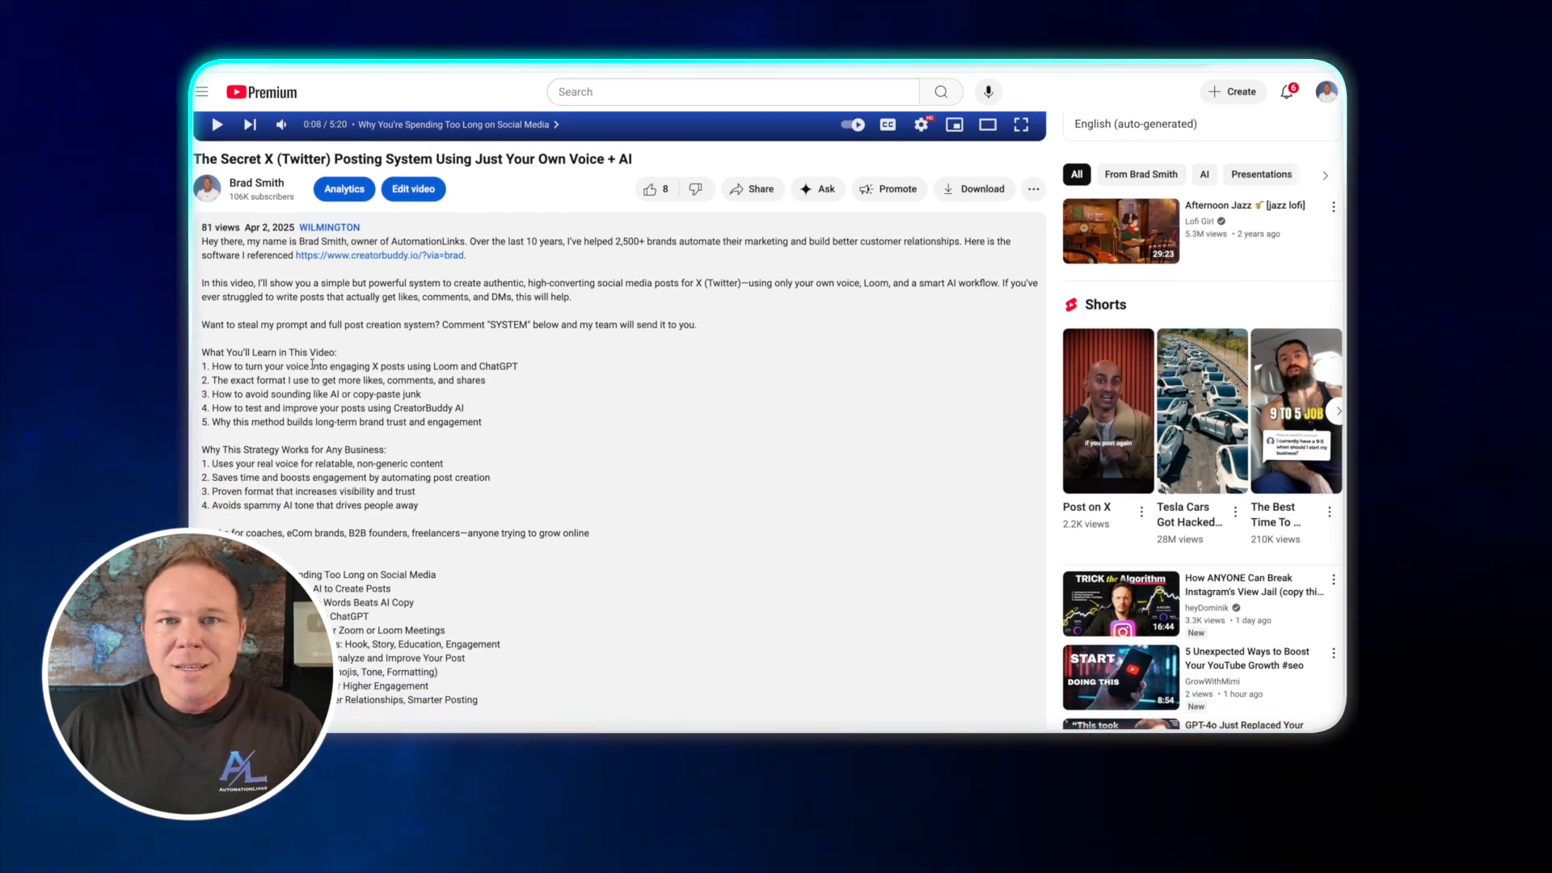
scroll("down", 3)
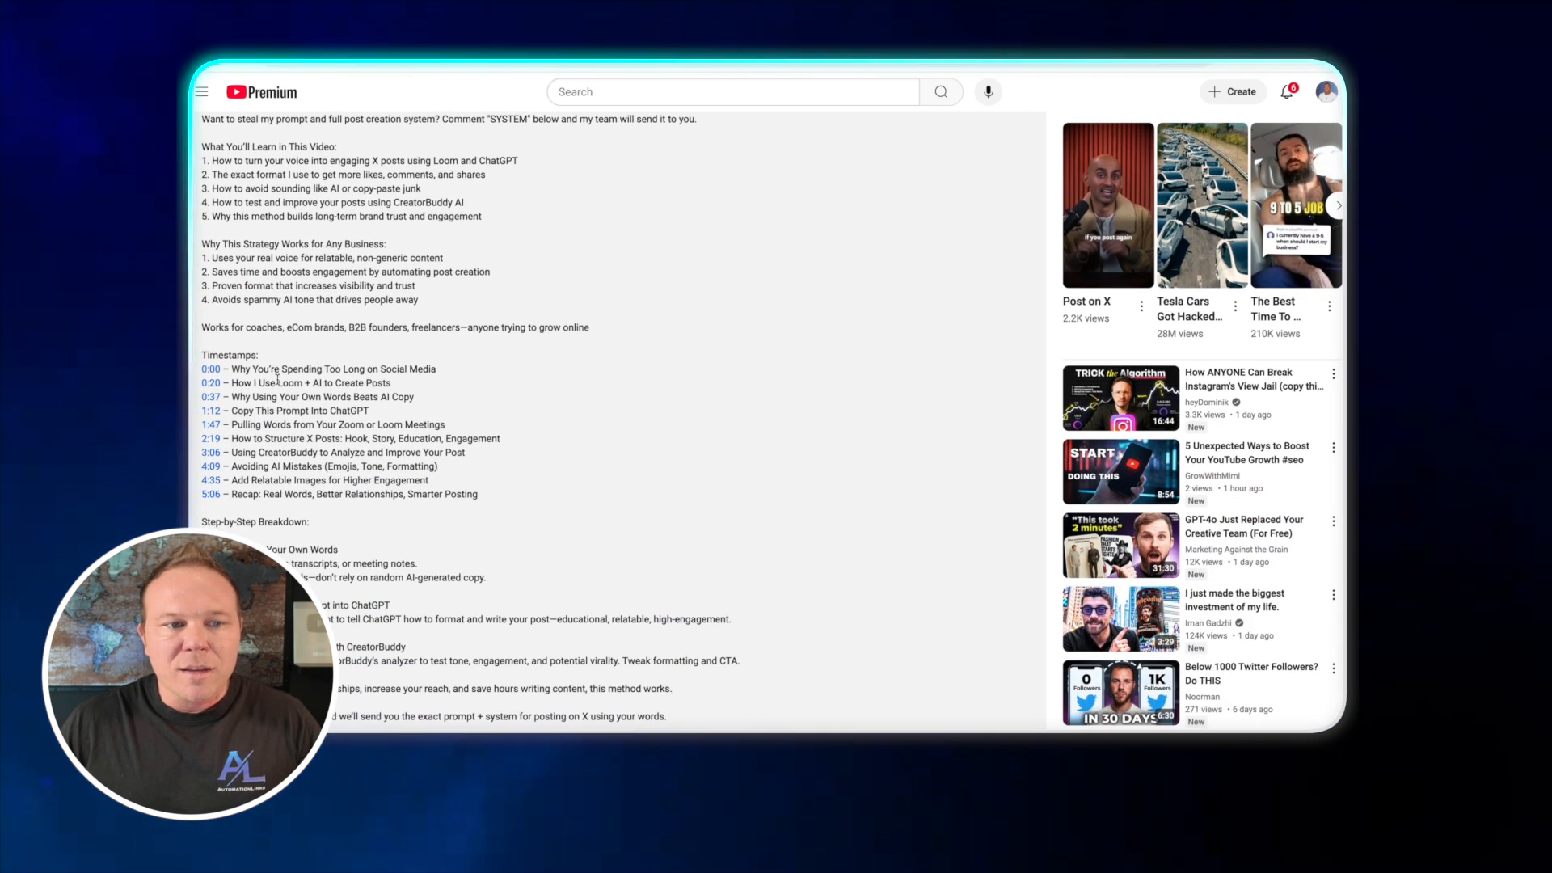
scroll("down", 3)
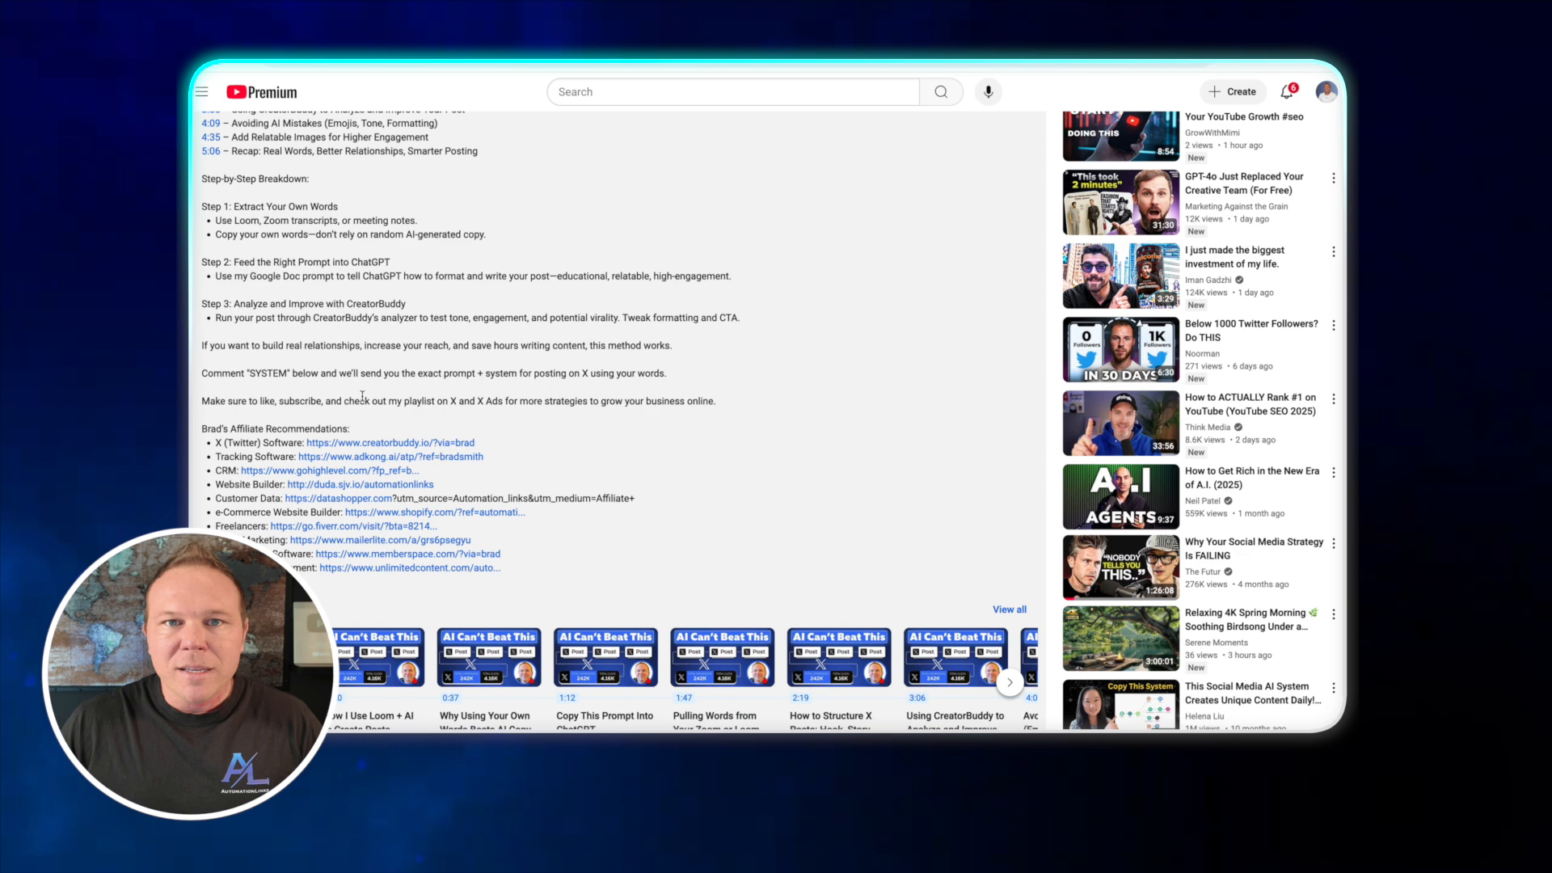
scroll("down", 3)
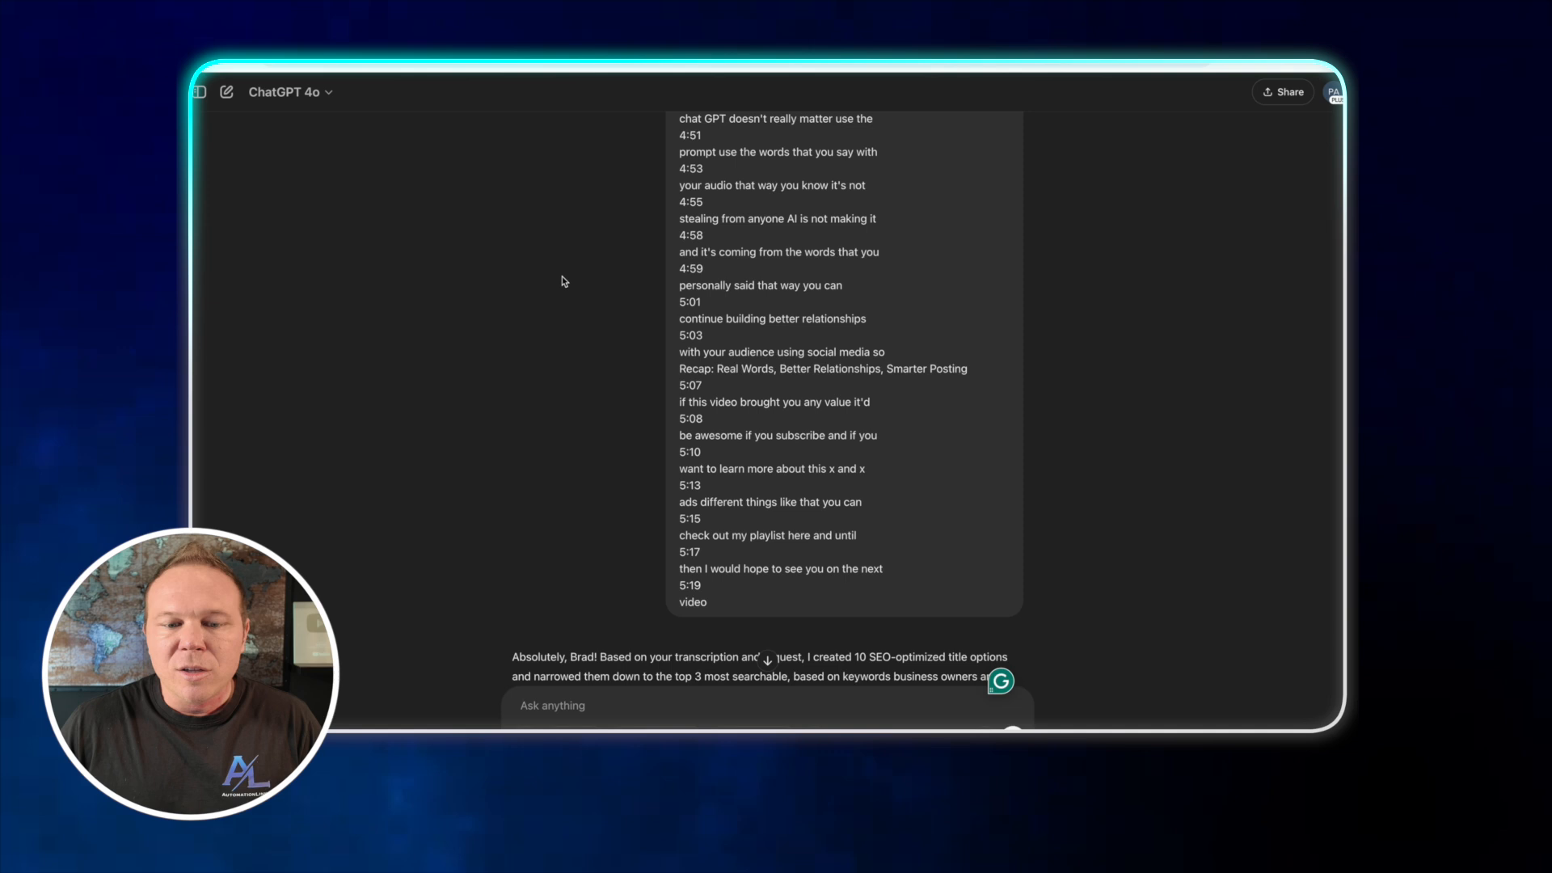
scroll("down", 3)
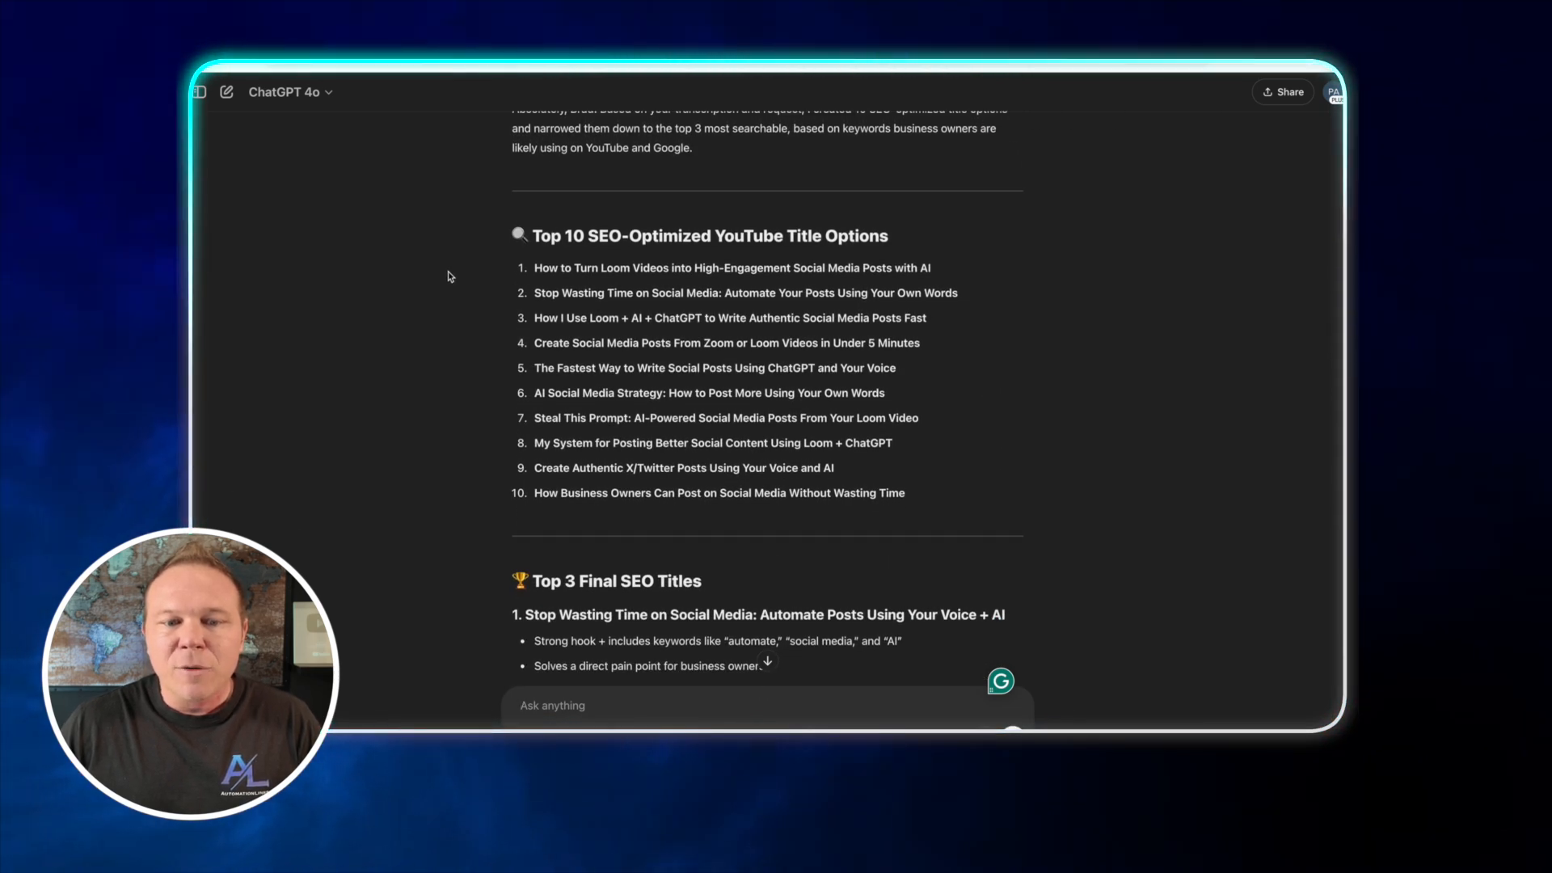
scroll("down", 3)
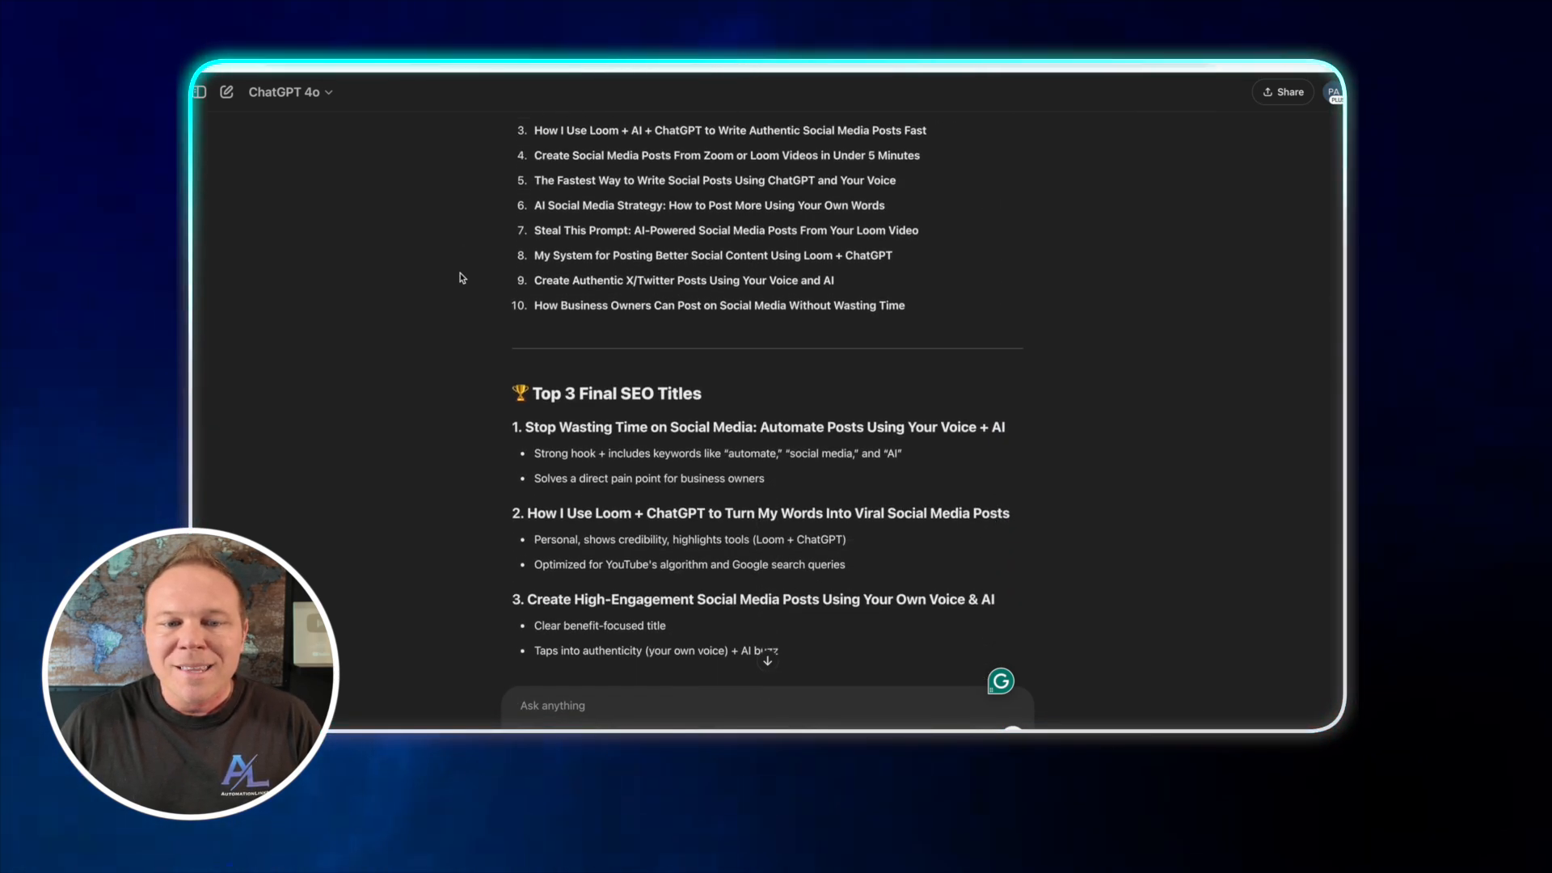
scroll("down", 3)
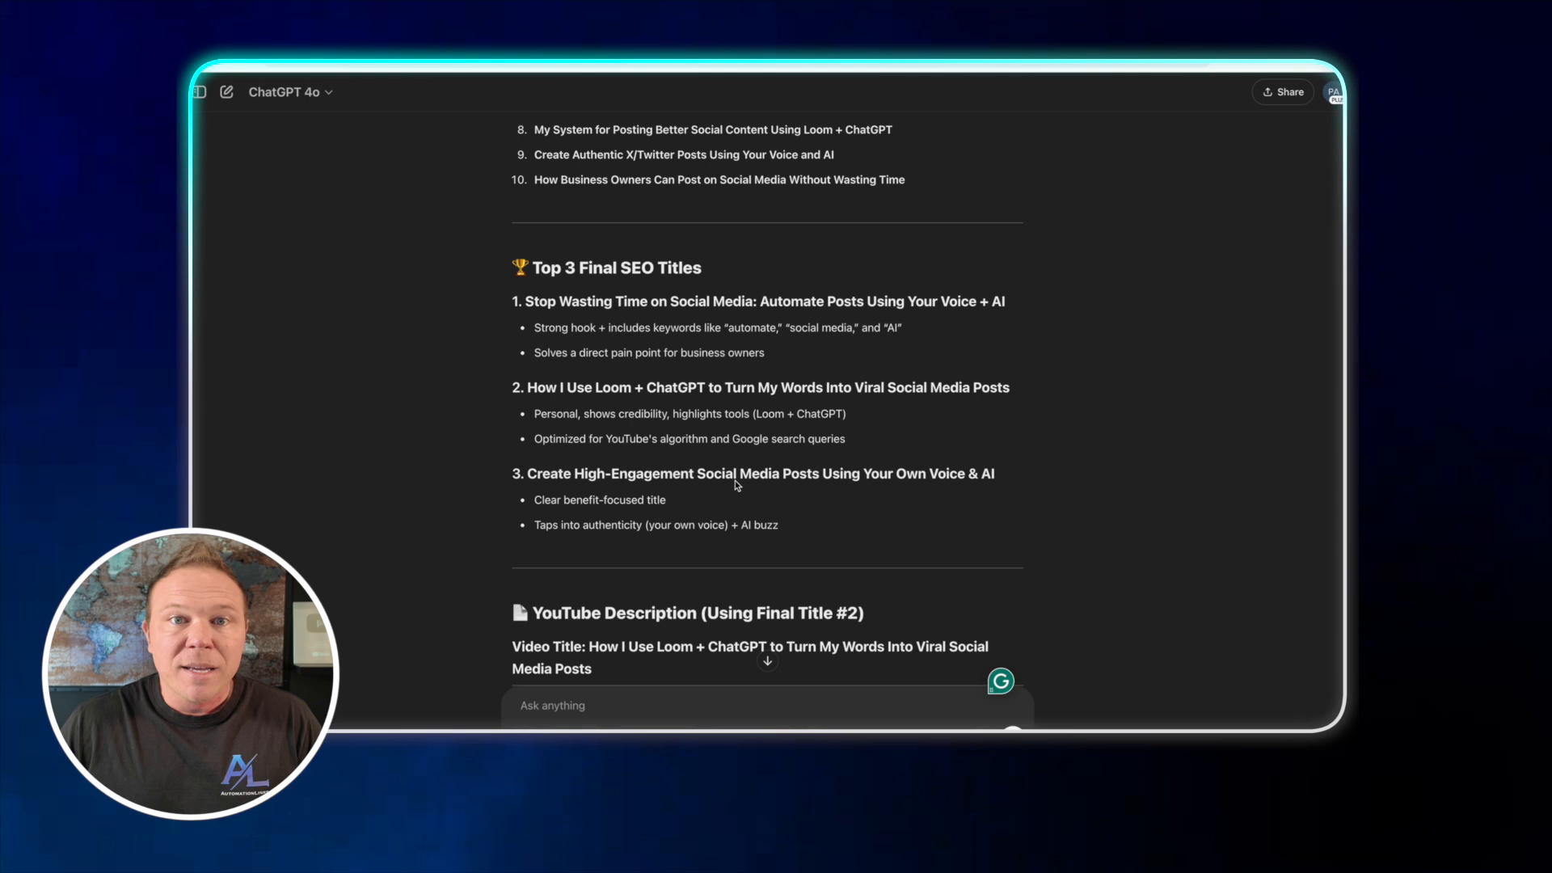
mouse_move(744, 487)
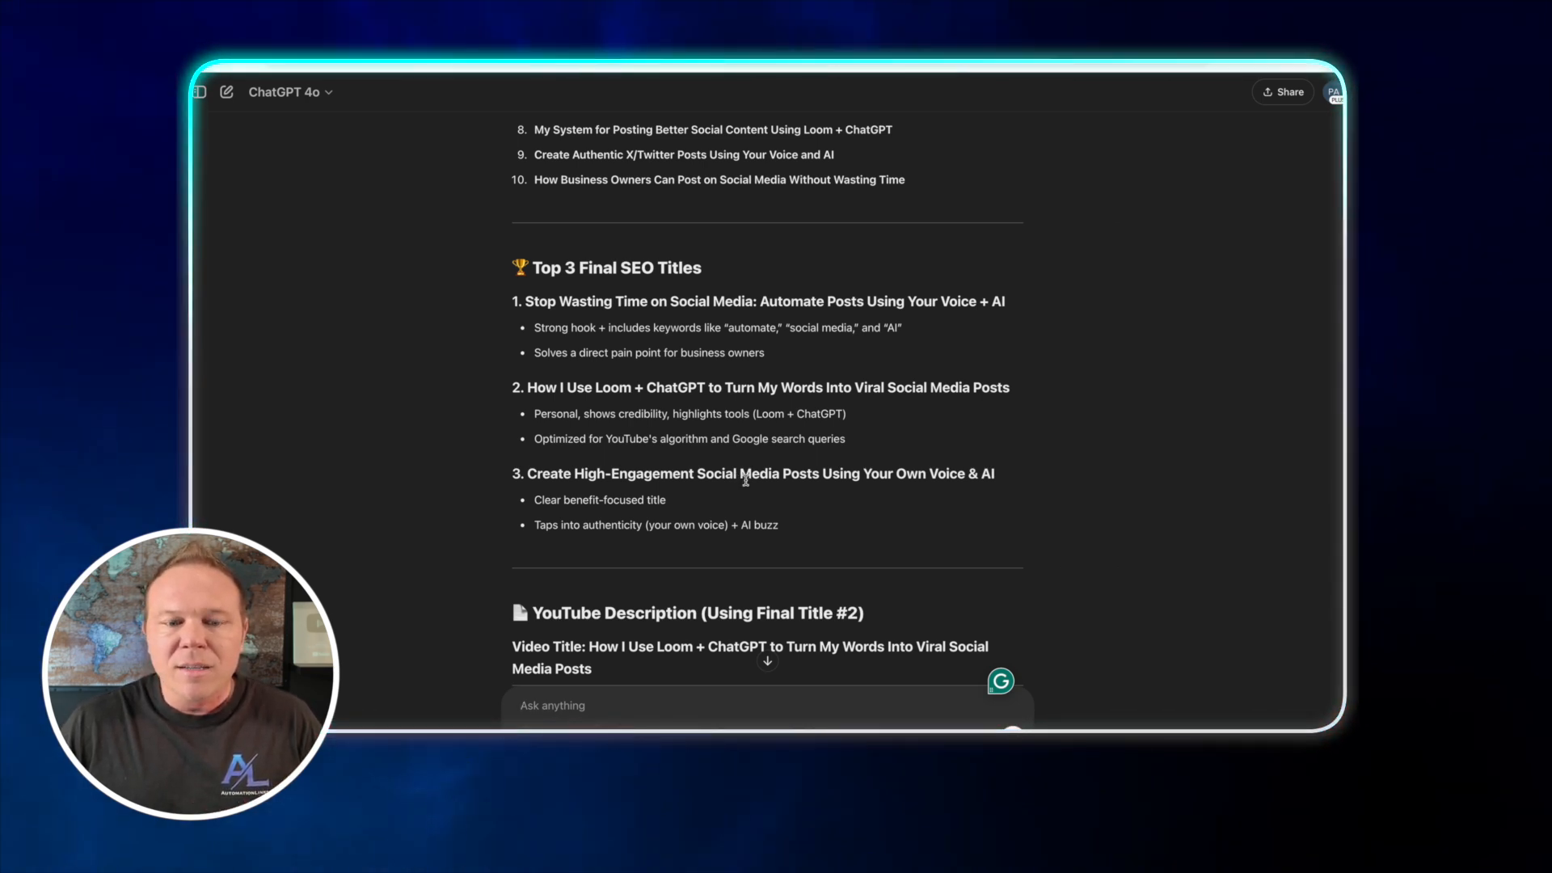
scroll("down", 3)
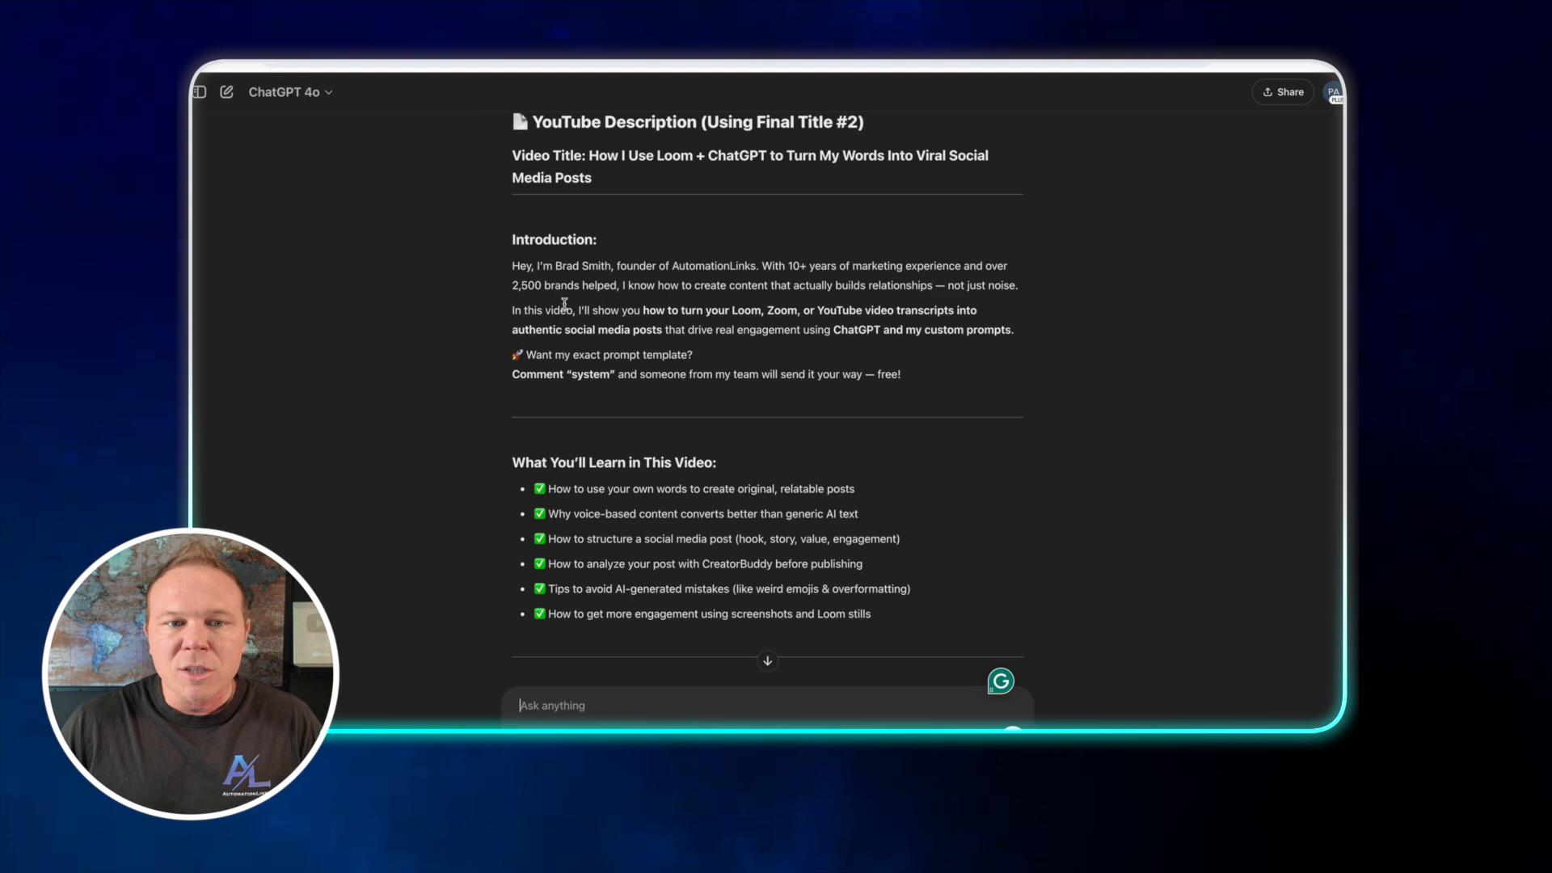
scroll("down", 3)
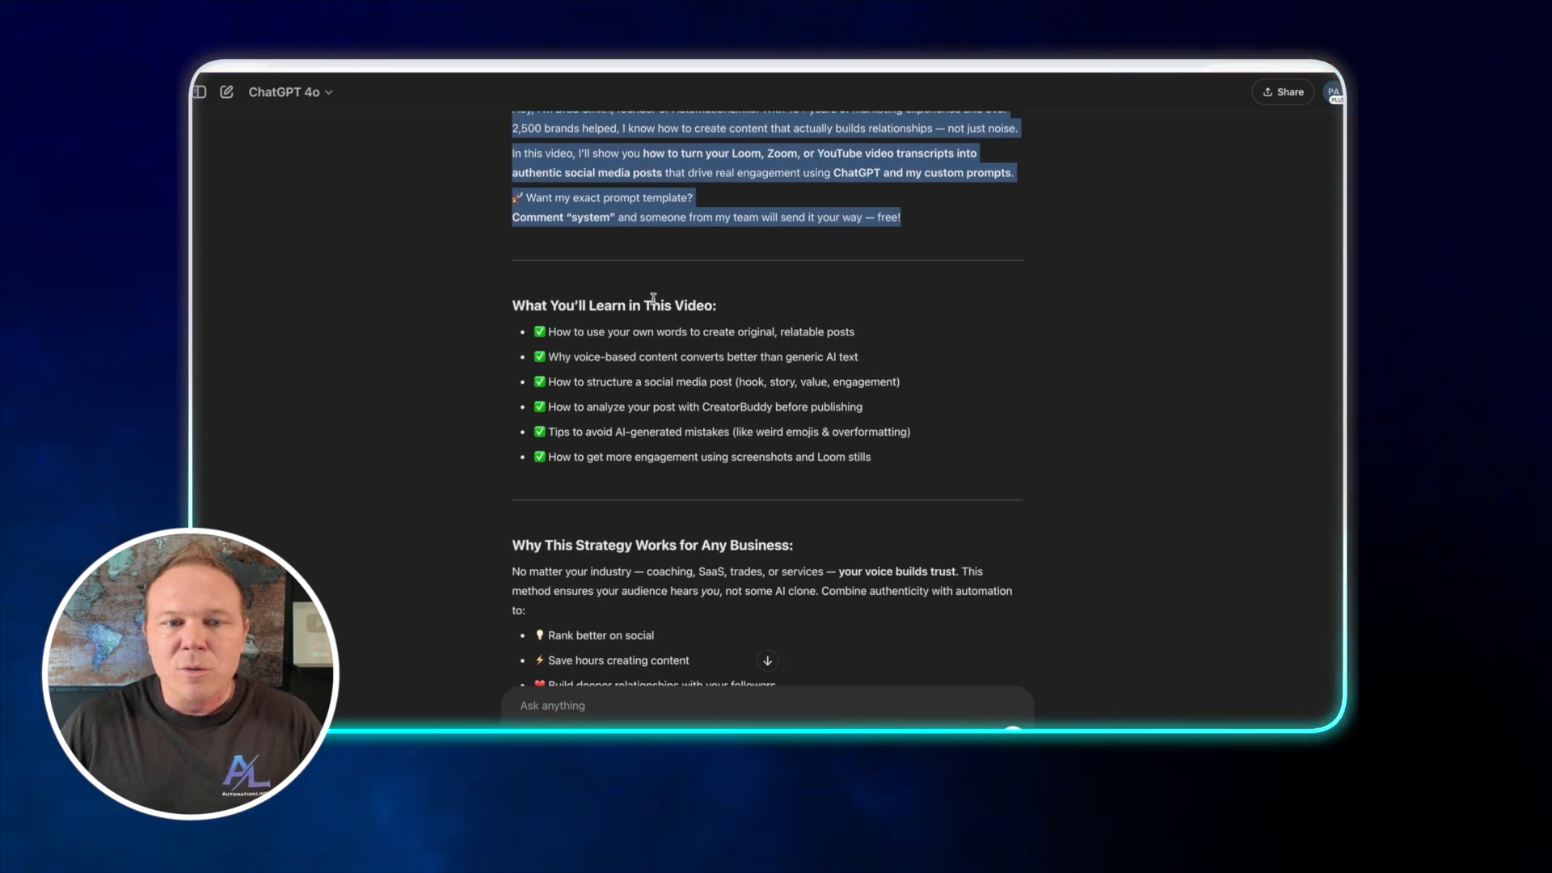
scroll("down", 3)
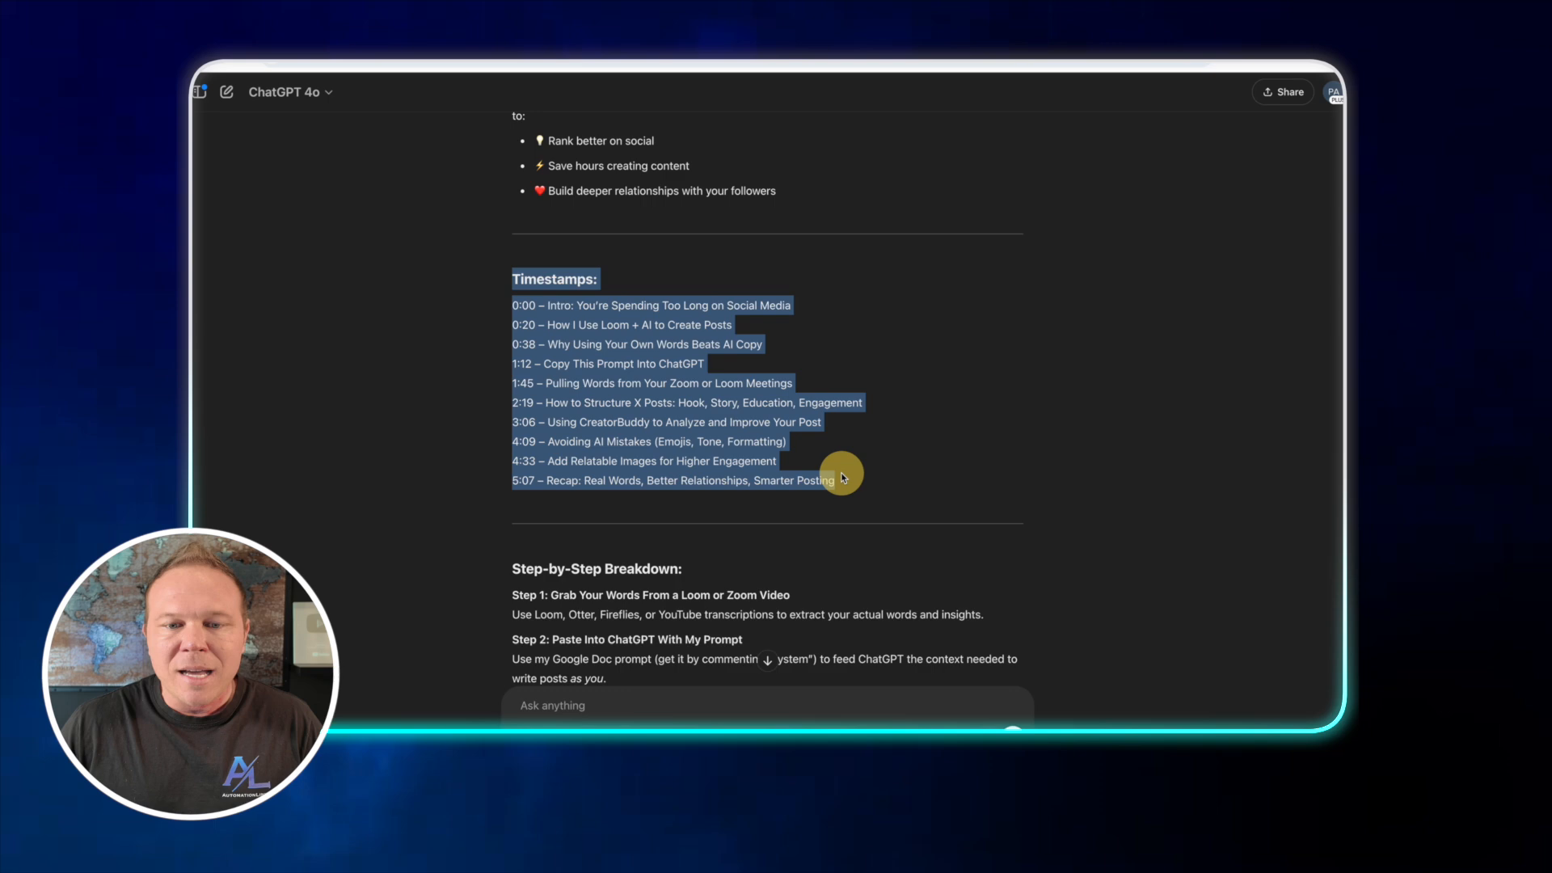
scroll("down", 3)
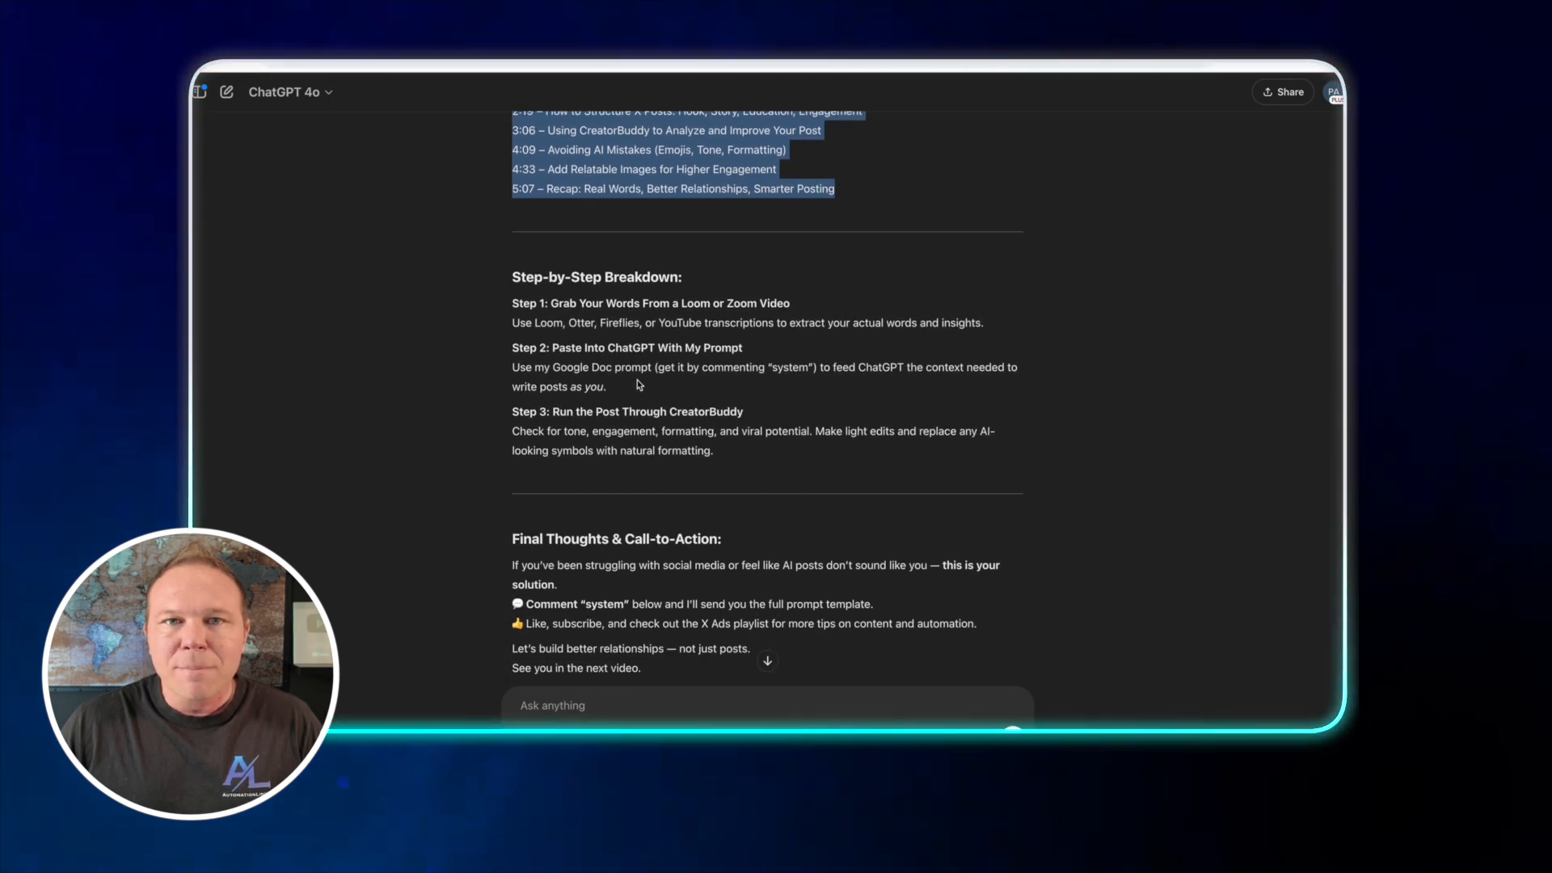
scroll("down", 3)
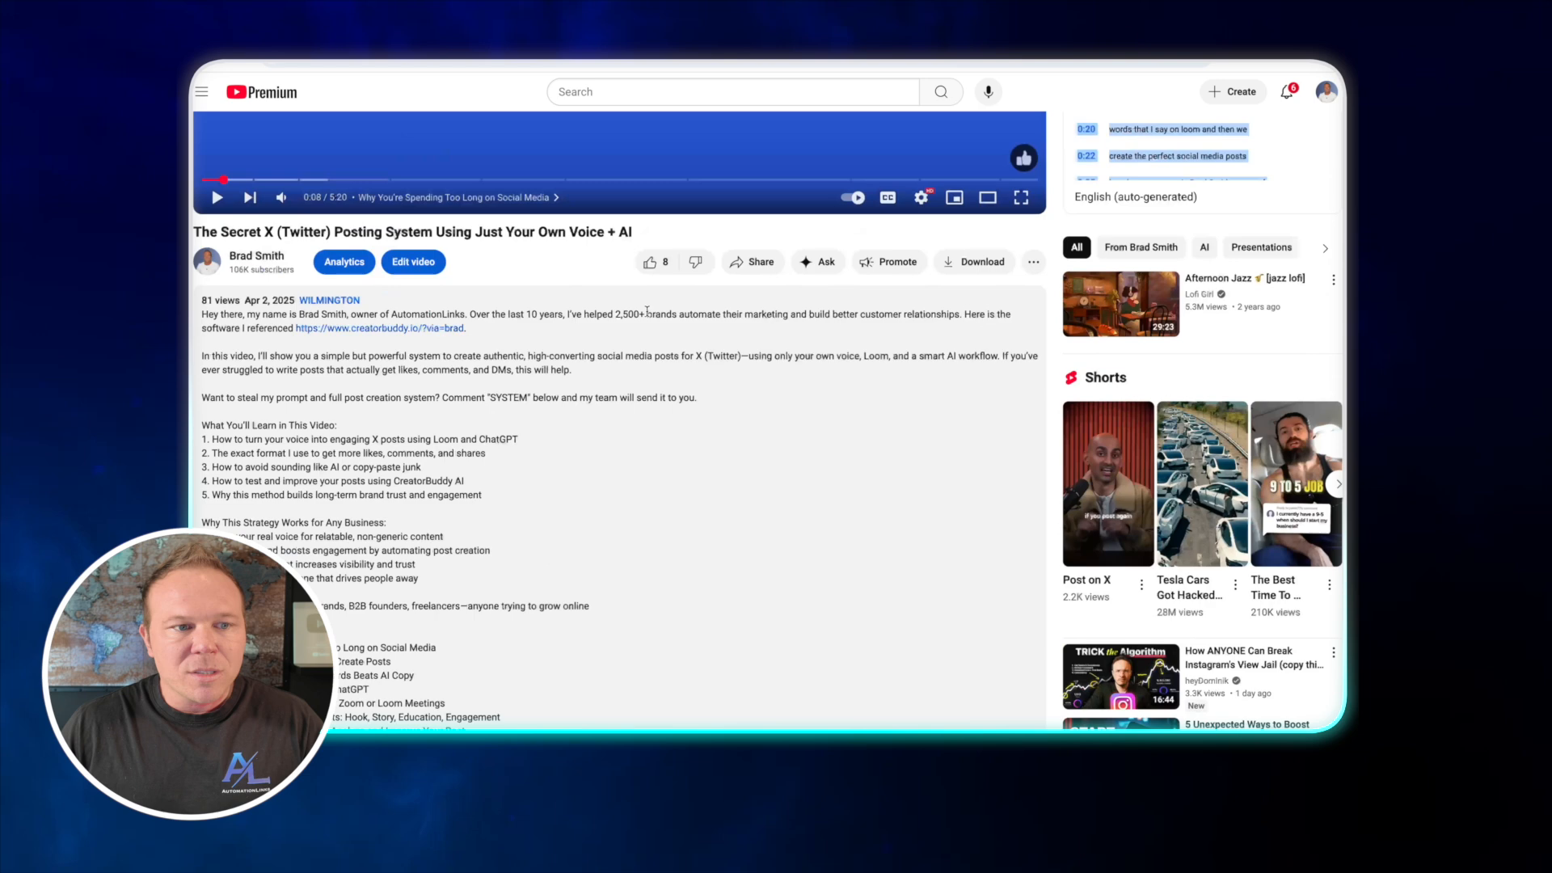
scroll("down", 3)
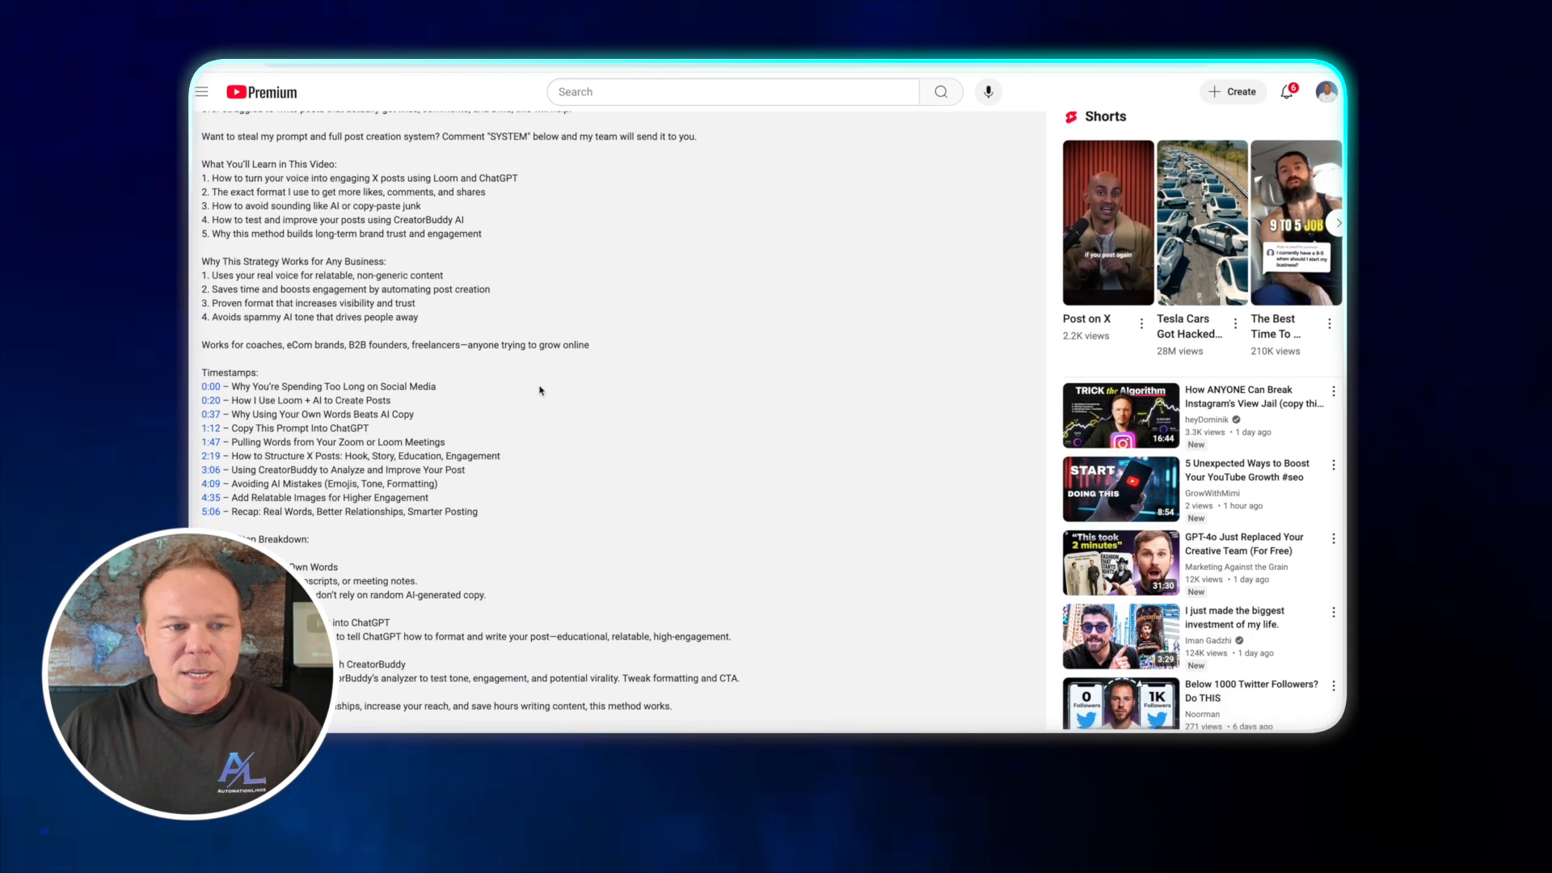
scroll("down", 3)
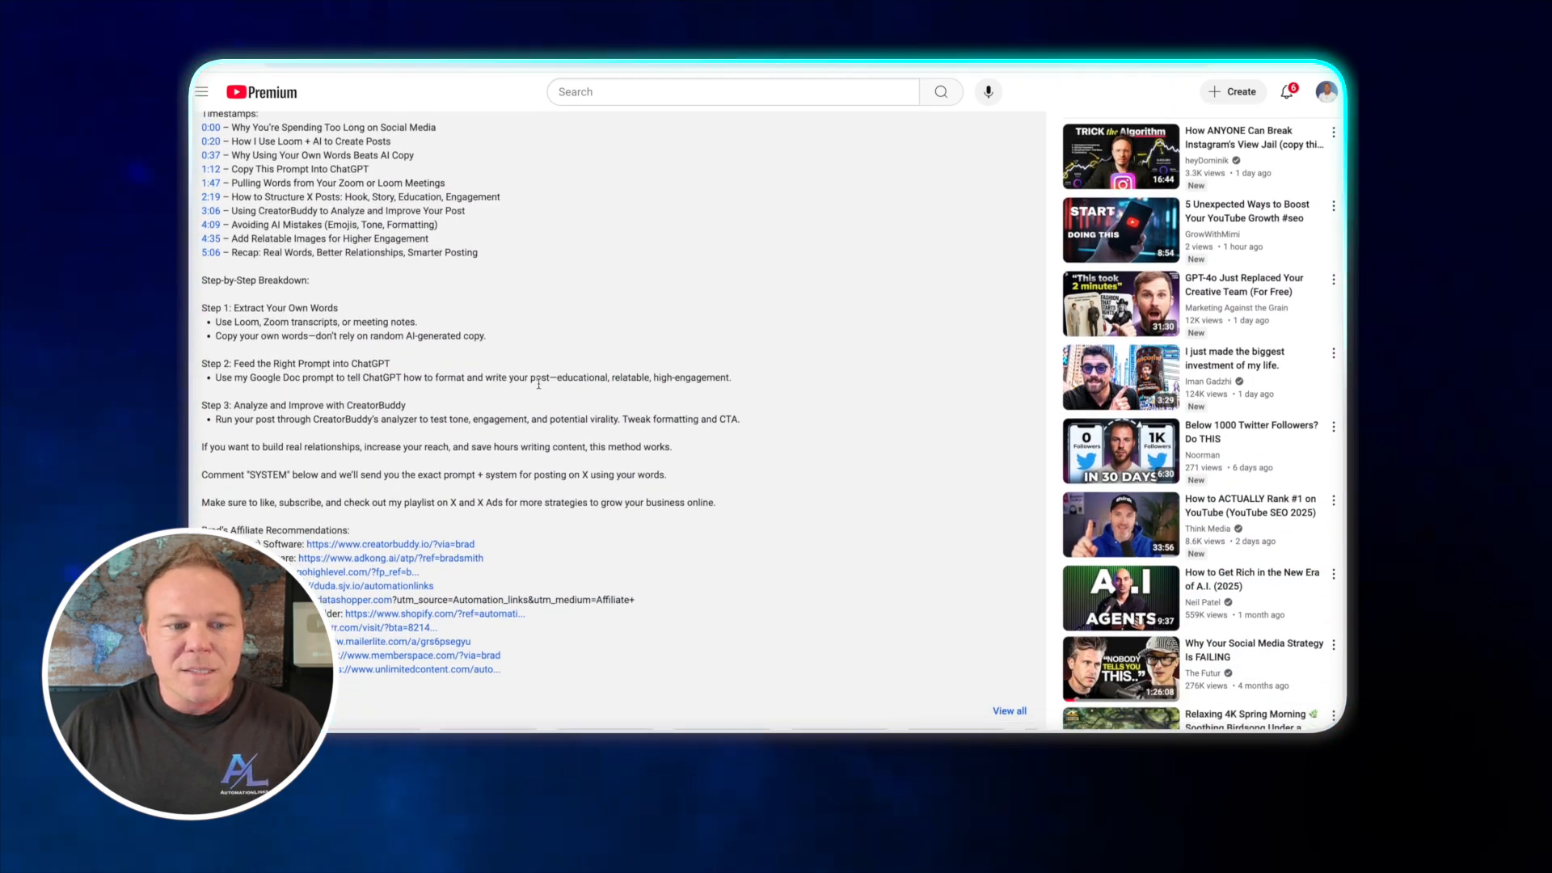
scroll("down", 3)
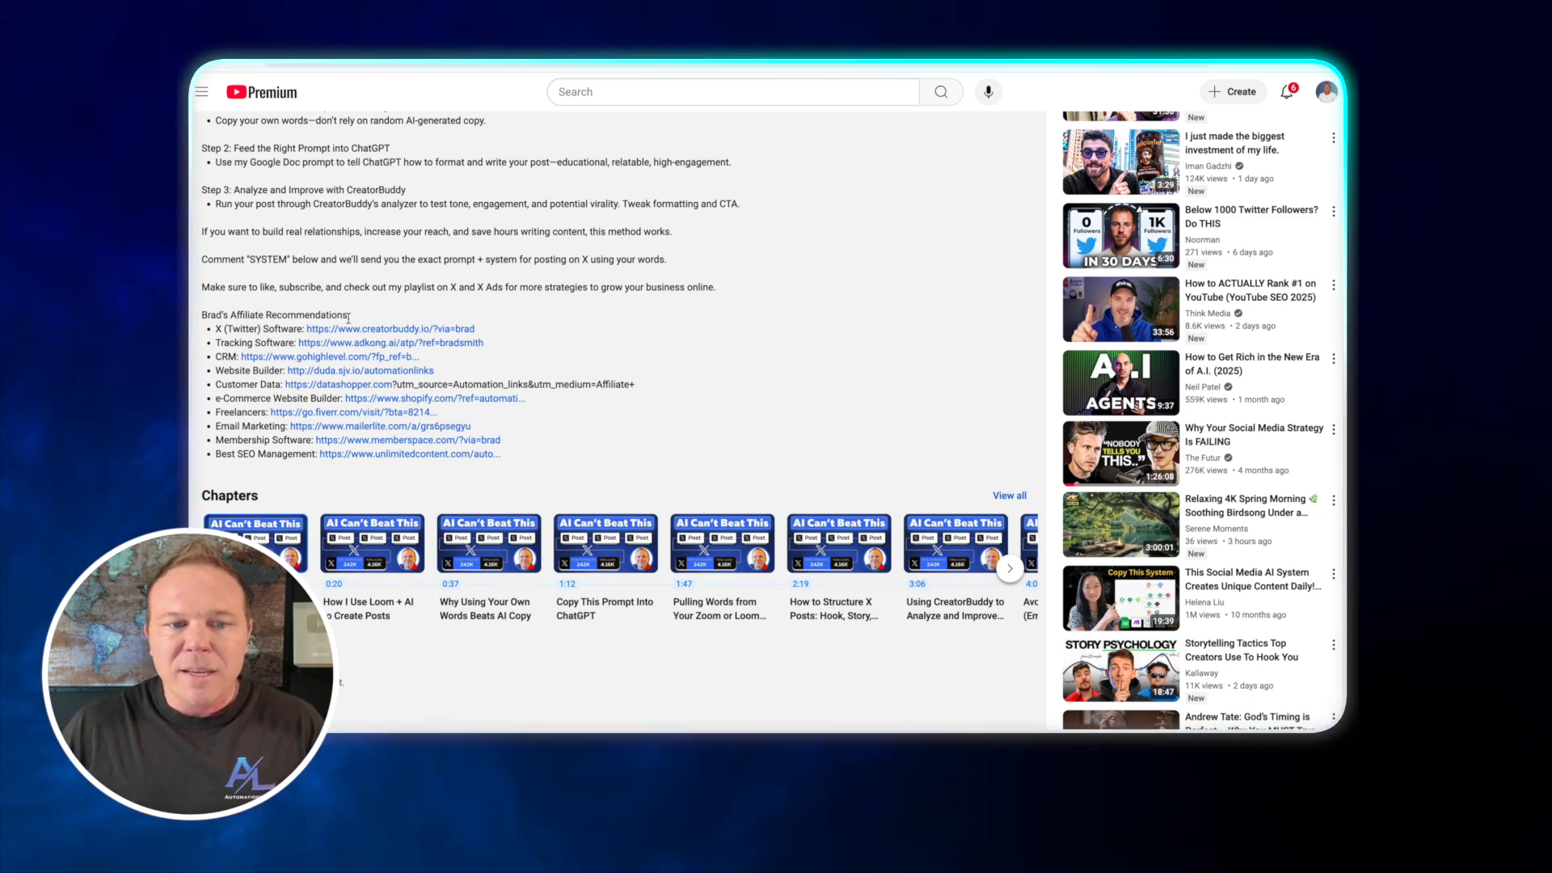
scroll("down", 3)
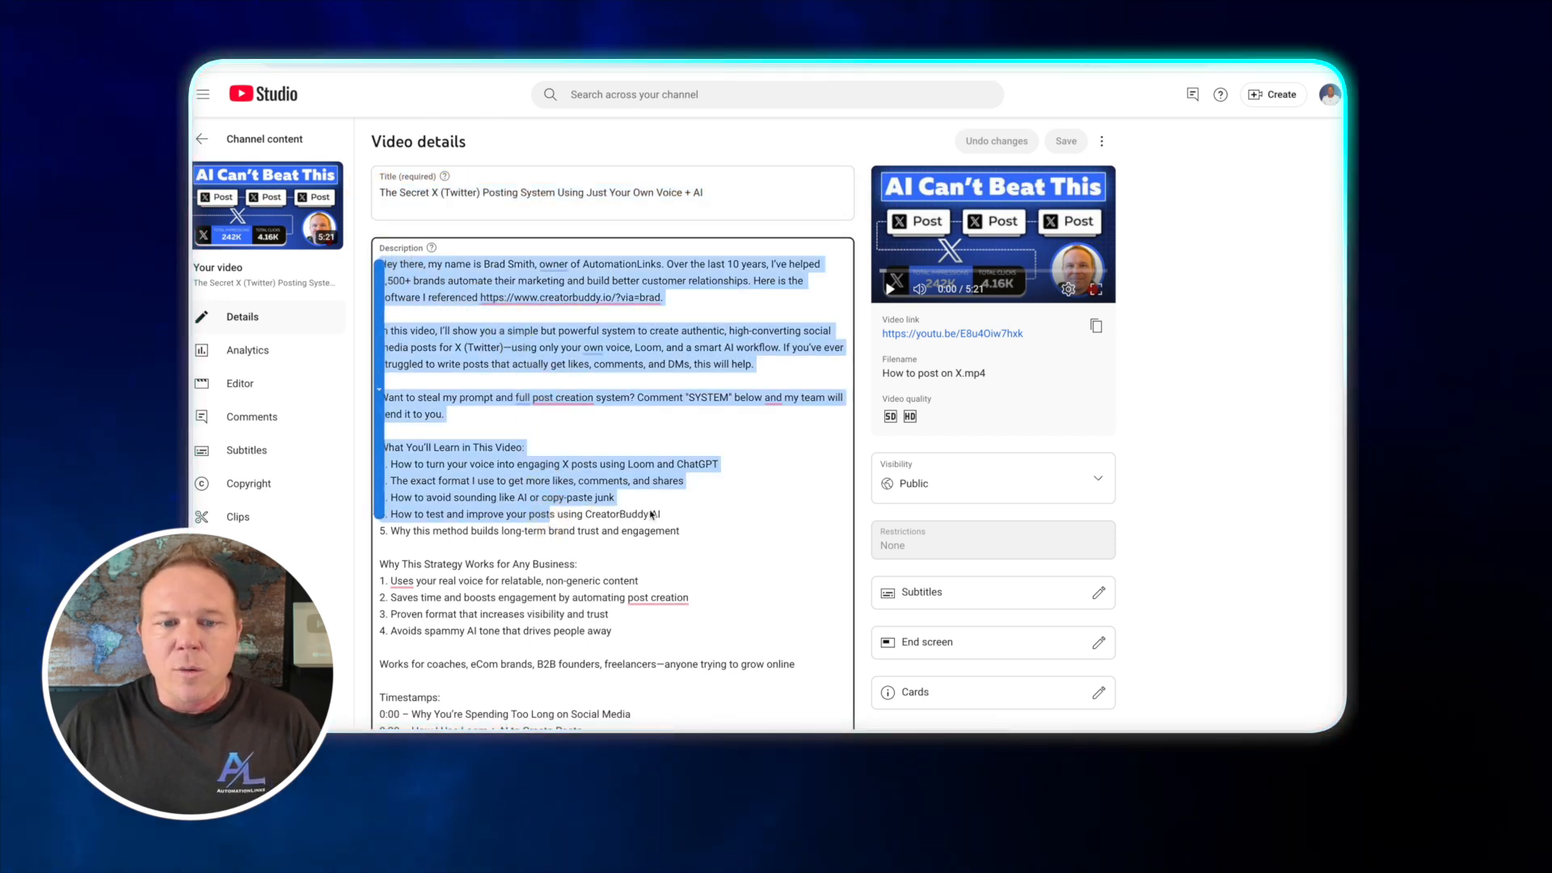
scroll("down", 3)
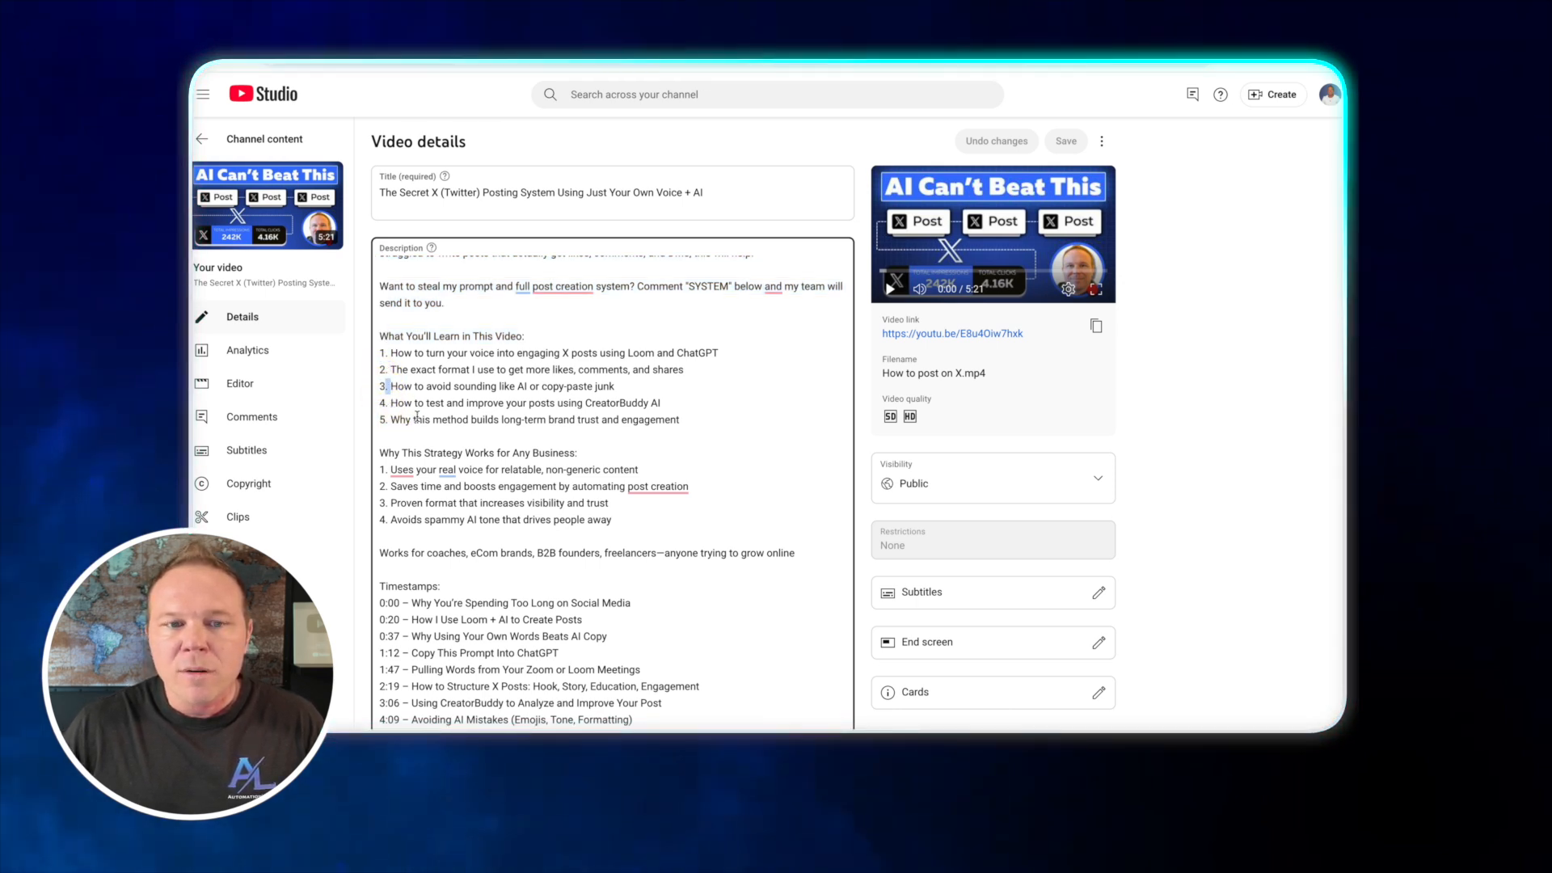
scroll("down", 3)
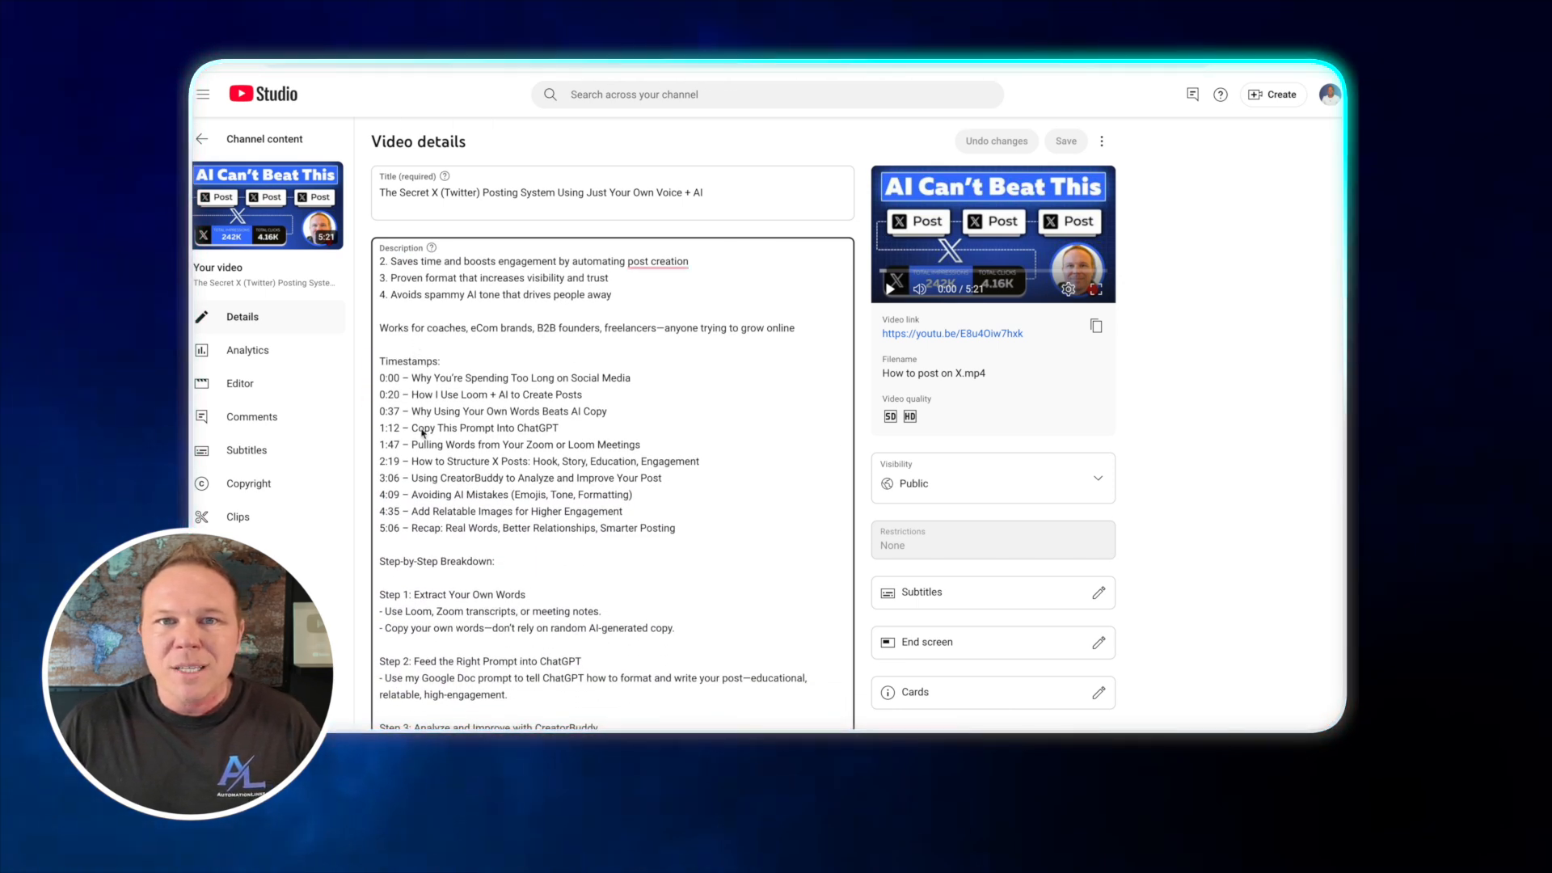
double_click(407, 360)
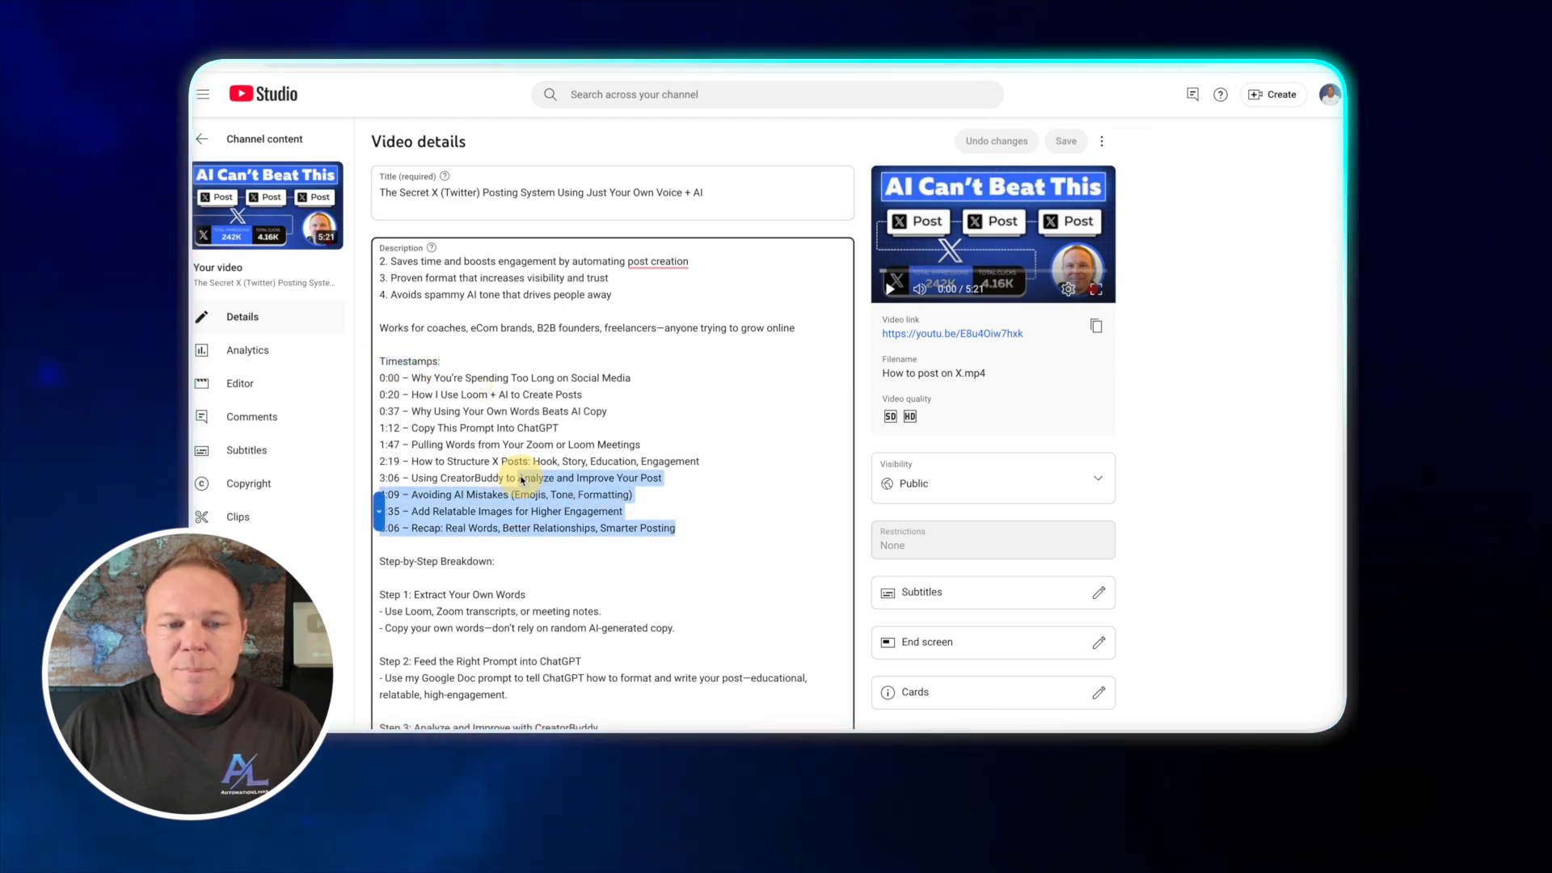
scroll("down", 3)
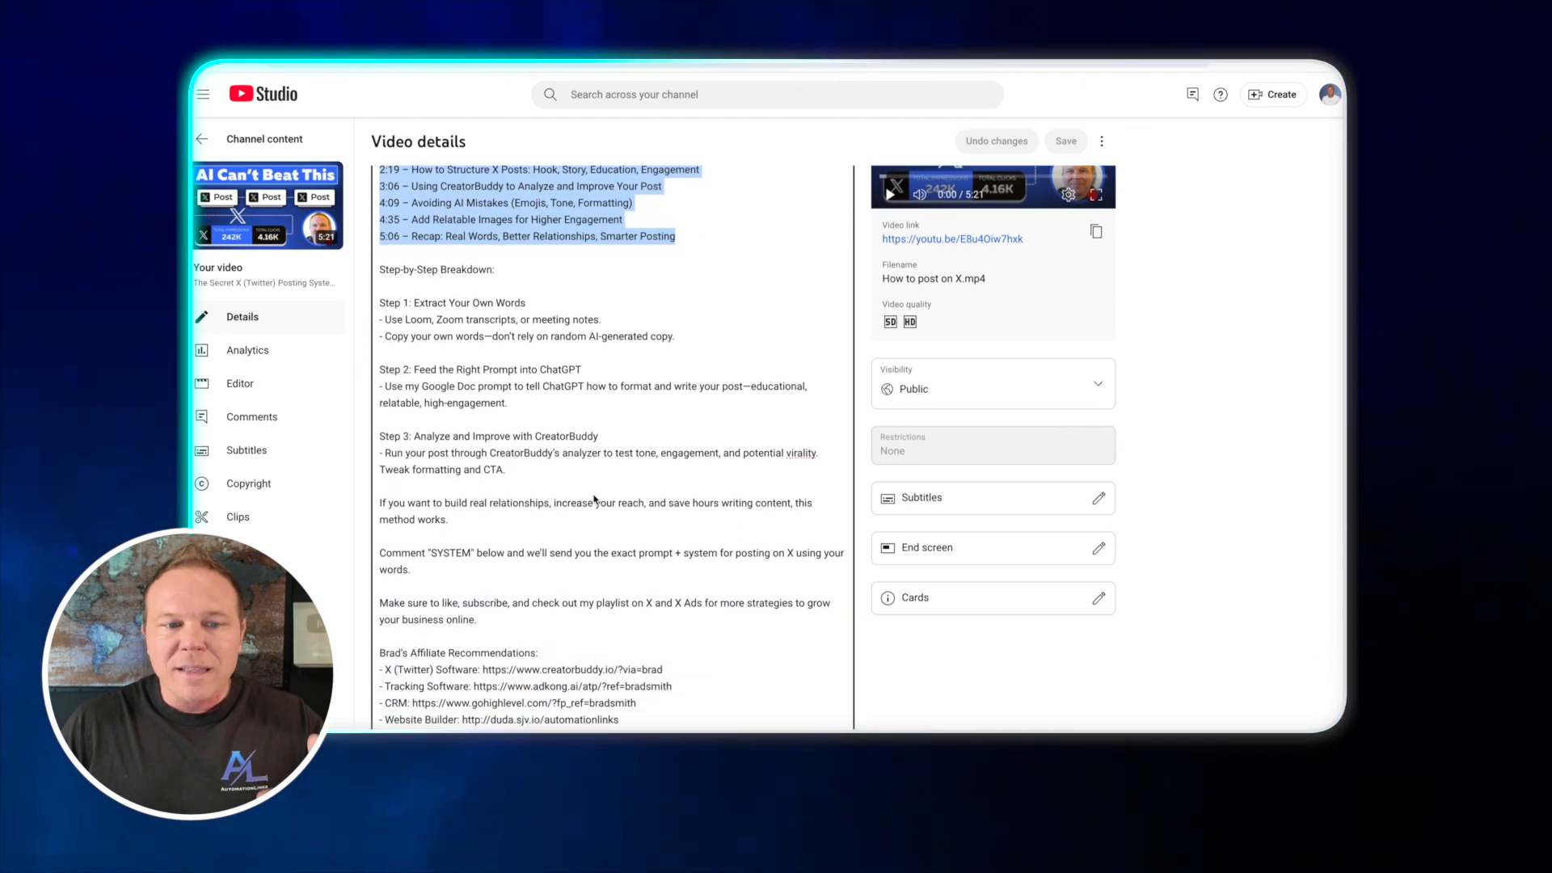
scroll("down", 3)
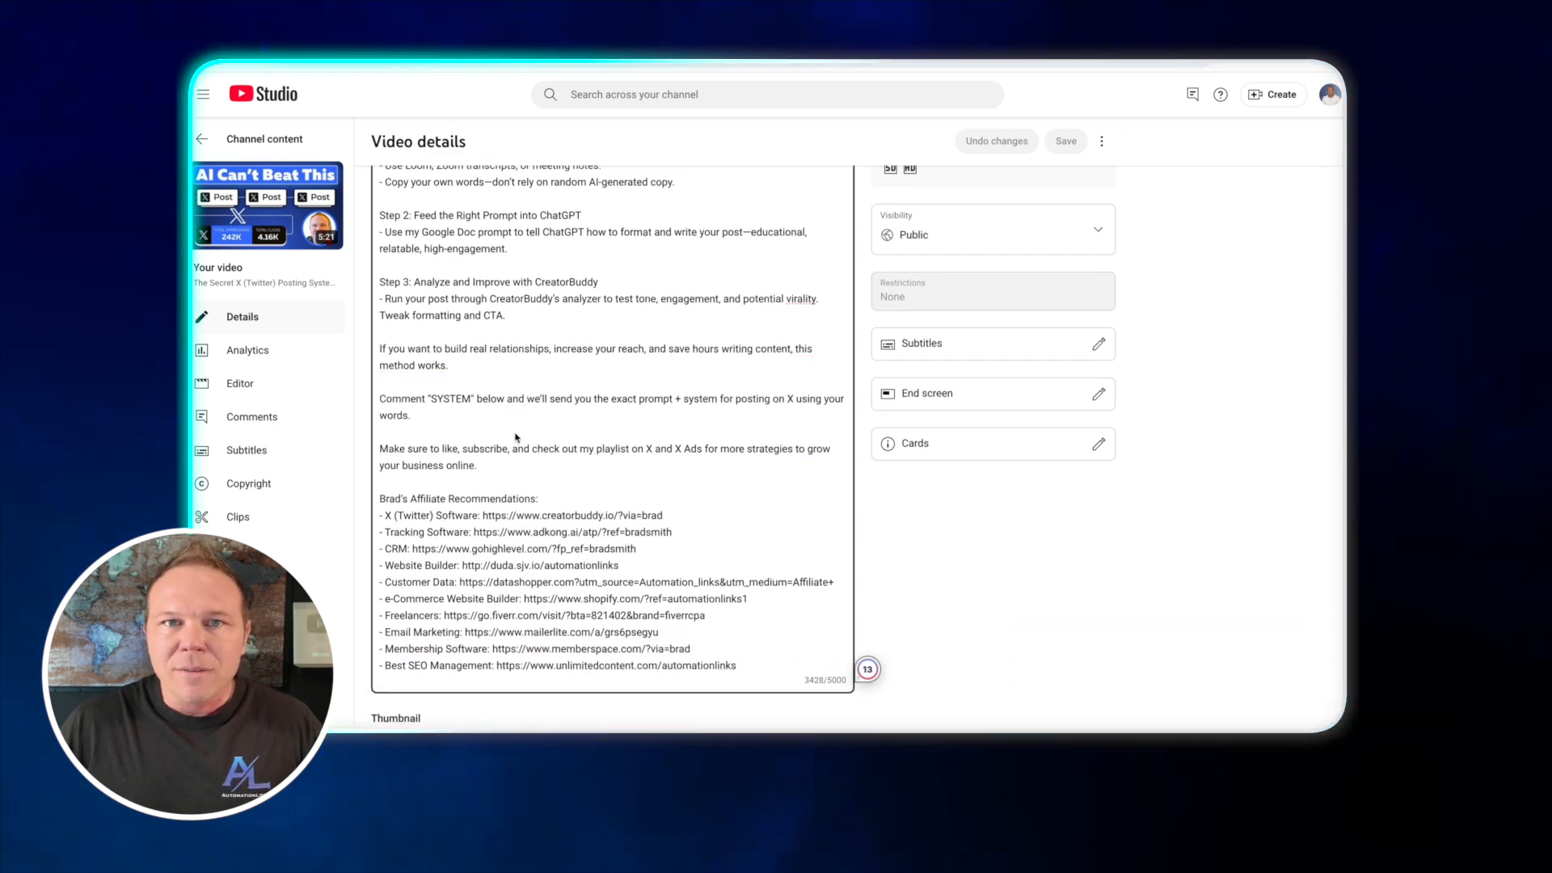
scroll("down", 3)
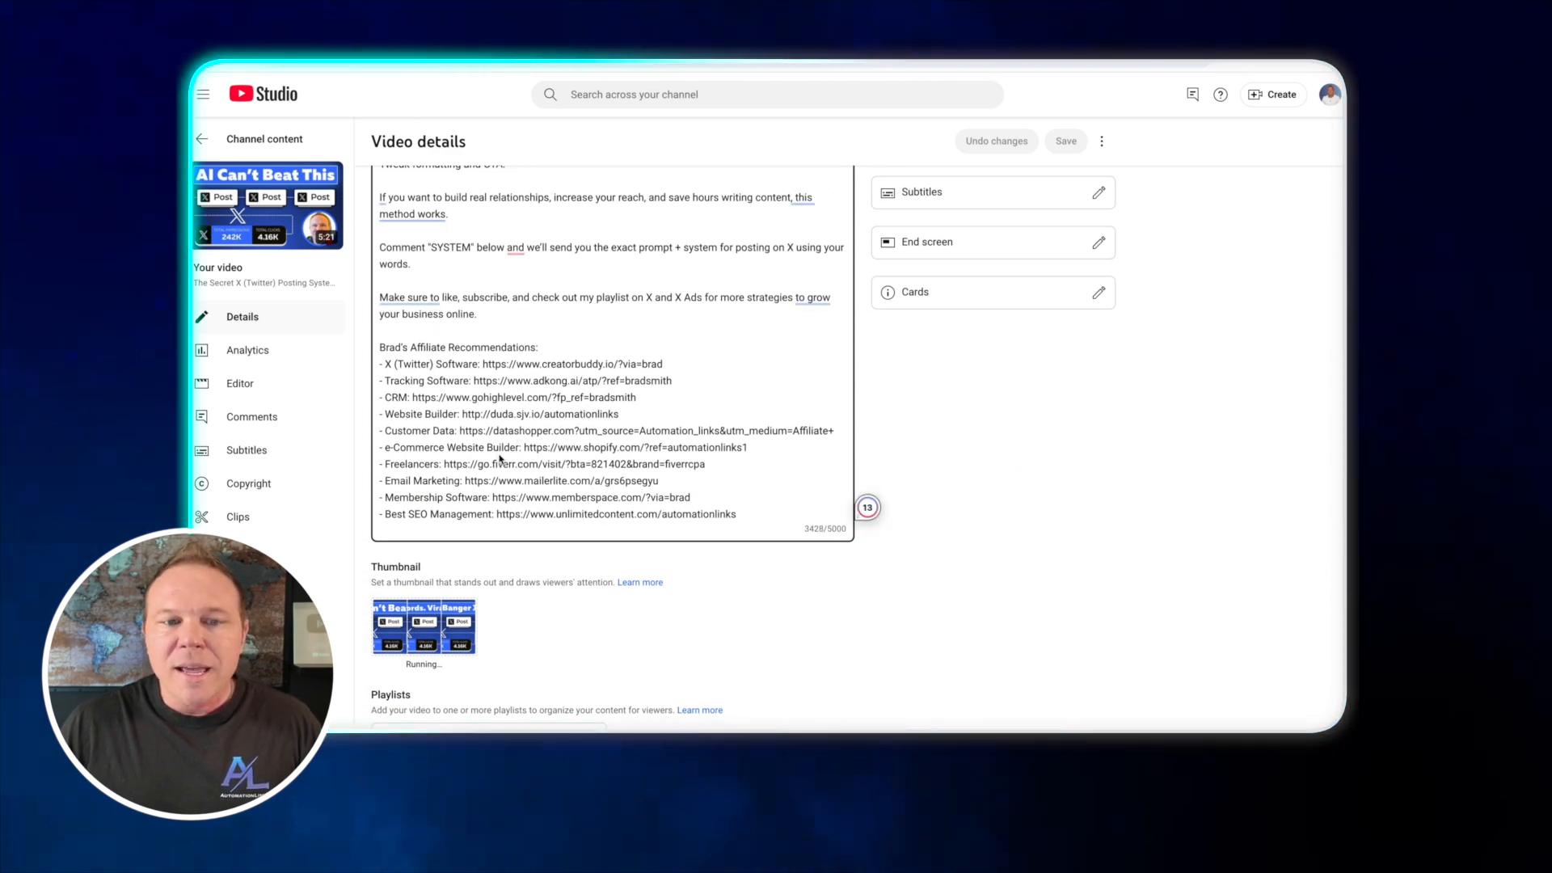
scroll("down", 3)
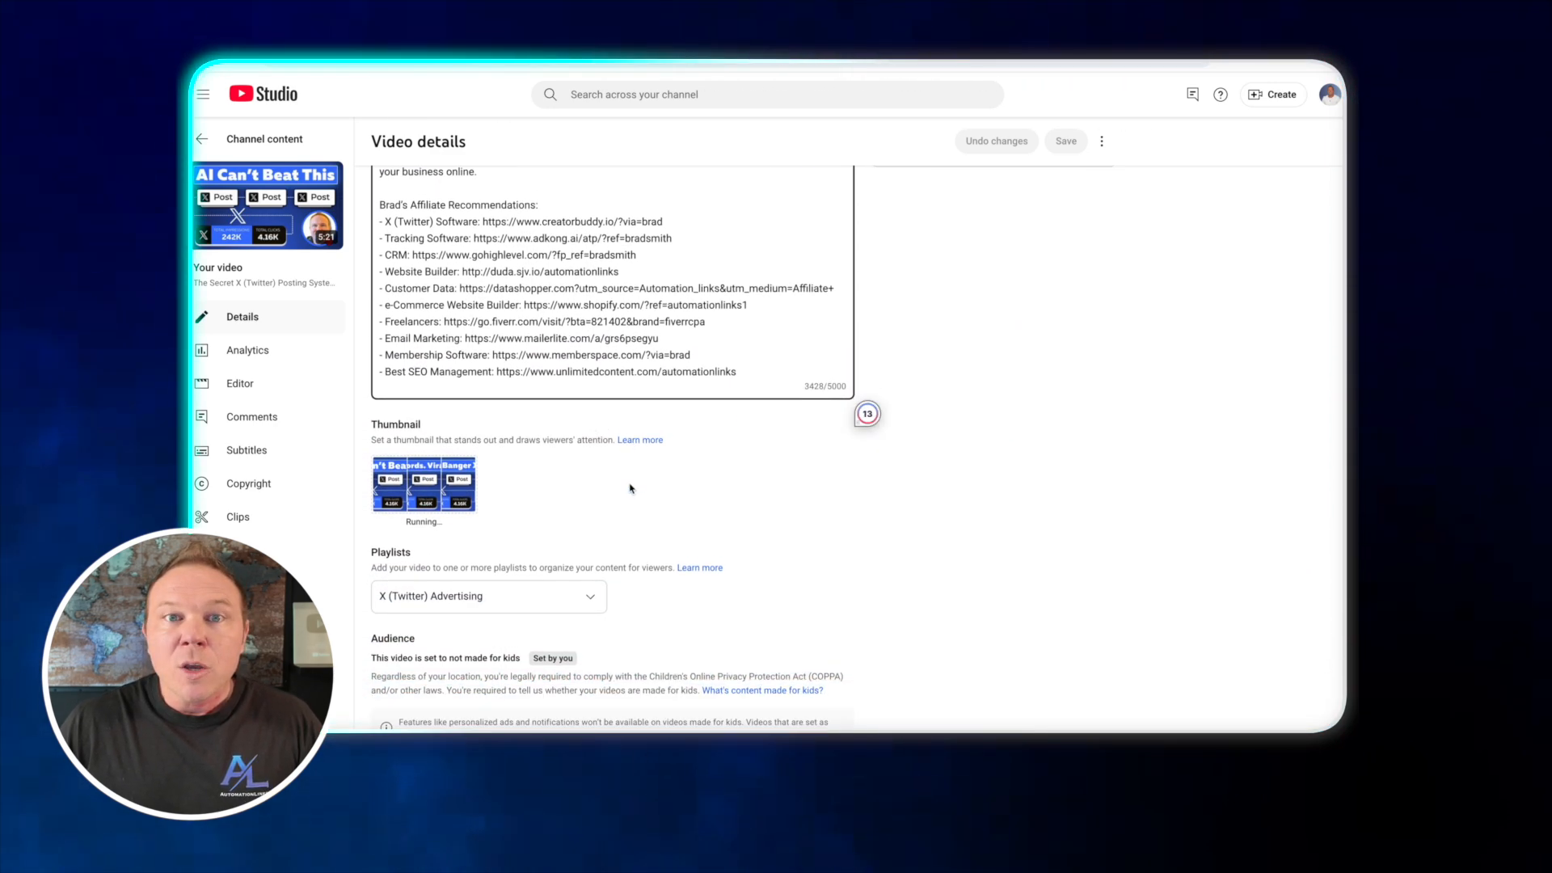
scroll("down", 3)
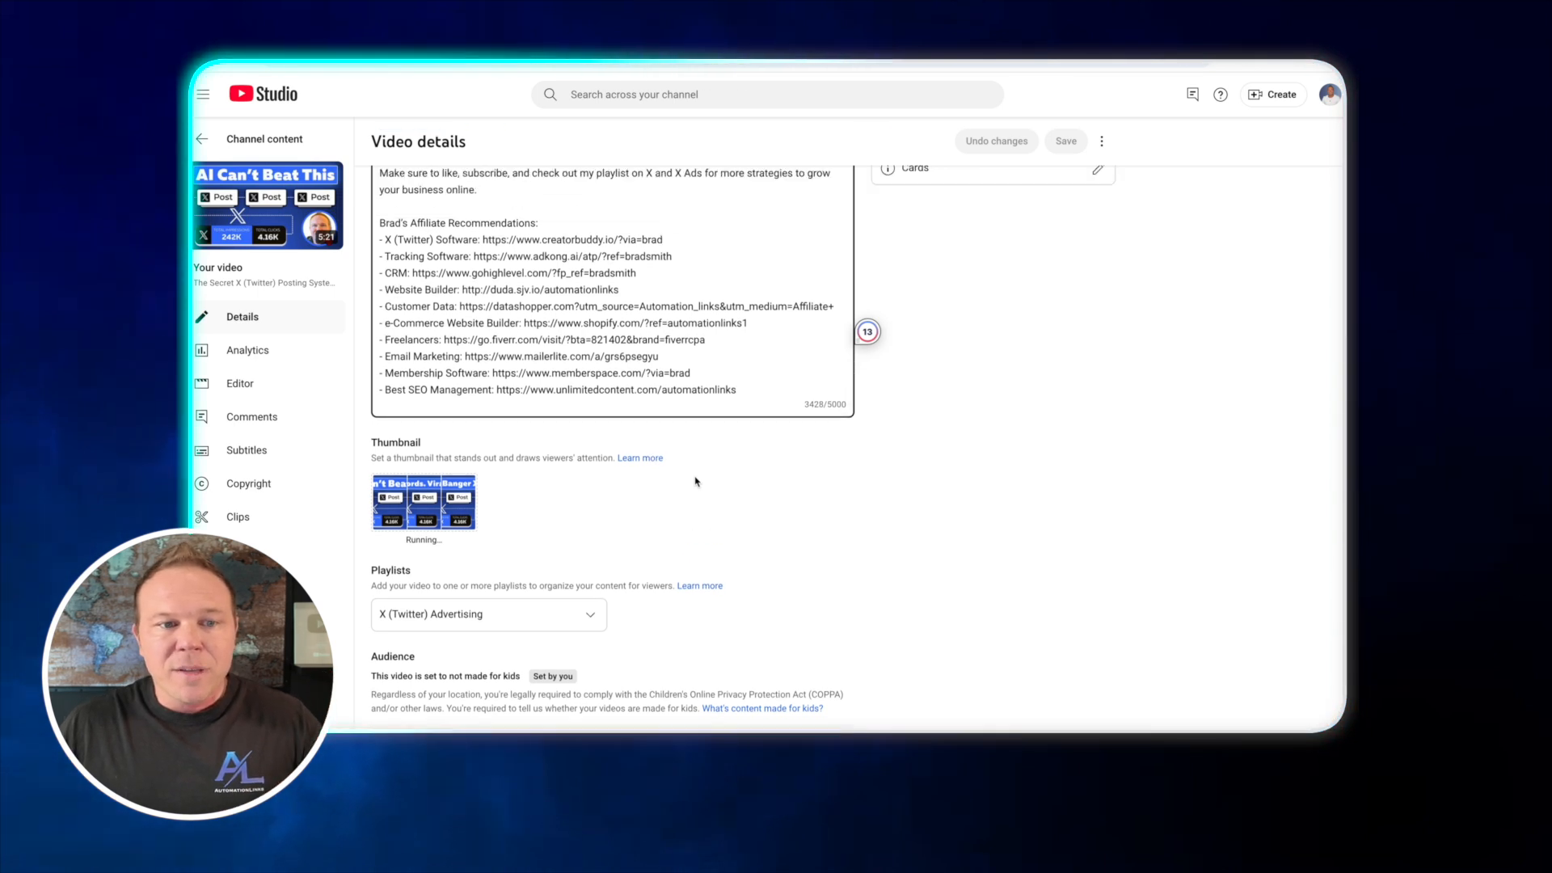
double_click(581, 346)
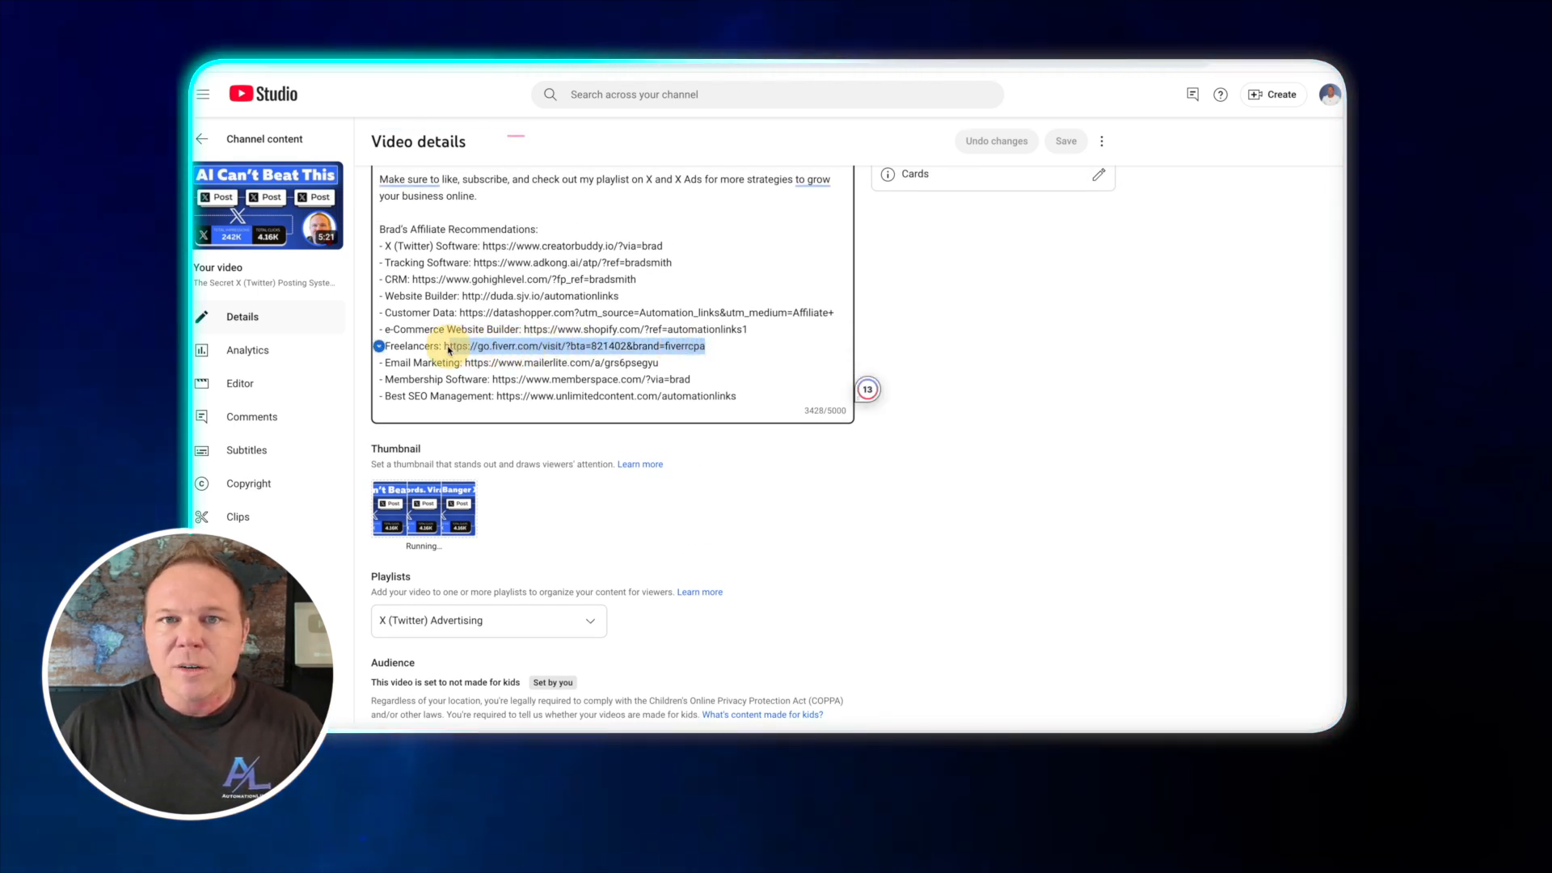
left_click(466, 500)
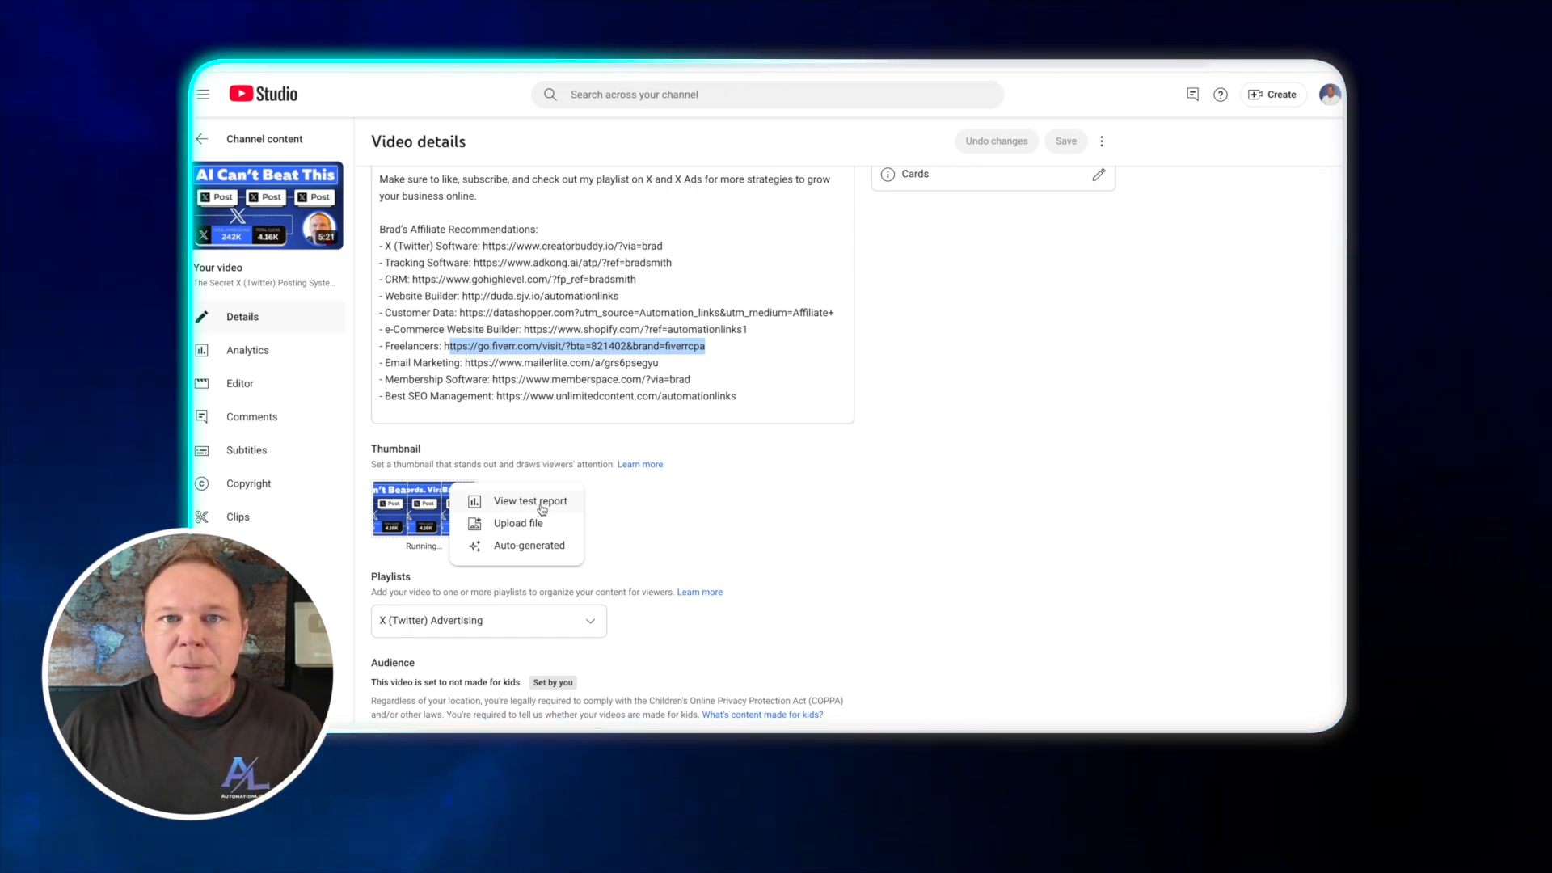
left_click(734, 509)
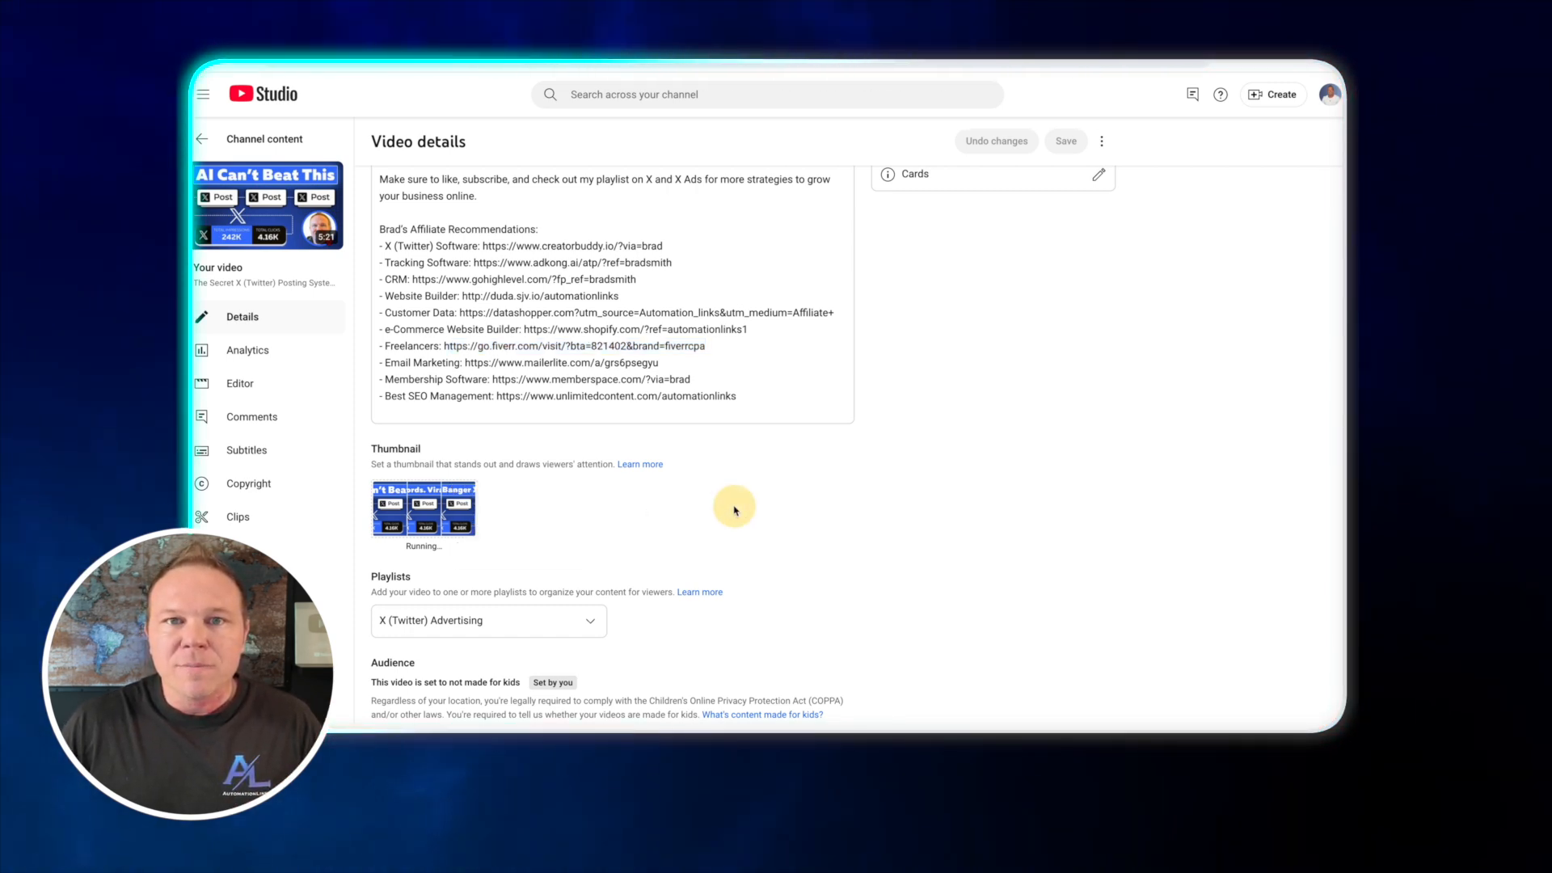
mouse_move(731, 516)
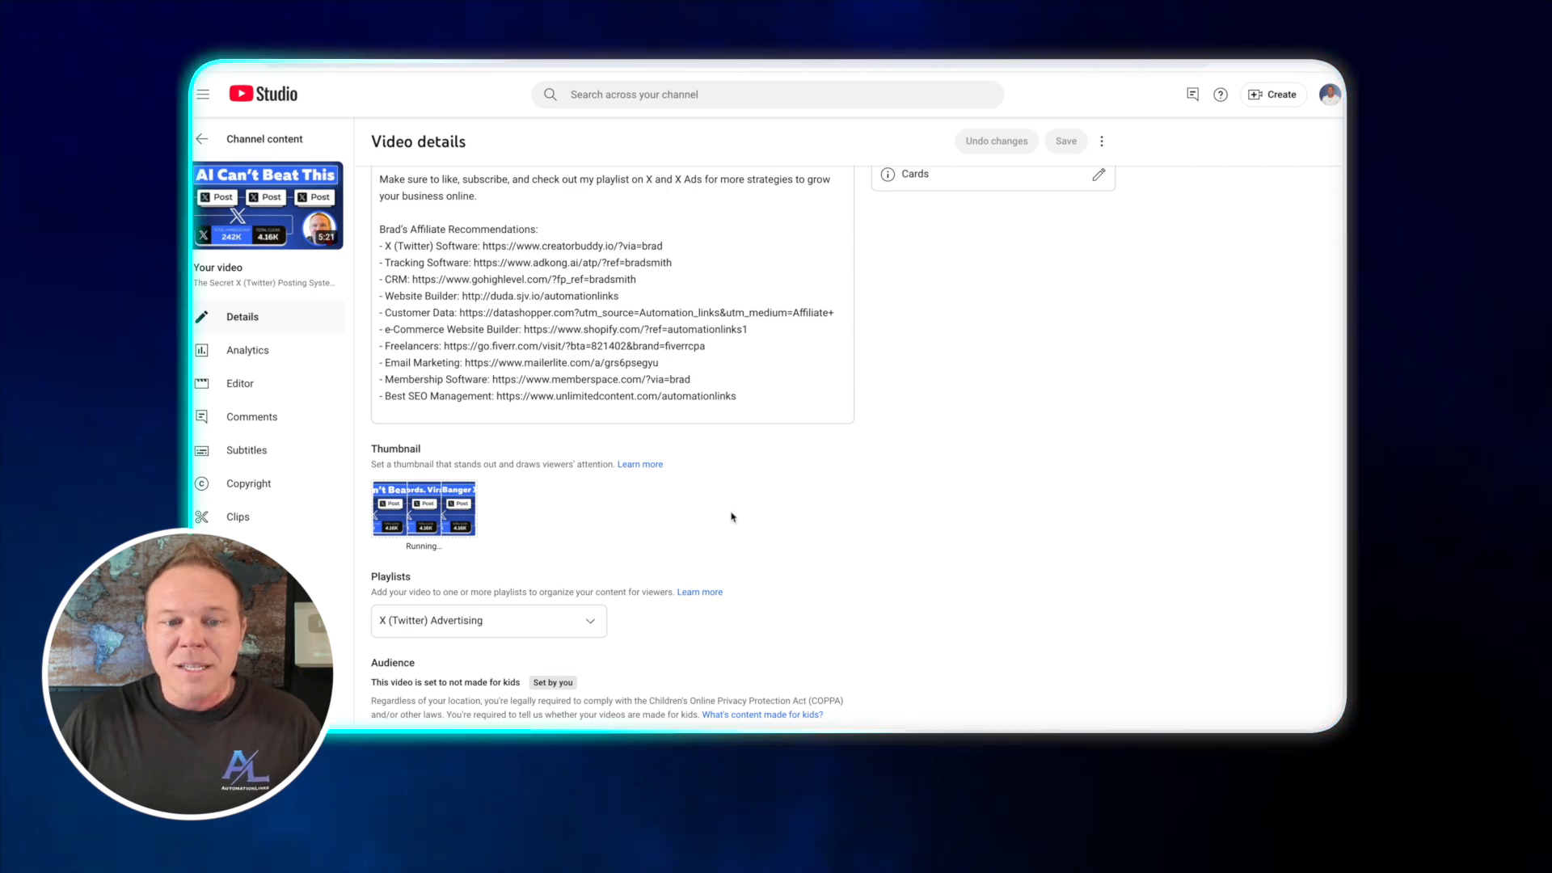
scroll("down", 3)
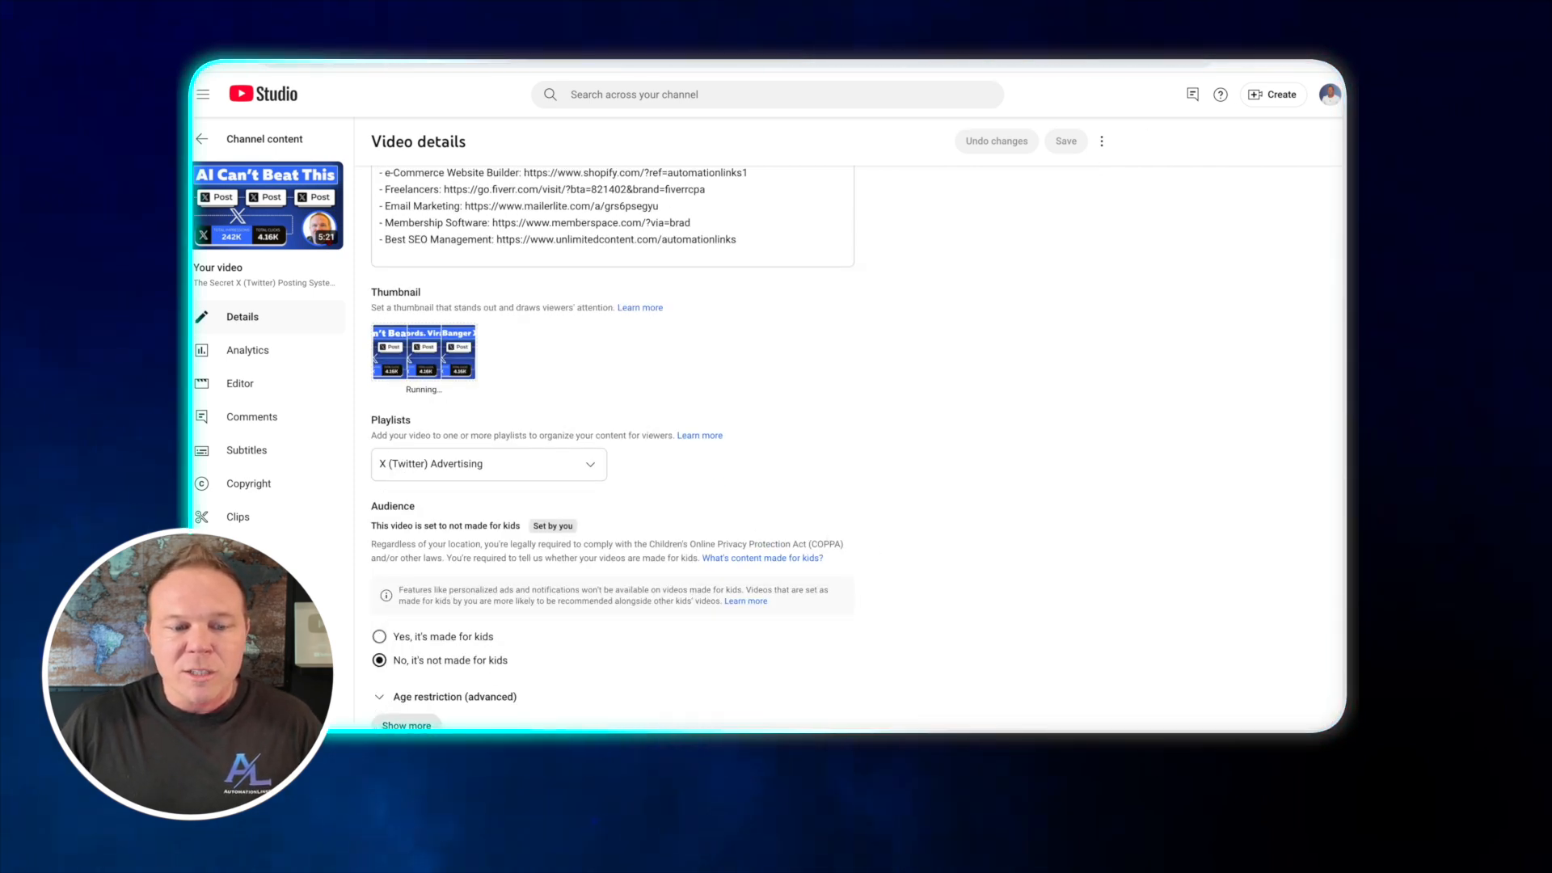
scroll("down", 3)
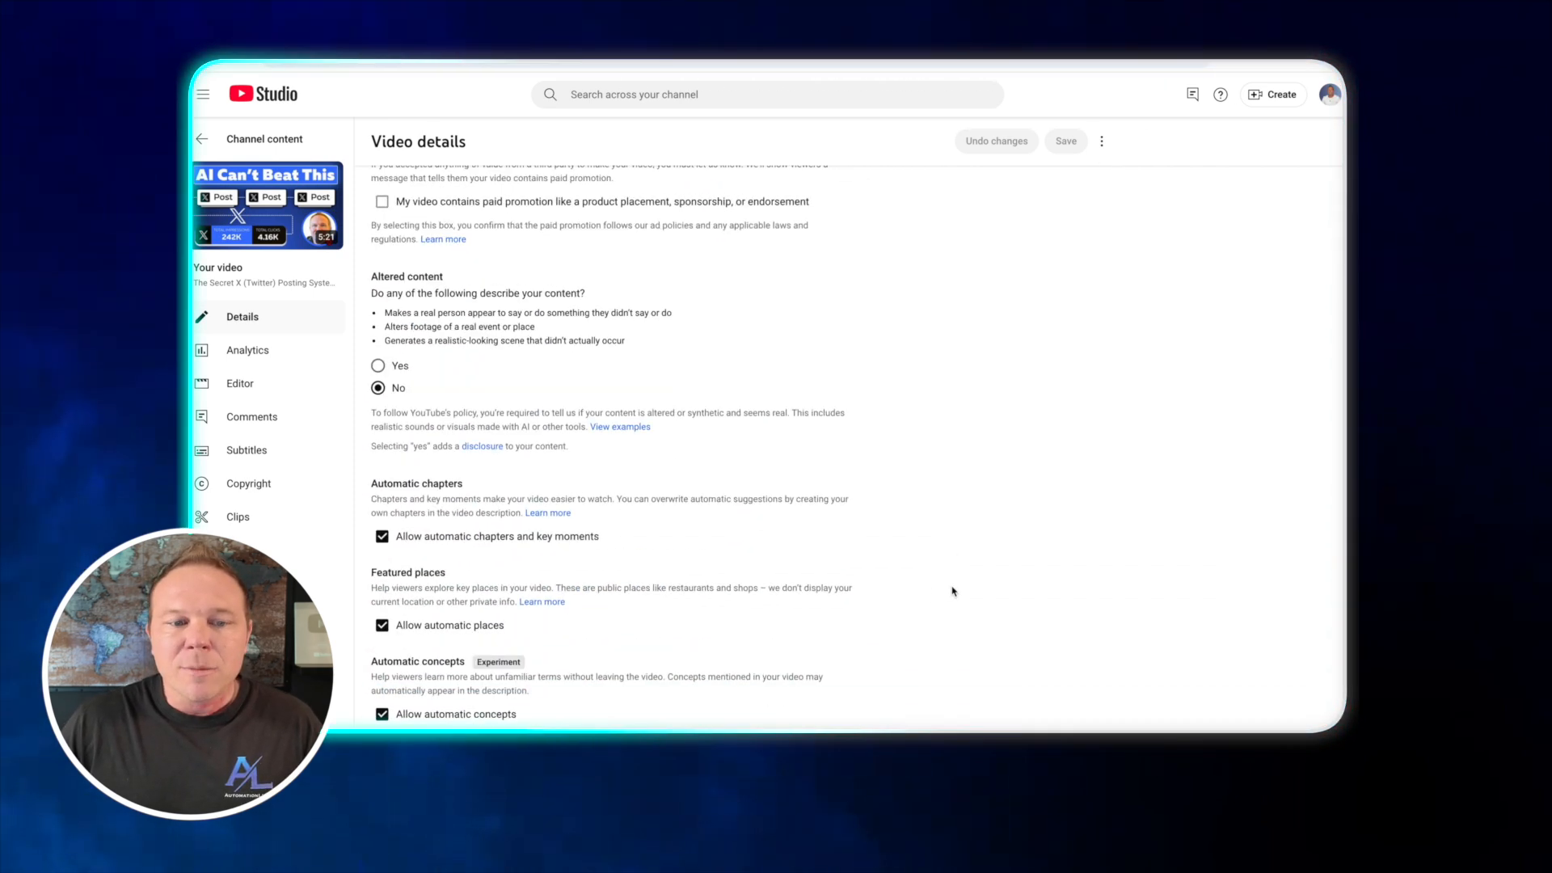
scroll("down", 3)
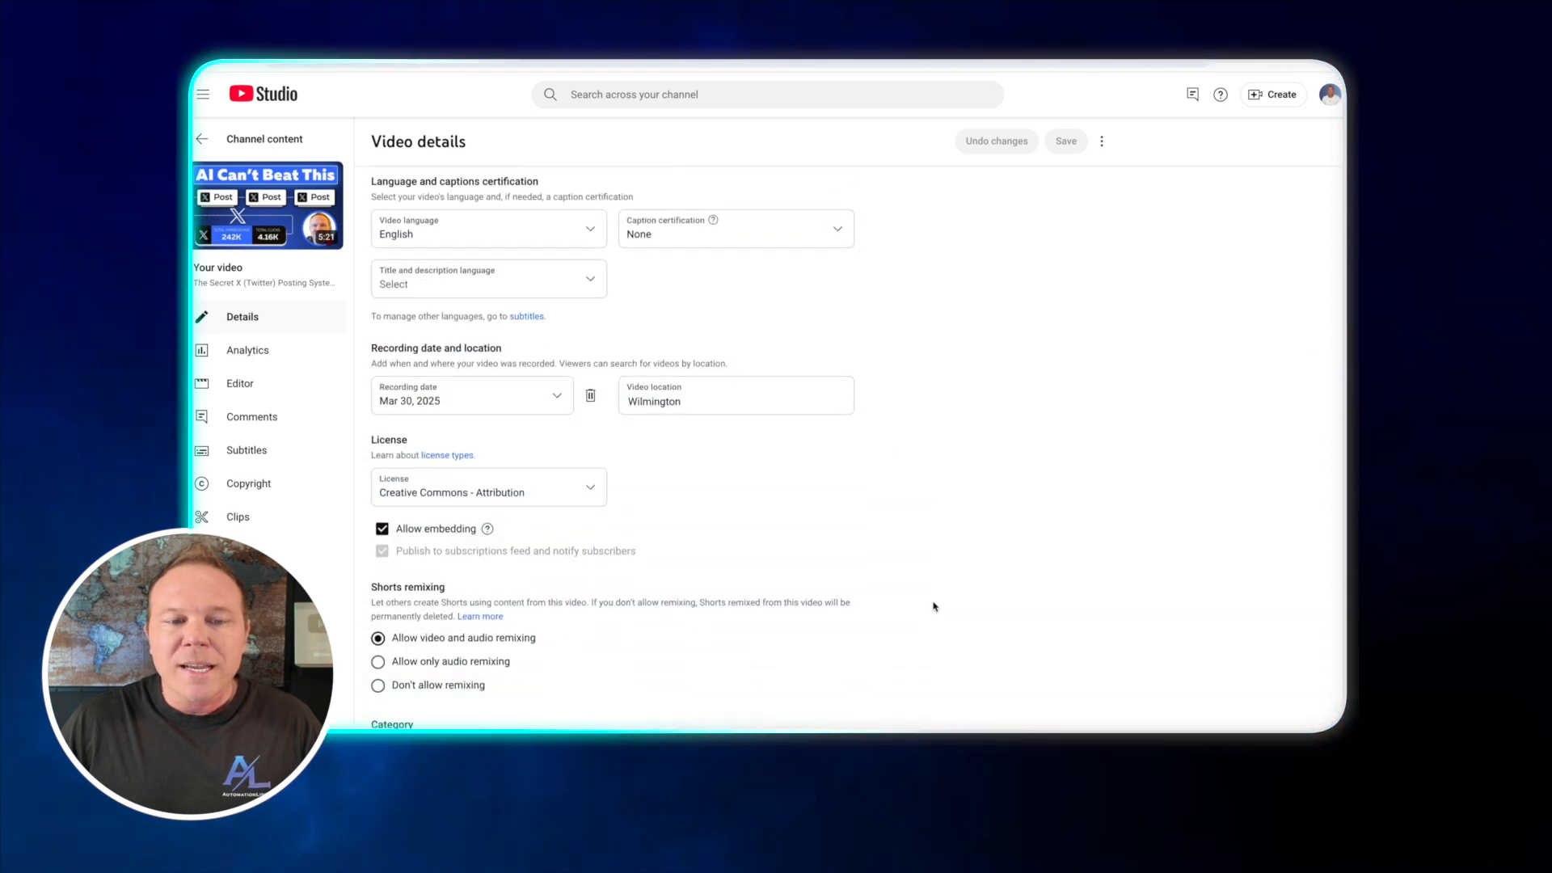
scroll("down", 3)
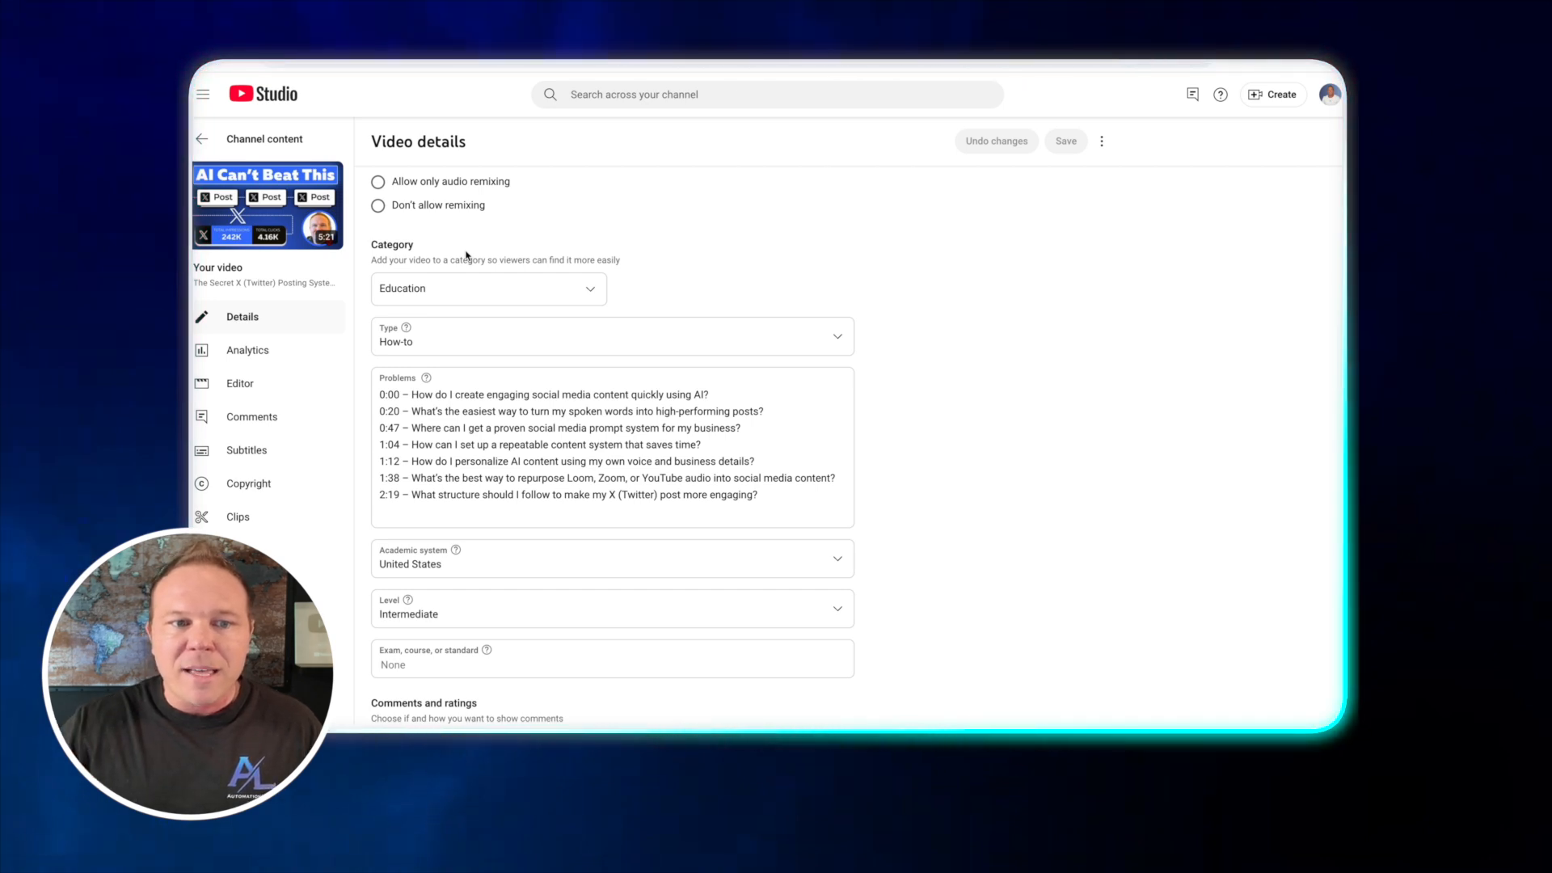
left_click(486, 288)
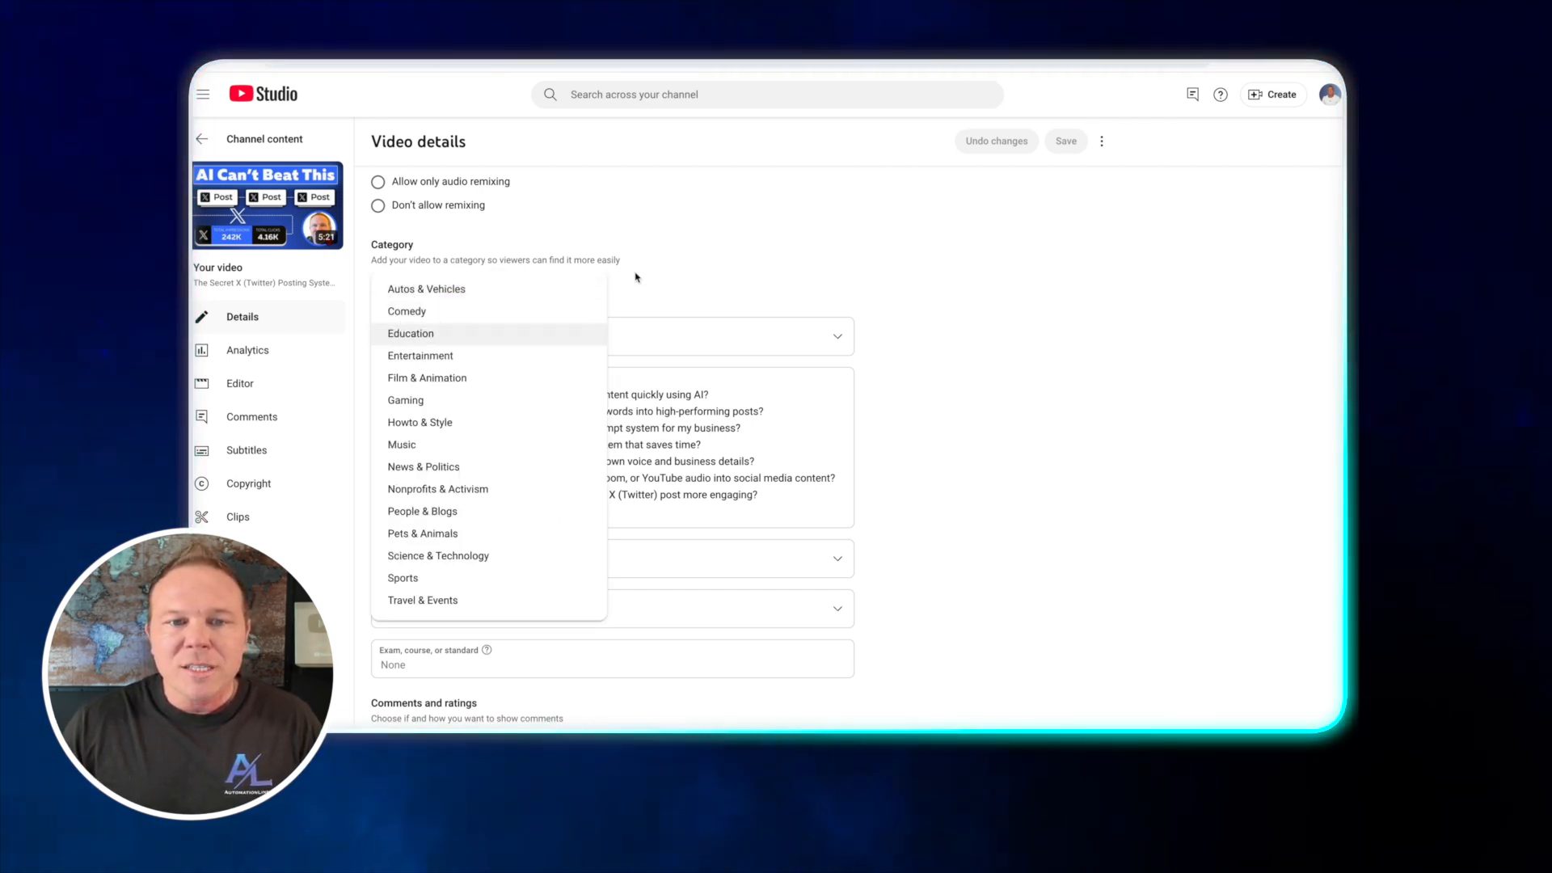
left_click(409, 334)
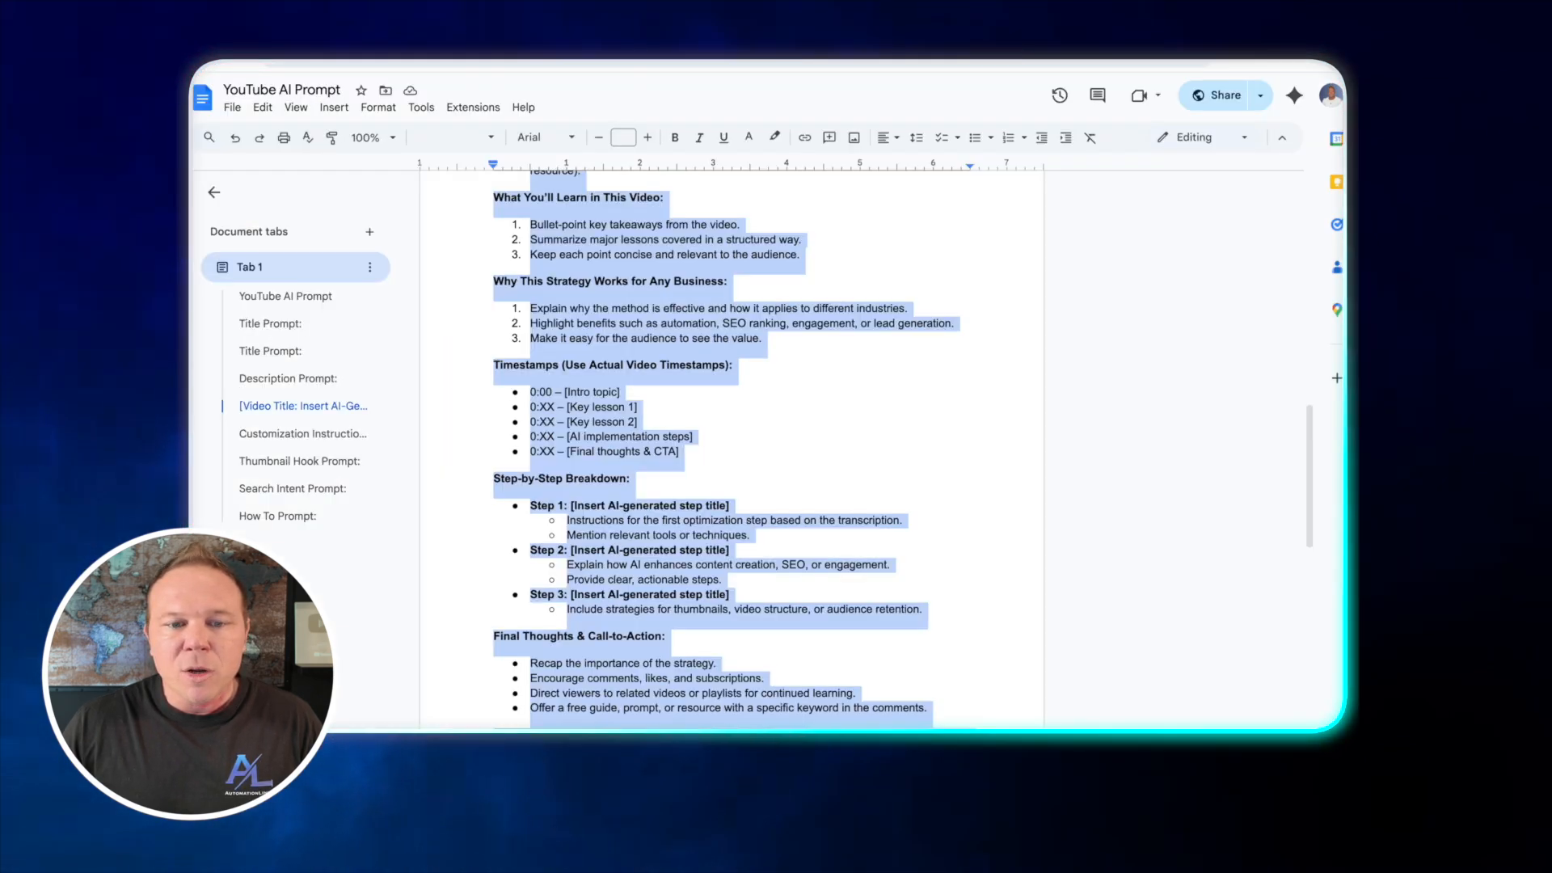
Select all the timestamped questions in the Problems field in YouTube Studio
scroll("down", 3)
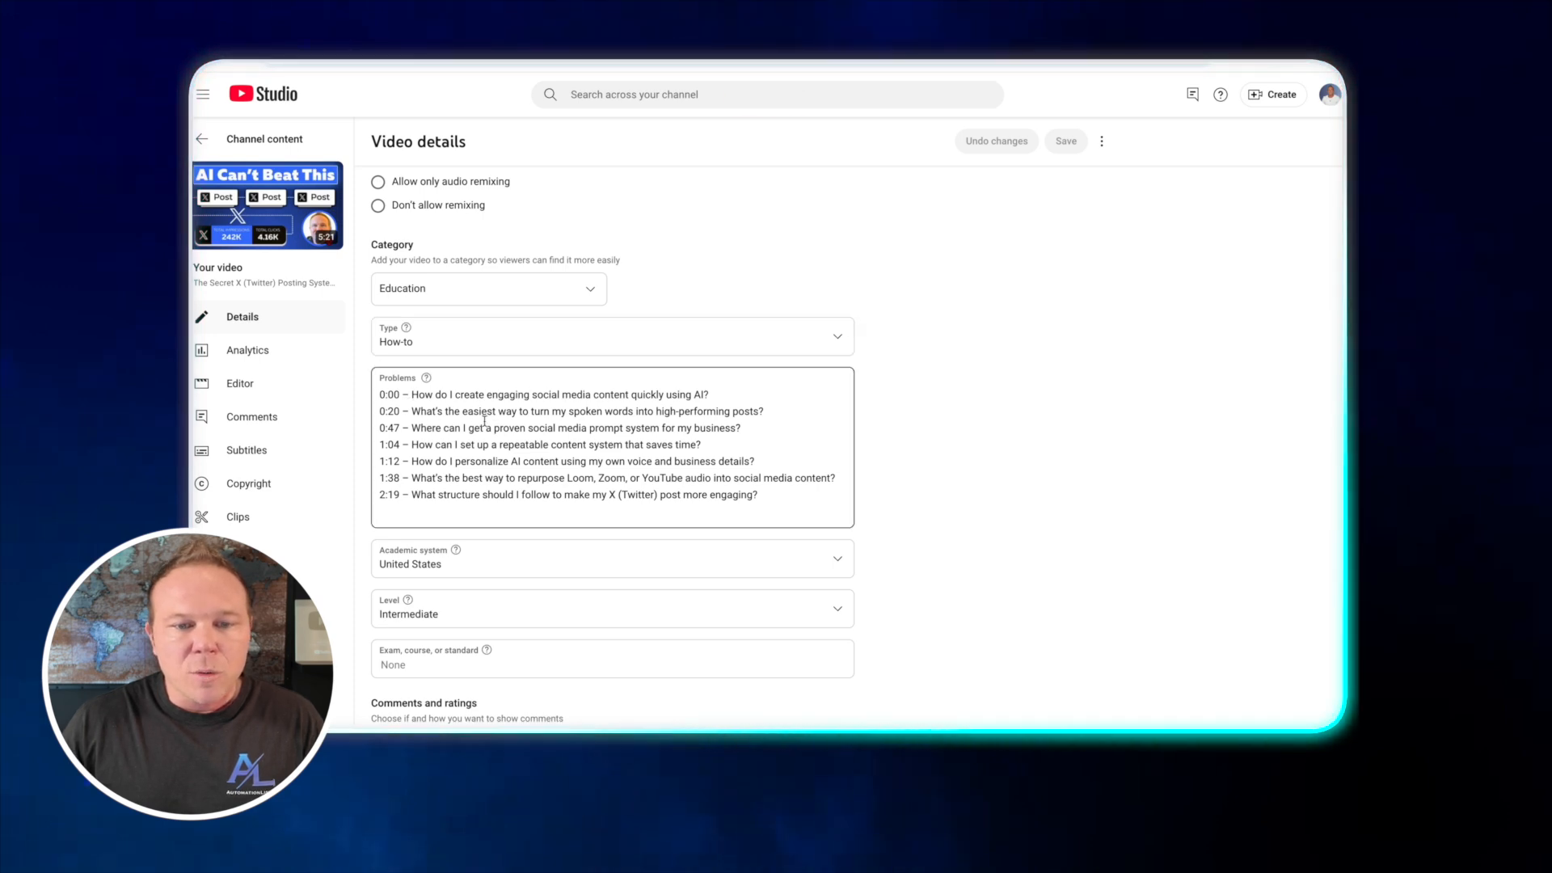
triple_click(545, 427)
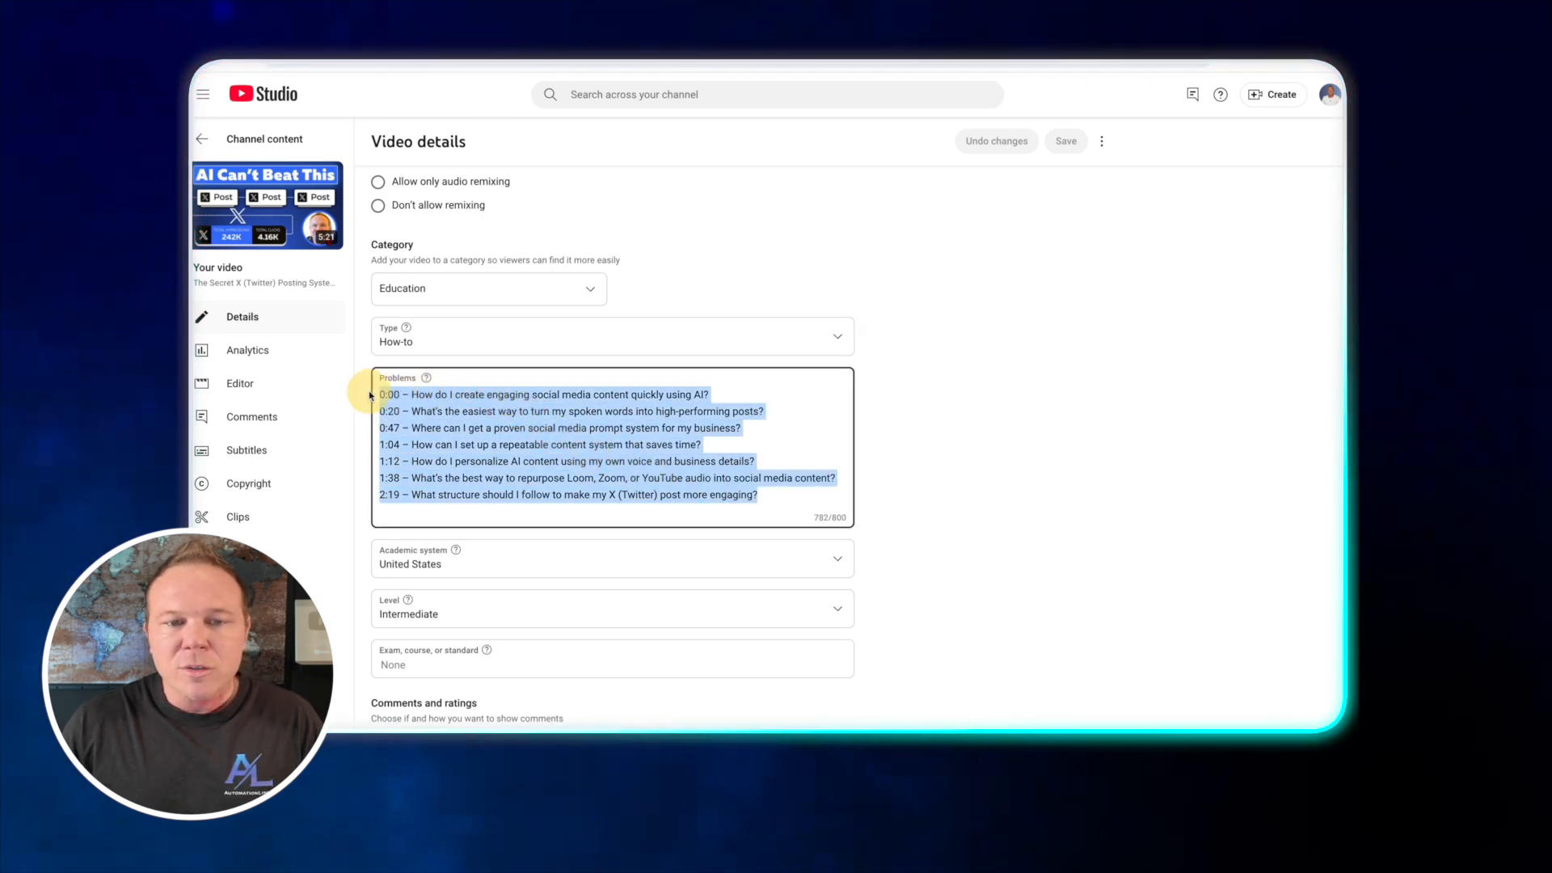